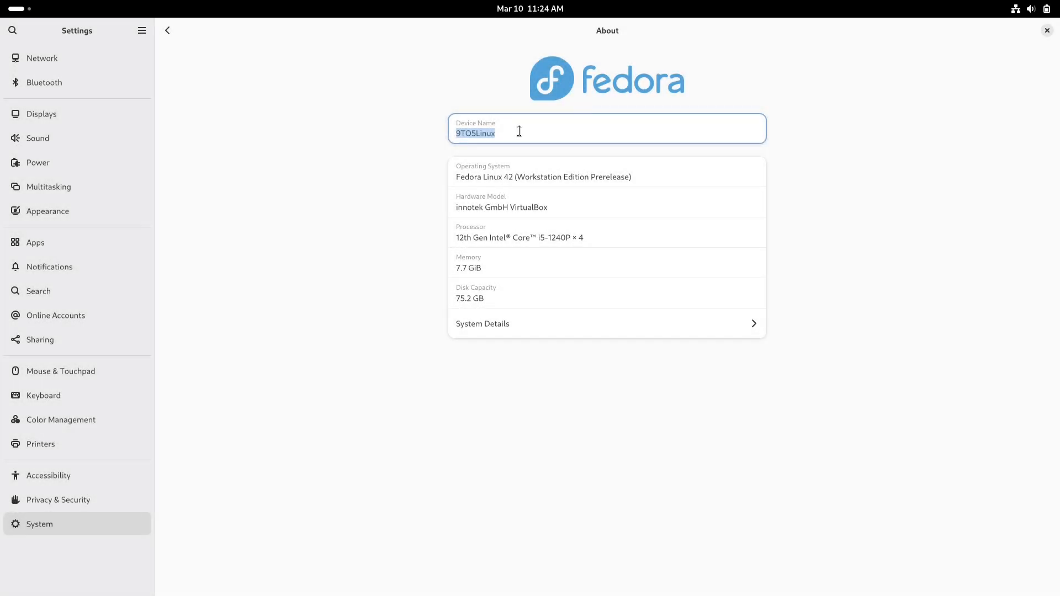
# Review the full System Details in GNOME Settings and close them
pyautogui.click(483, 324)
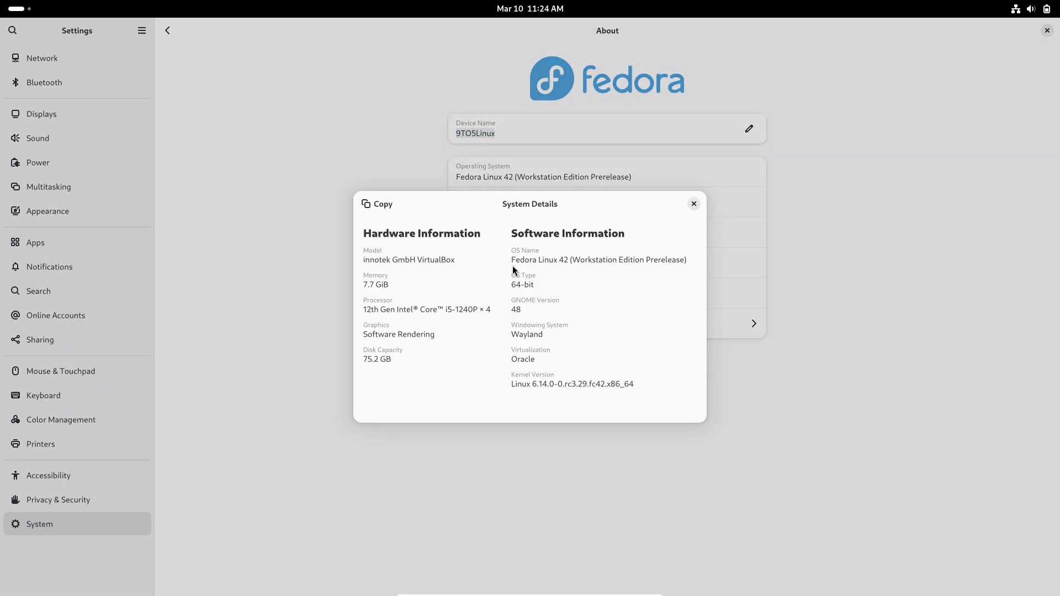
pyautogui.doubleClick(597, 260)
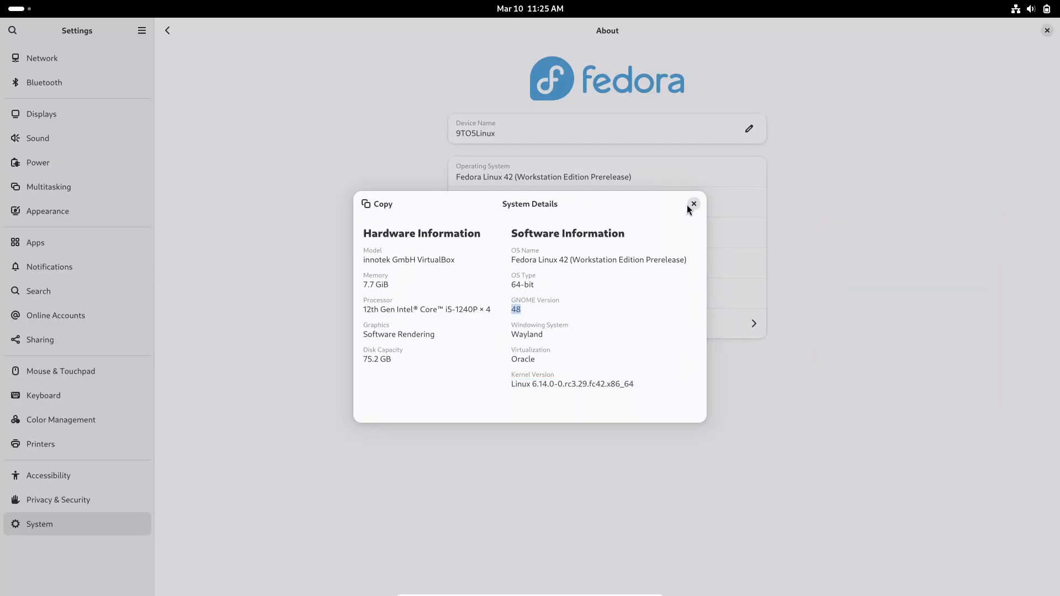
pyautogui.click(693, 203)
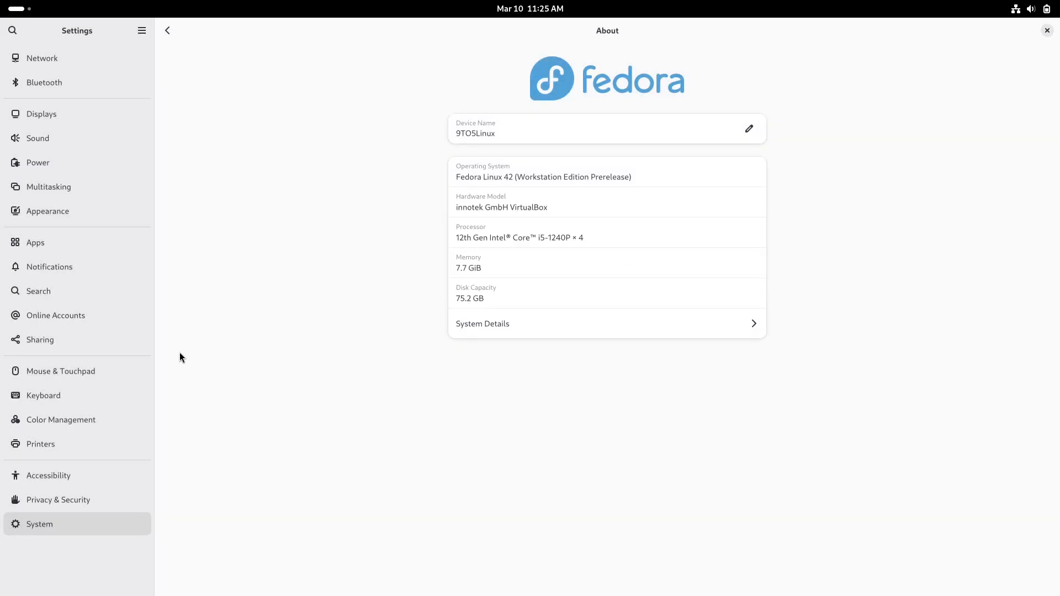
# Turn on Show Battery Percentage in Power settings, then return to Firefox
pyautogui.click(47, 211)
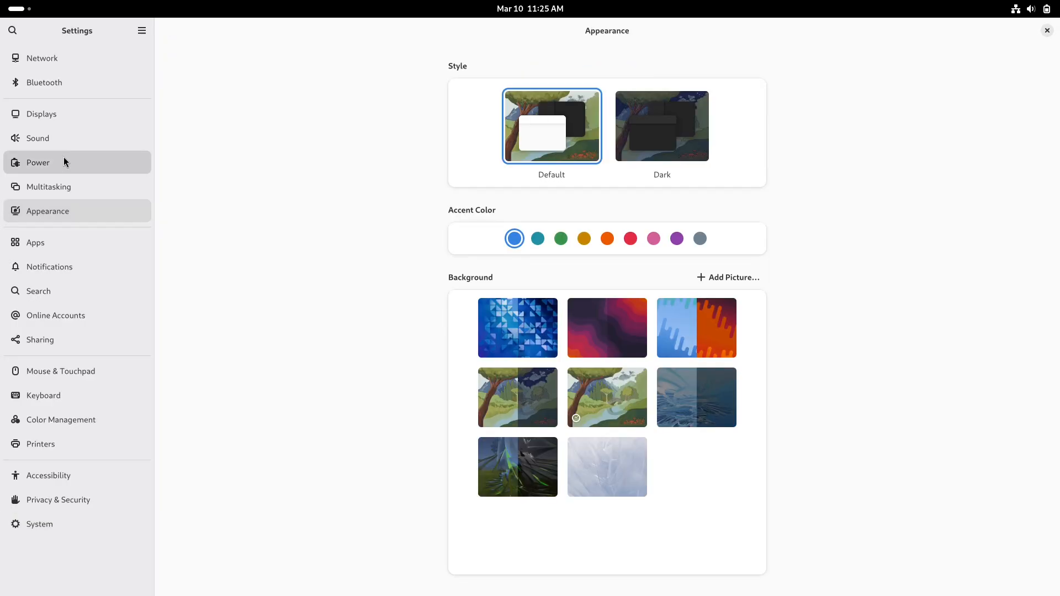
pyautogui.click(37, 162)
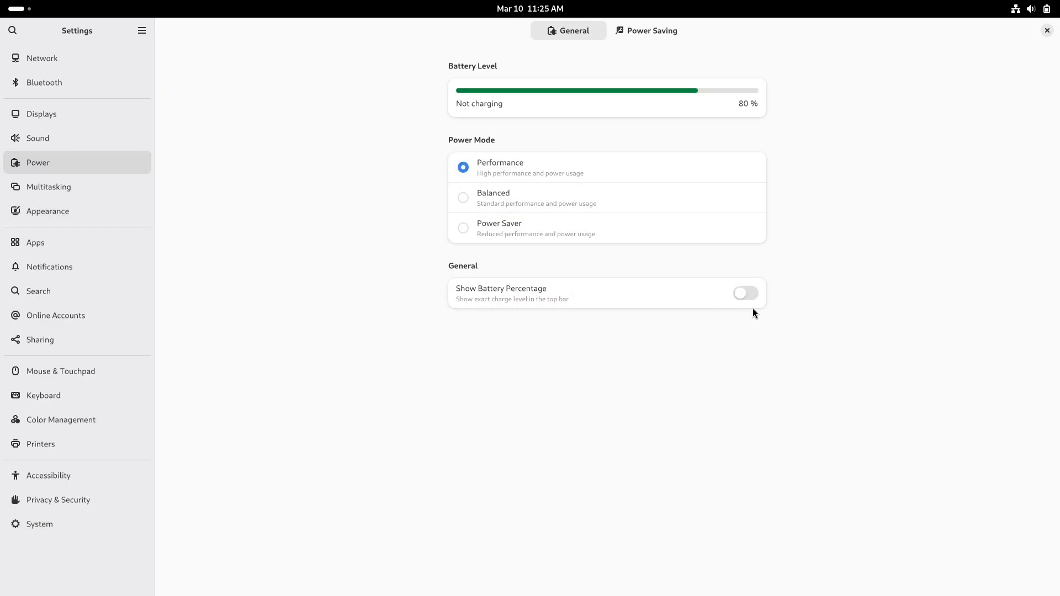
pyautogui.click(745, 293)
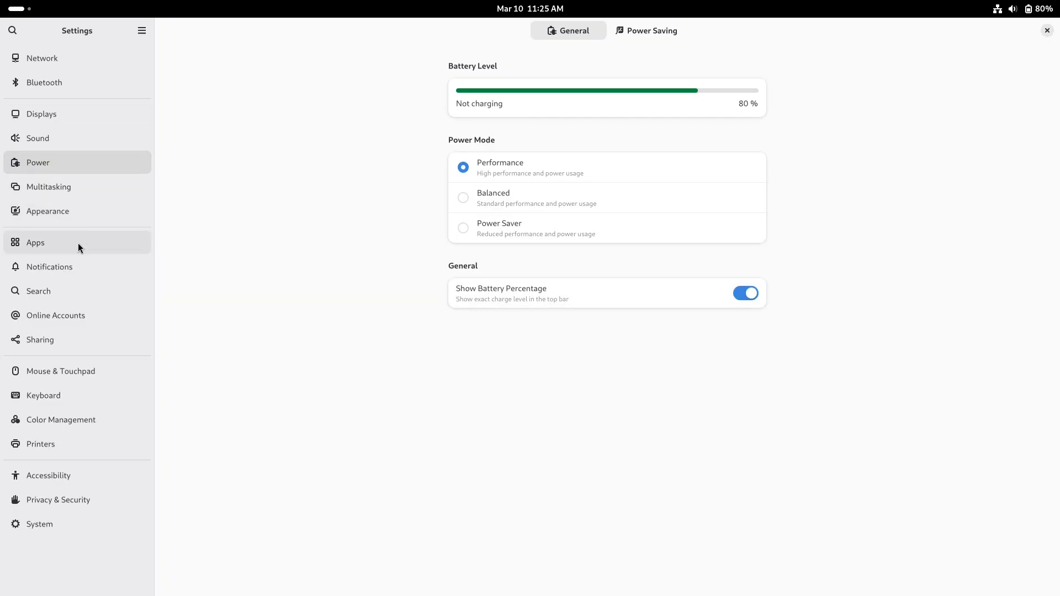
pyautogui.click(57, 499)
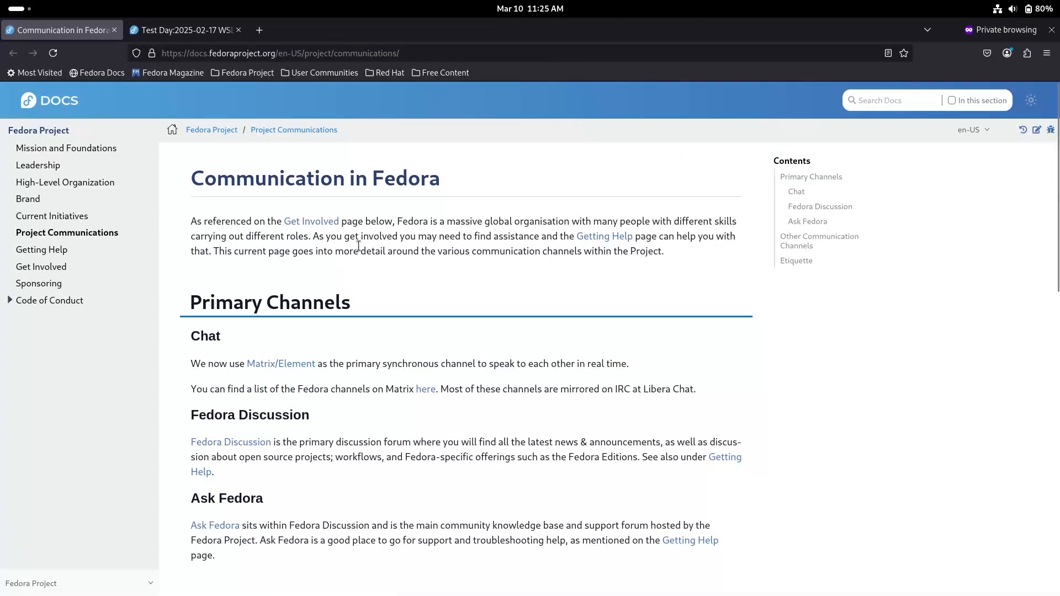
# Jump to the What to test? section of the WSL Test Day page and select 'In Fedora 42'
pyautogui.scroll(-3)
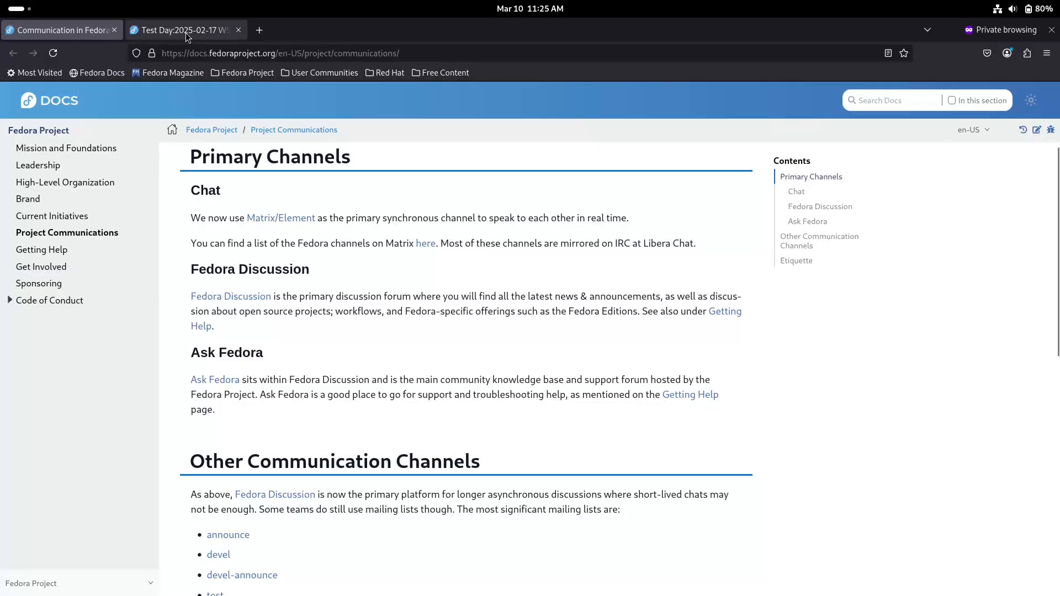
pyautogui.click(182, 30)
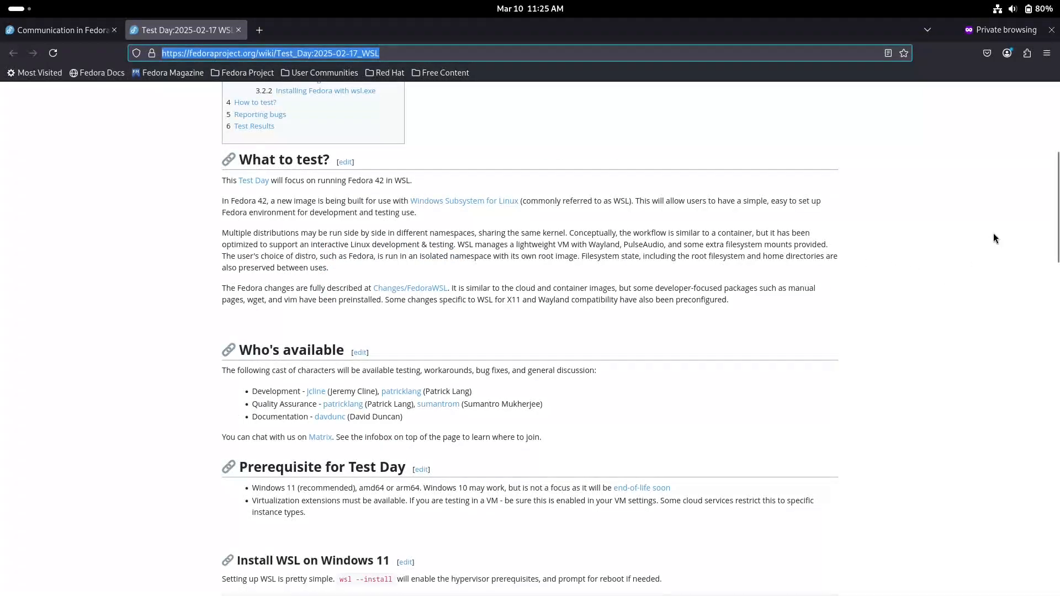
pyautogui.scroll(3)
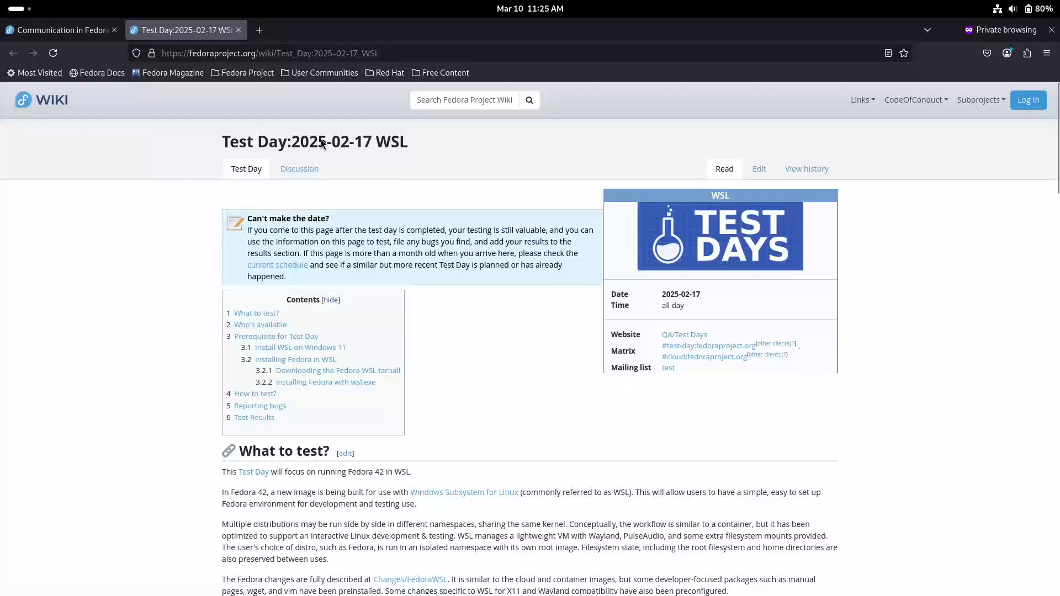
pyautogui.doubleClick(349, 141)
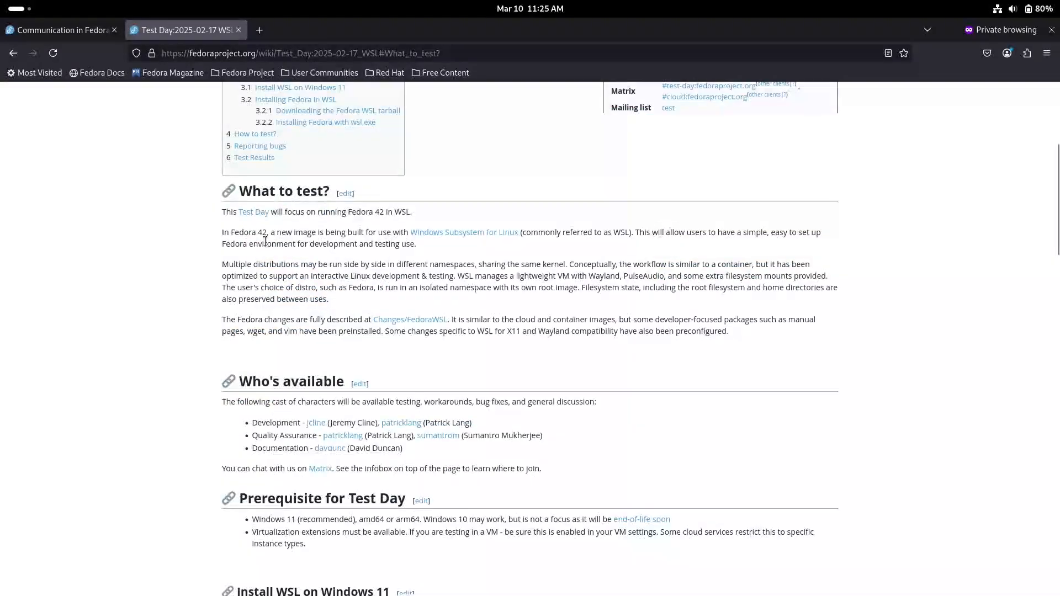
pyautogui.scroll(-3)
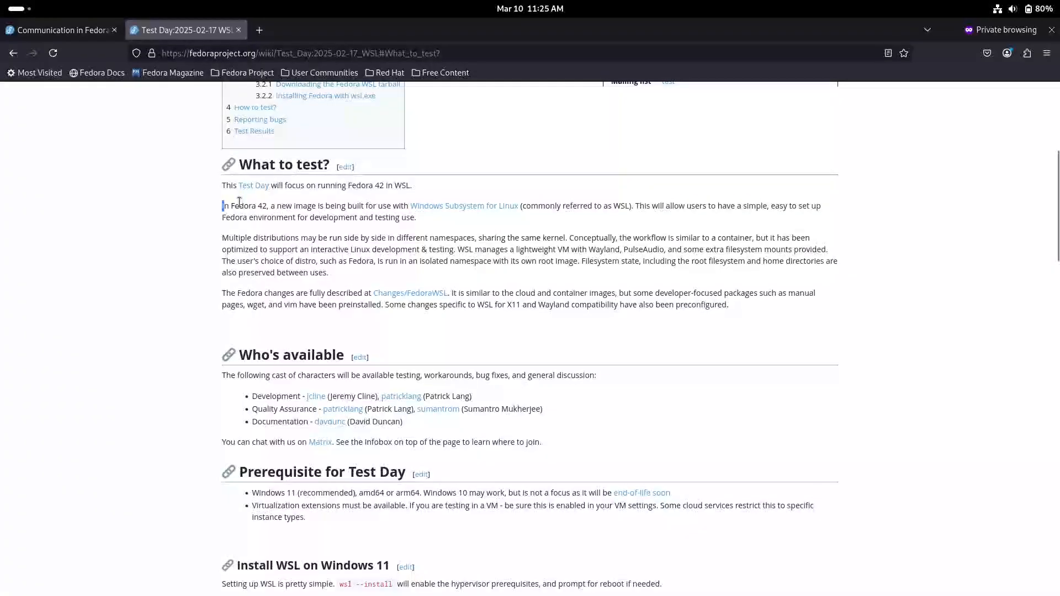
pyautogui.doubleClick(233, 205)
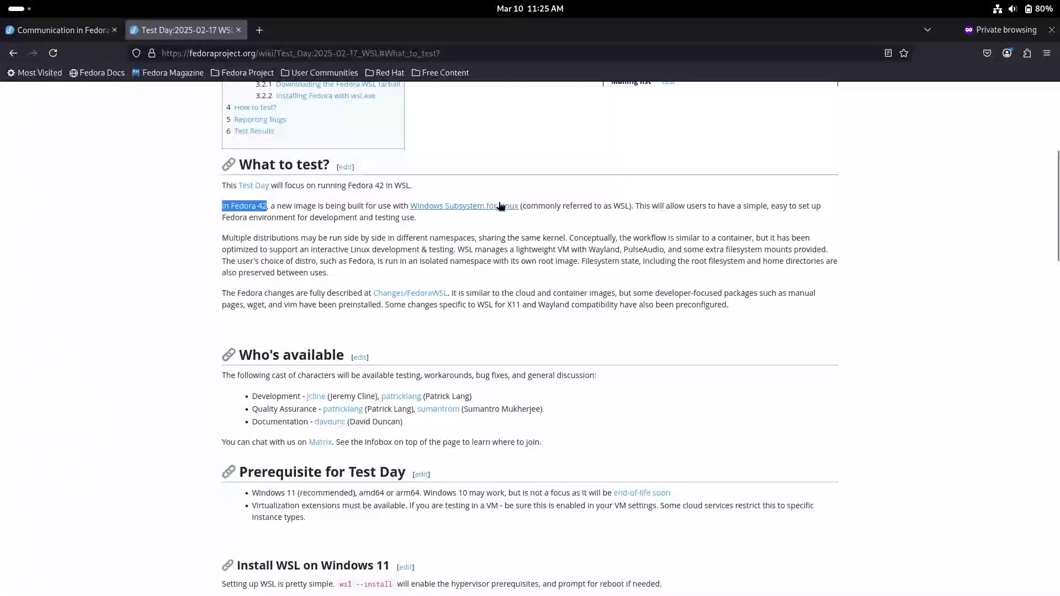
pyautogui.moveTo(533, 218)
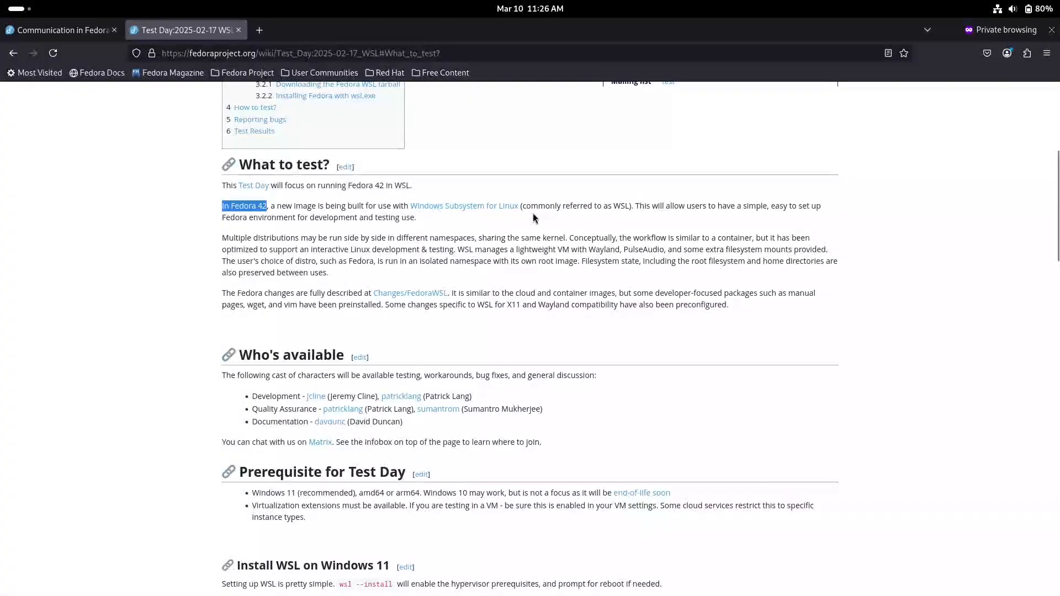
pyautogui.click(462, 206)
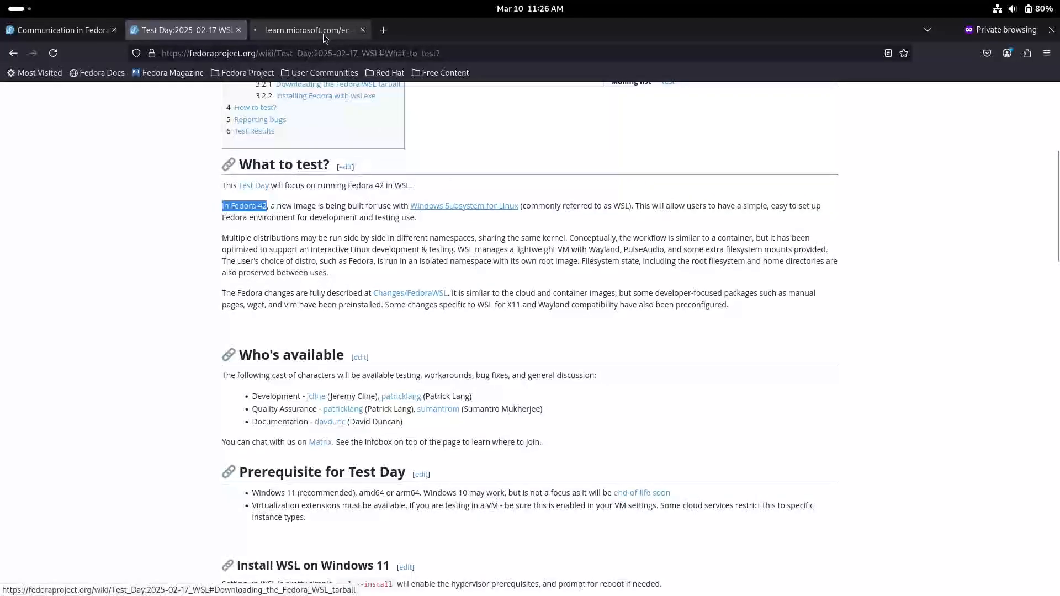
pyautogui.click(308, 30)
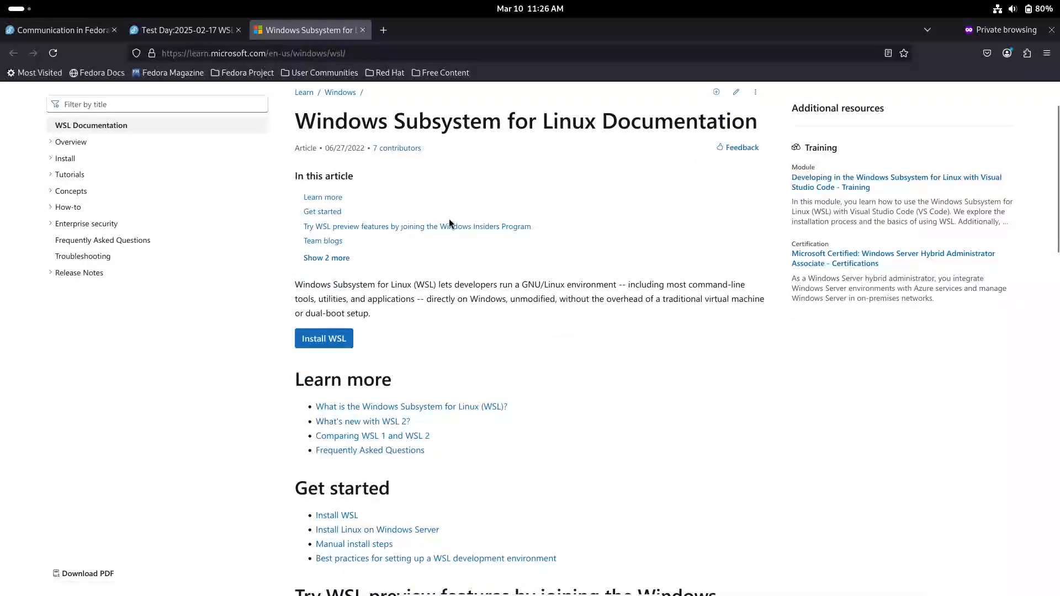
pyautogui.scroll(-3)
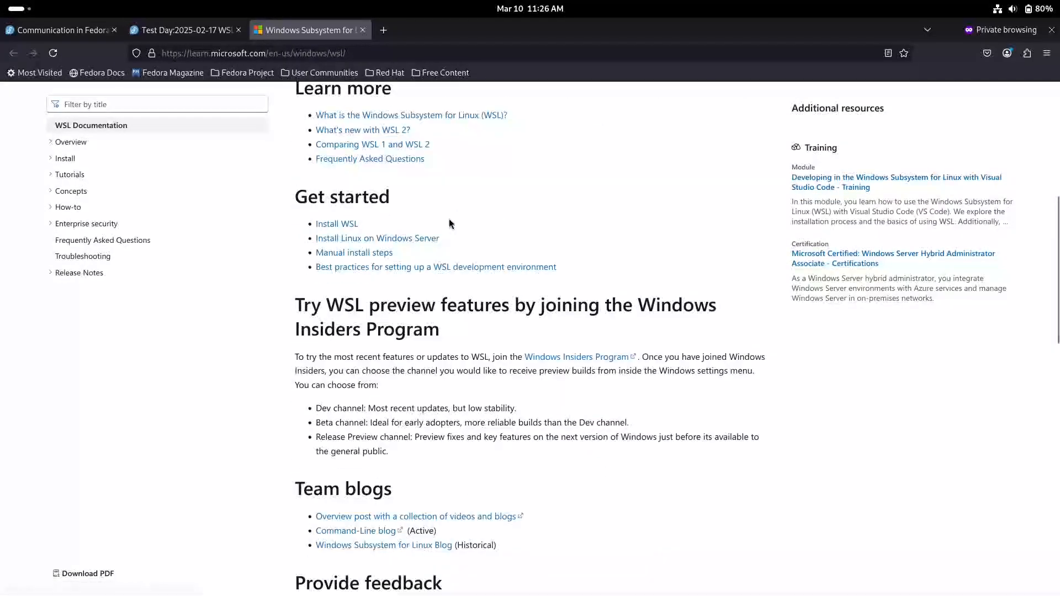
pyautogui.scroll(-3)
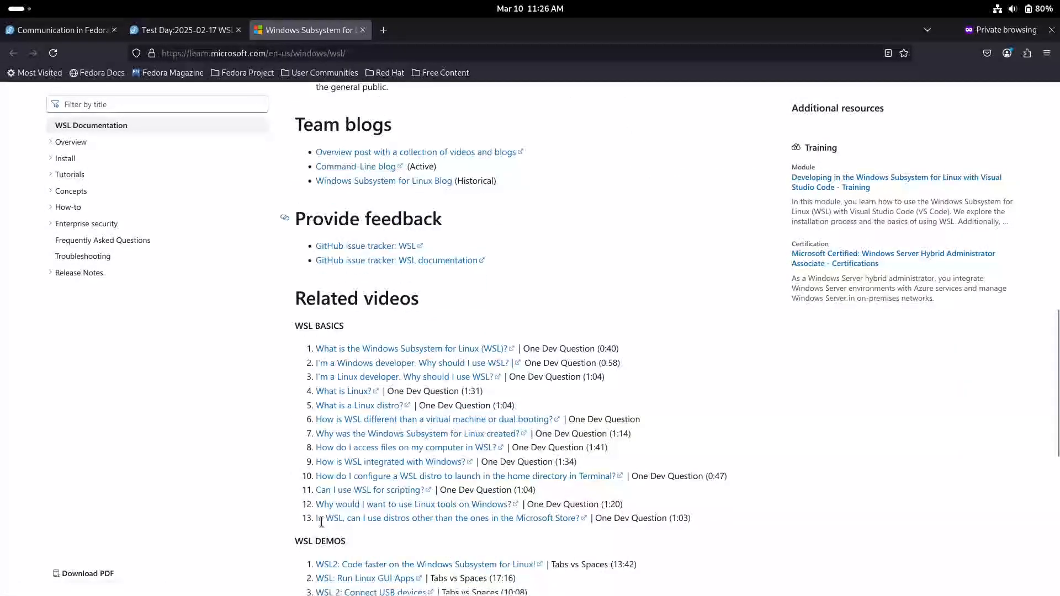
pyautogui.moveTo(459, 366)
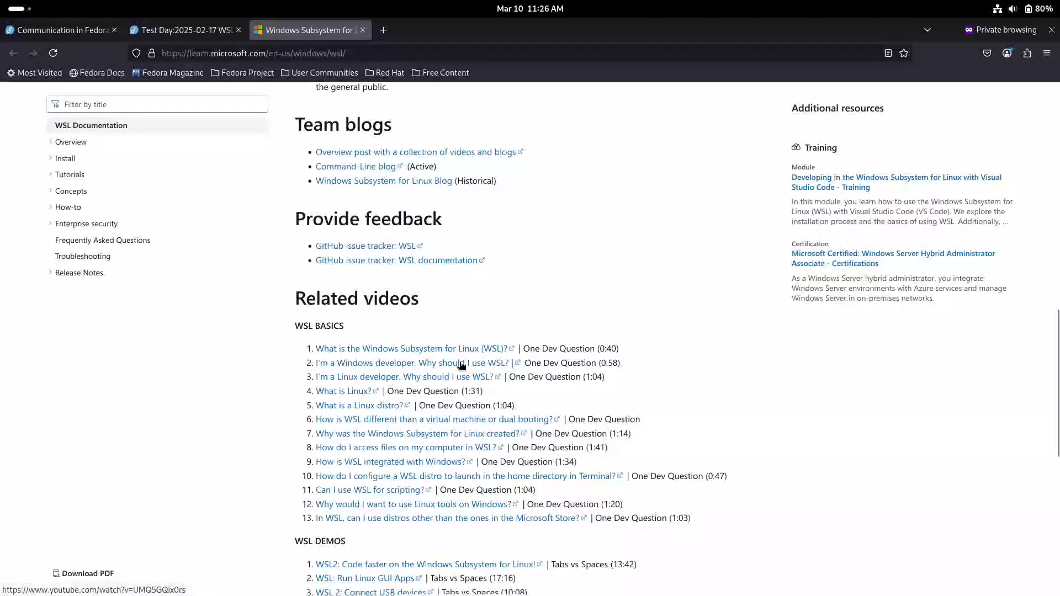
pyautogui.scroll(-3)
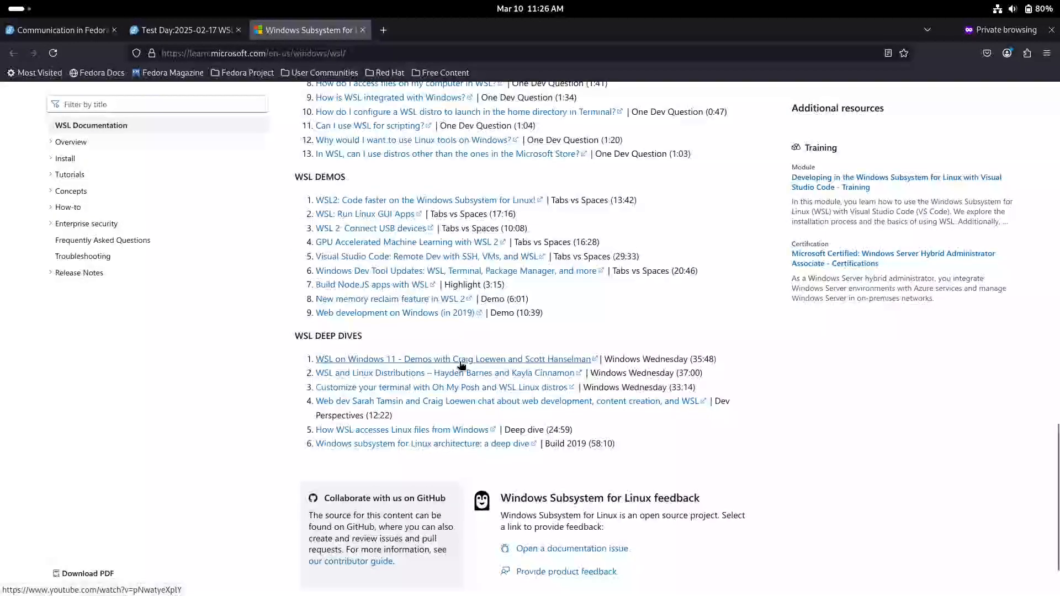
pyautogui.scroll(3)
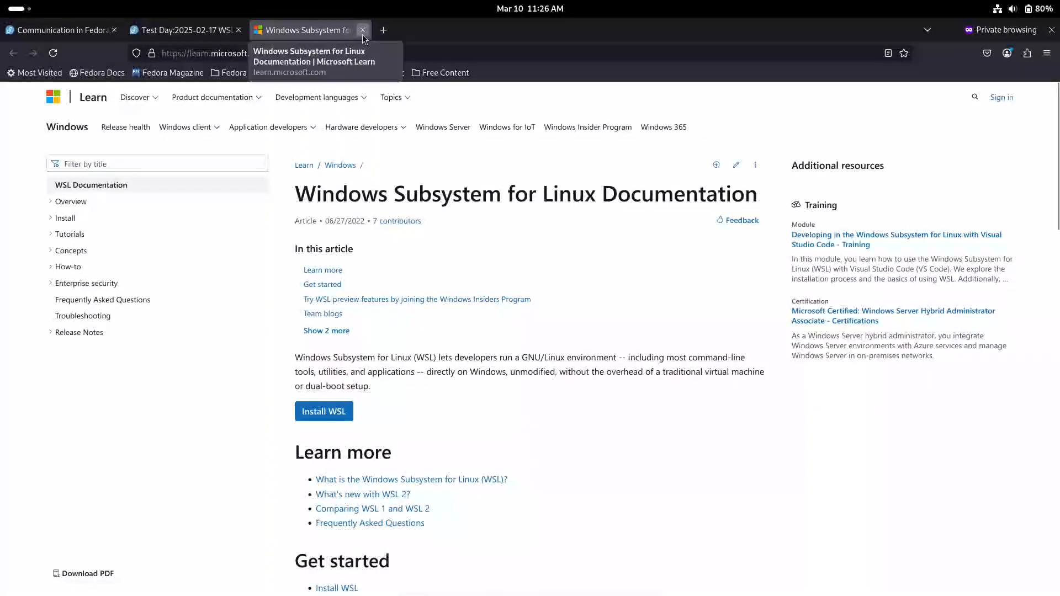
pyautogui.click(364, 30)
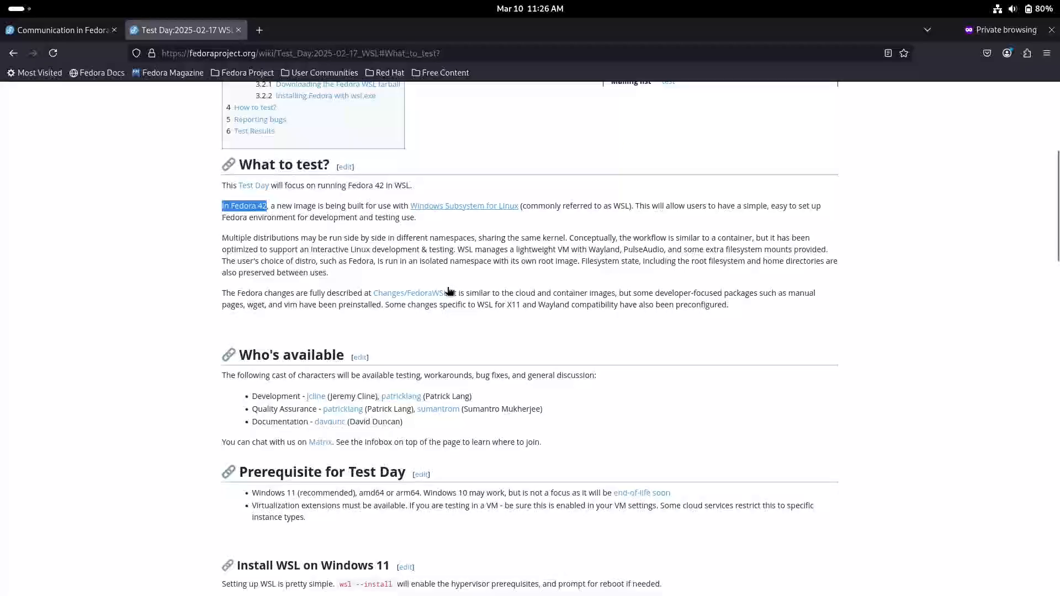
# Open the Changes/FedoraWSL proposal in a new tab and read down its first sections
pyautogui.middleClick(409, 292)
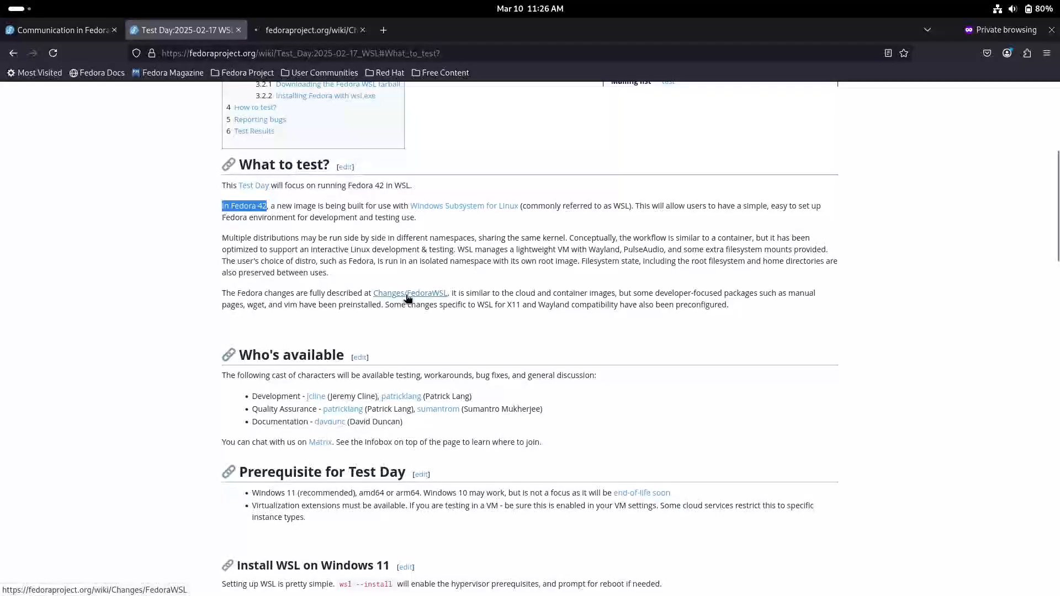
pyautogui.click(410, 292)
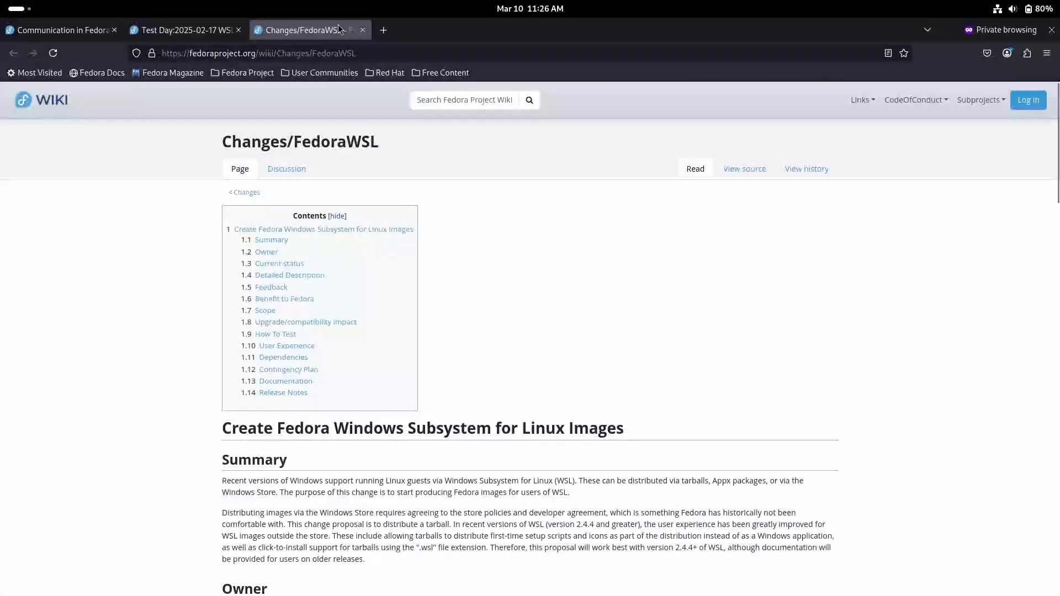
pyautogui.scroll(-3)
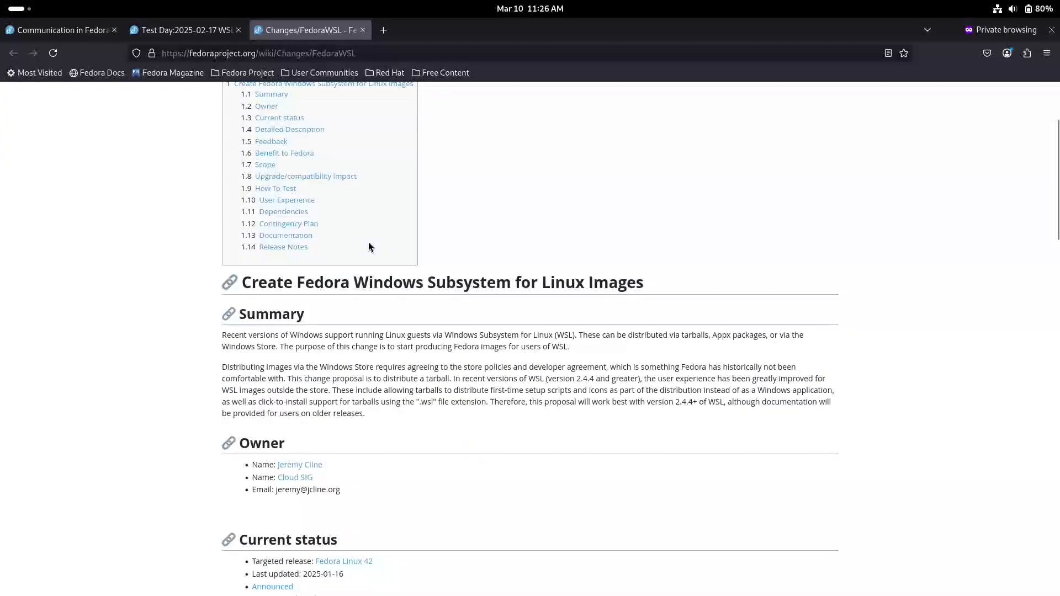
pyautogui.scroll(-3)
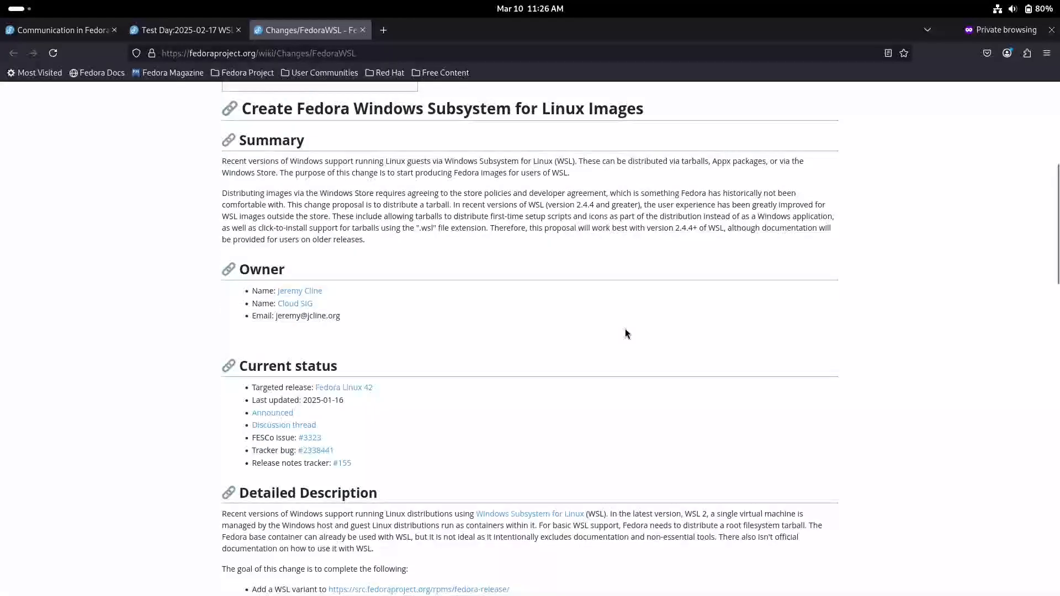
pyautogui.scroll(-3)
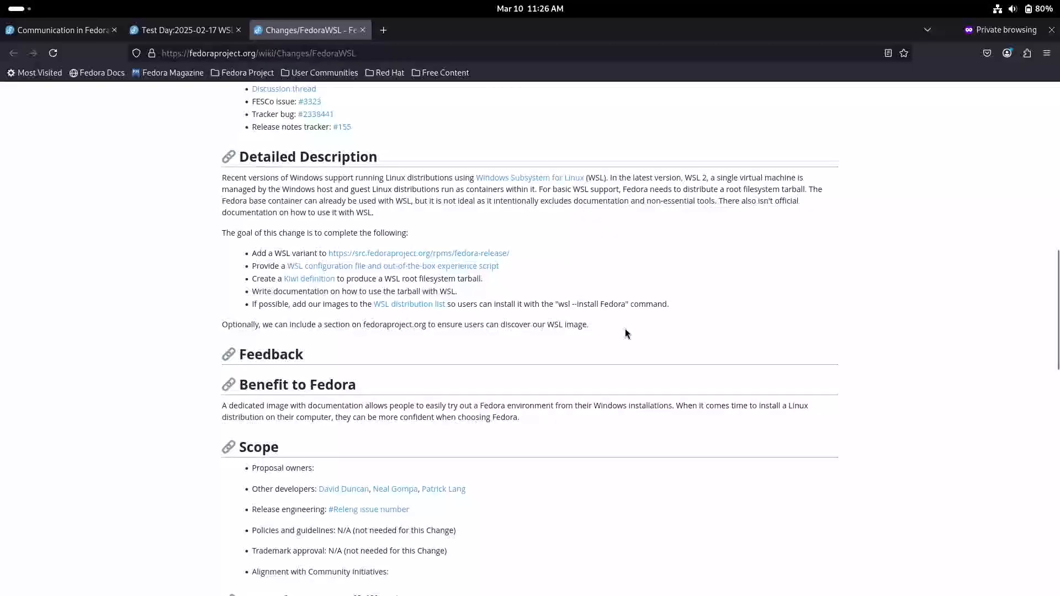
pyautogui.scroll(-3)
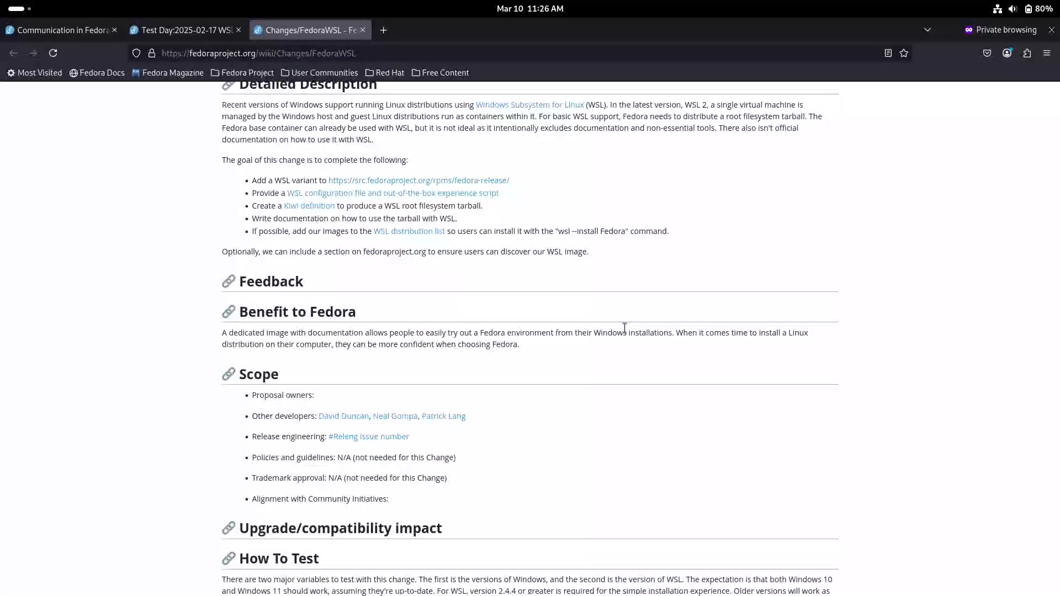
# Read on through How To Test and Release Notes, then return toward the top
pyautogui.scroll(-3)
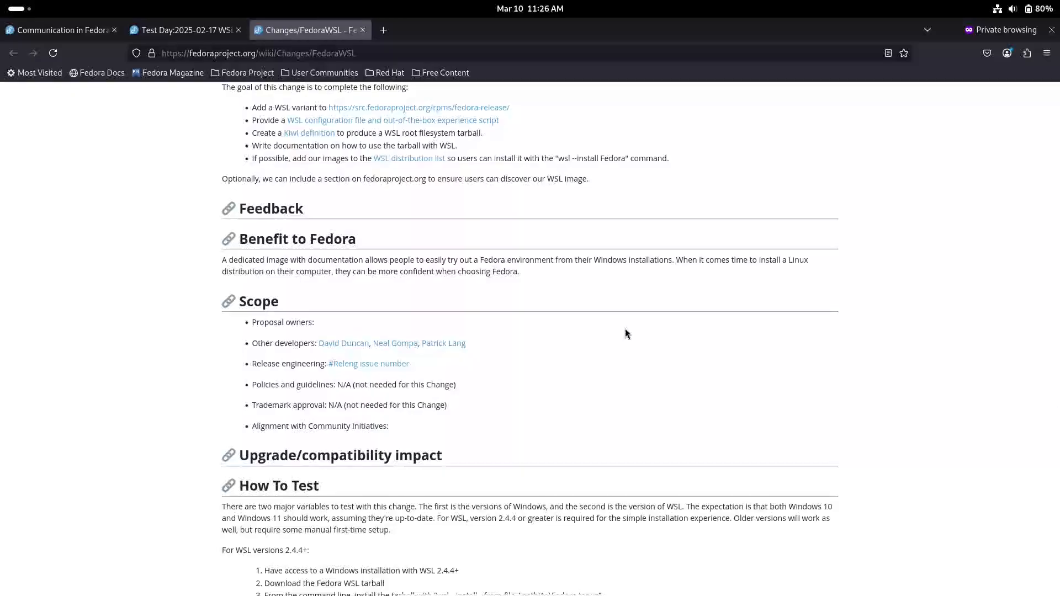
pyautogui.scroll(-3)
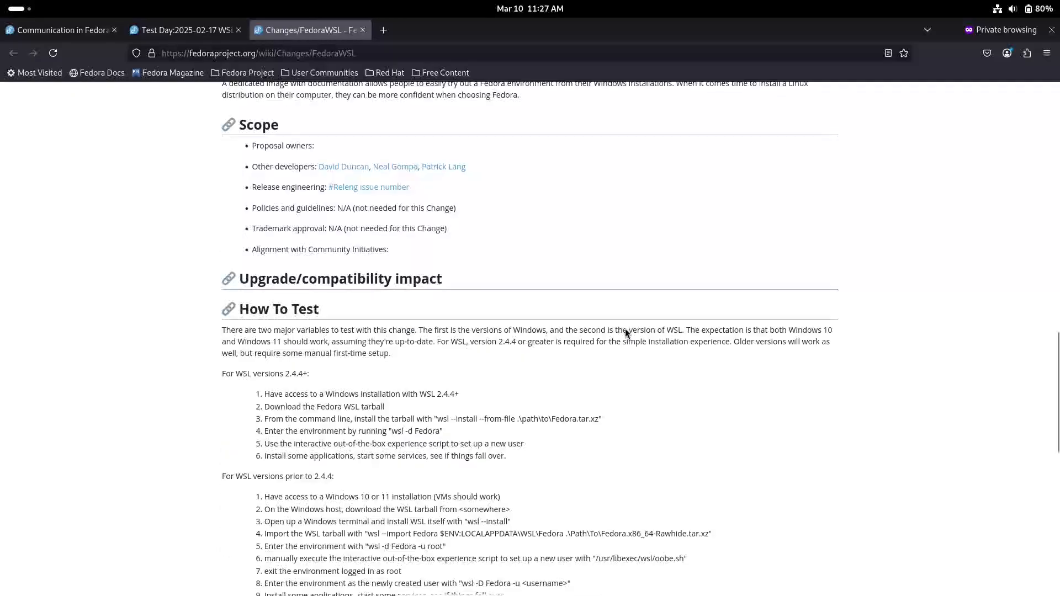
pyautogui.scroll(-3)
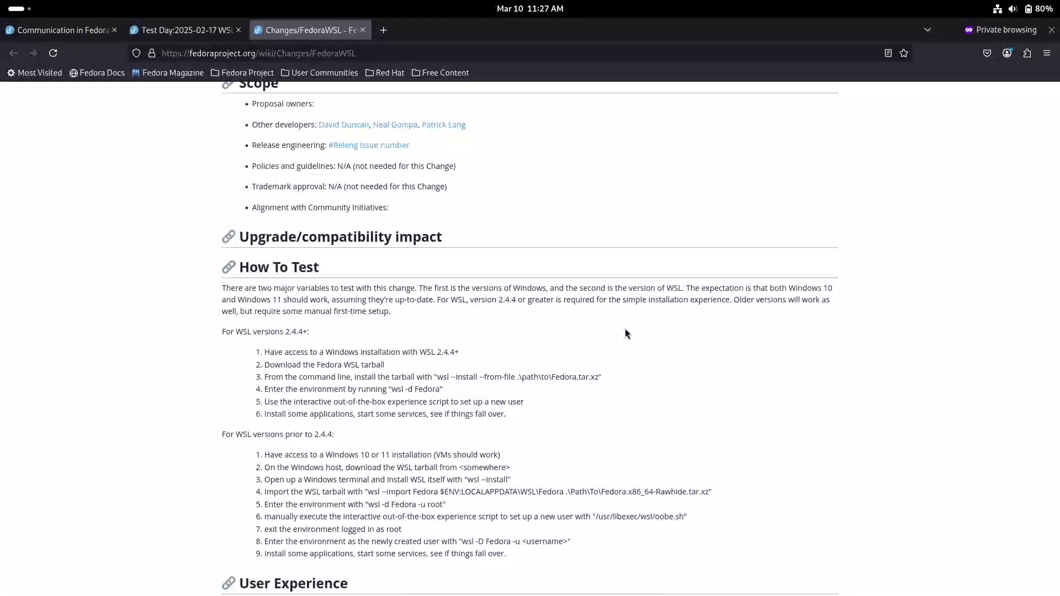
pyautogui.scroll(-3)
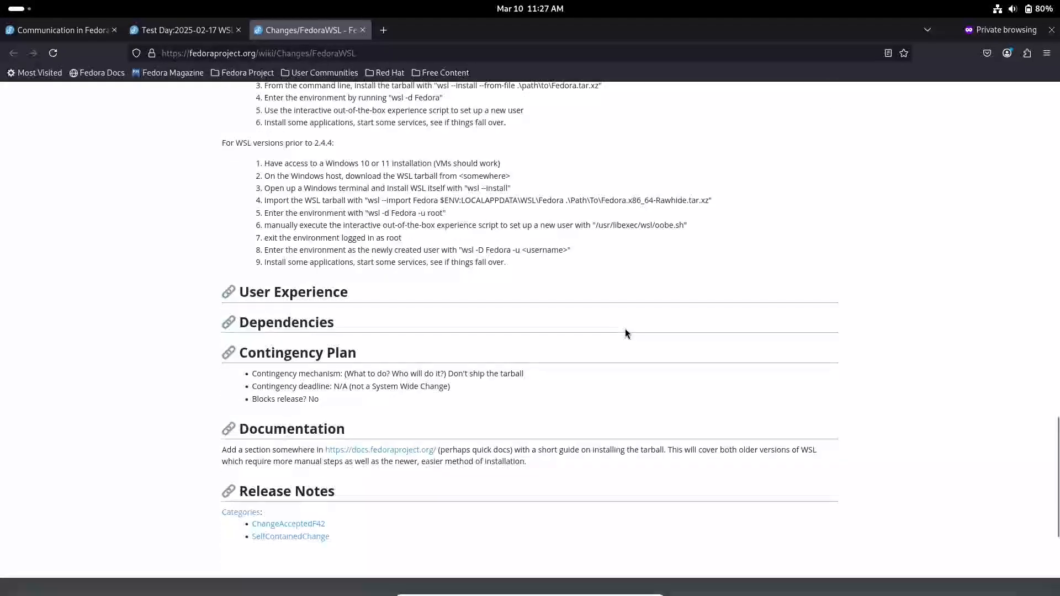
pyautogui.scroll(3)
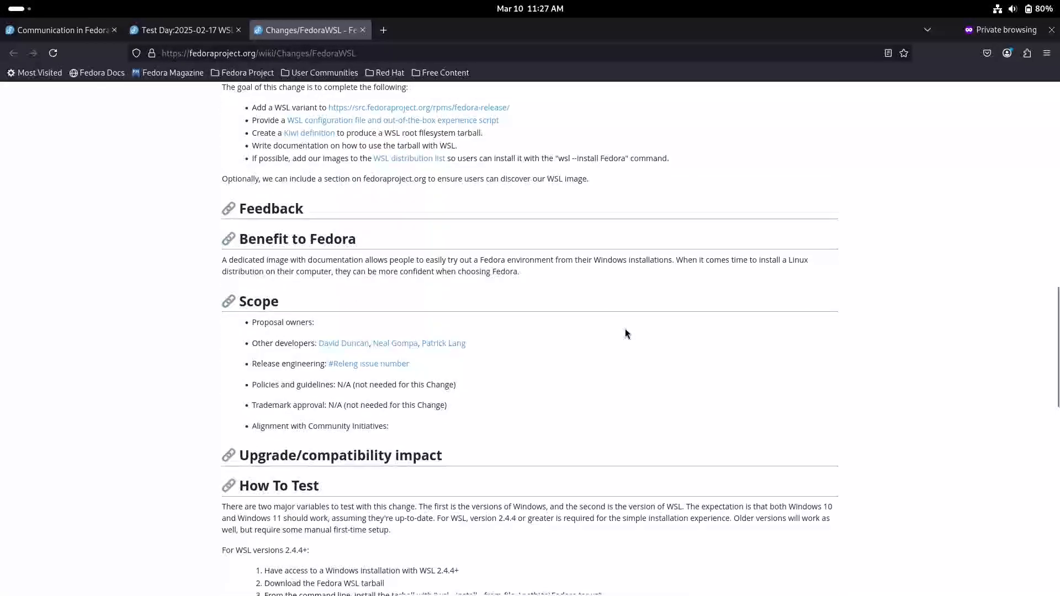
pyautogui.scroll(3)
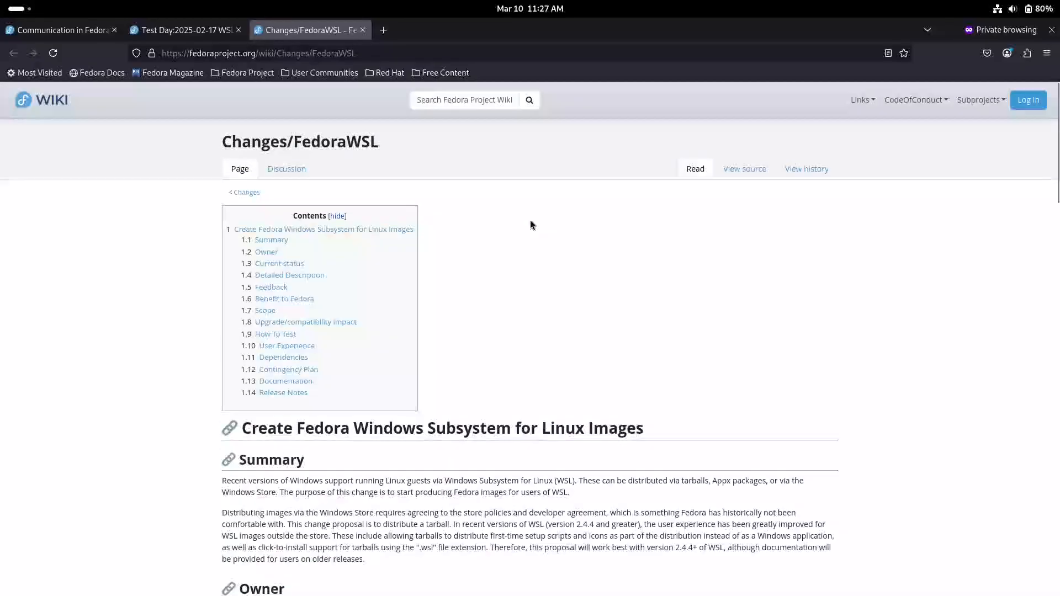
# Close the FedoraWSL tab and open the 'end-of-life soon' Windows support link
pyautogui.click(362, 29)
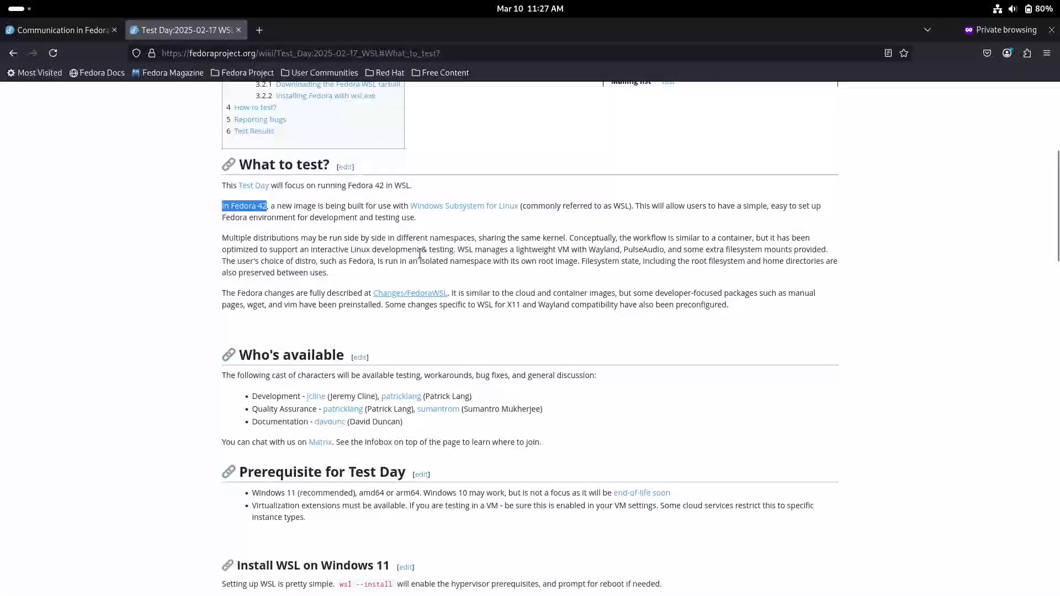
pyautogui.scroll(-3)
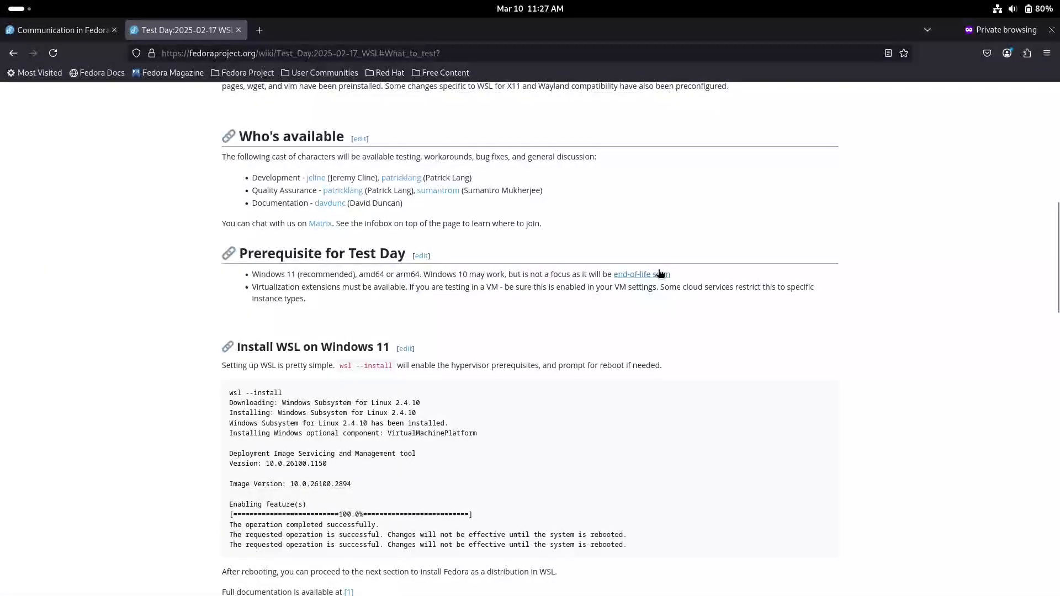
pyautogui.click(640, 274)
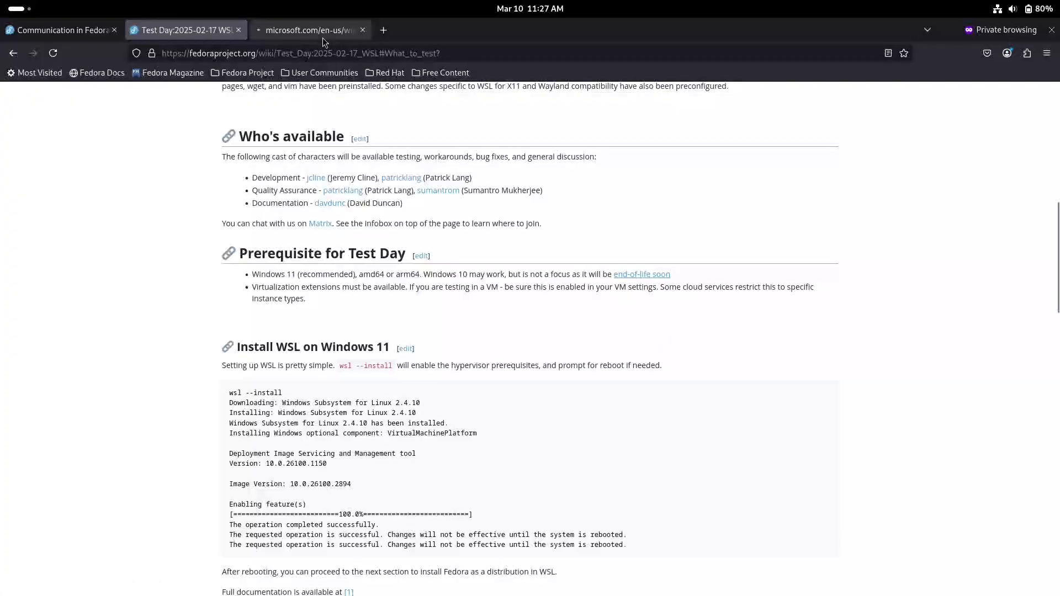
pyautogui.click(640, 274)
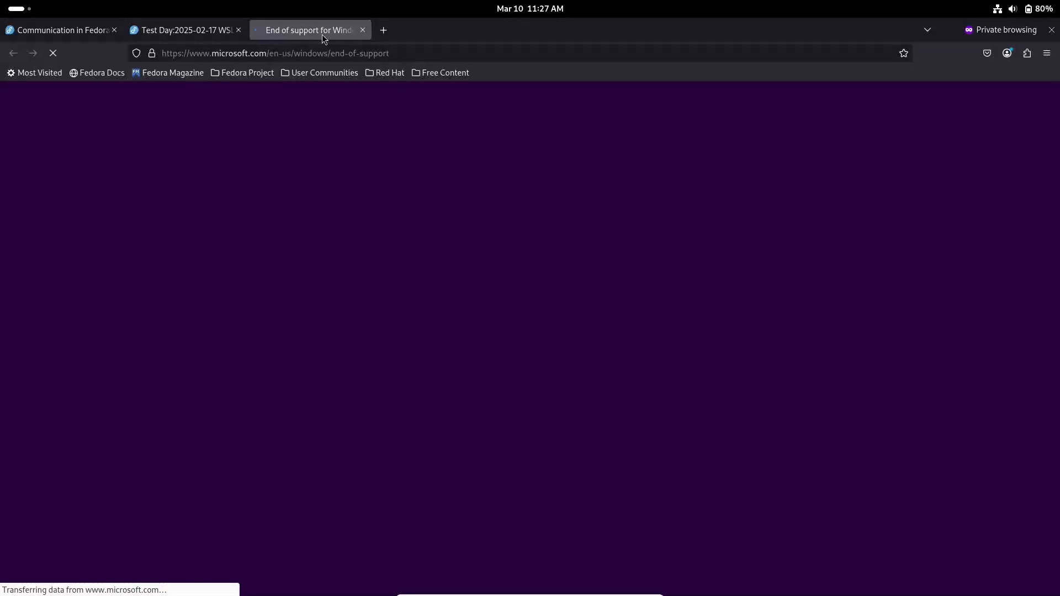
# Compare the Test Day page with Microsoft's end-of-support page, then close the Microsoft tab
pyautogui.click(185, 30)
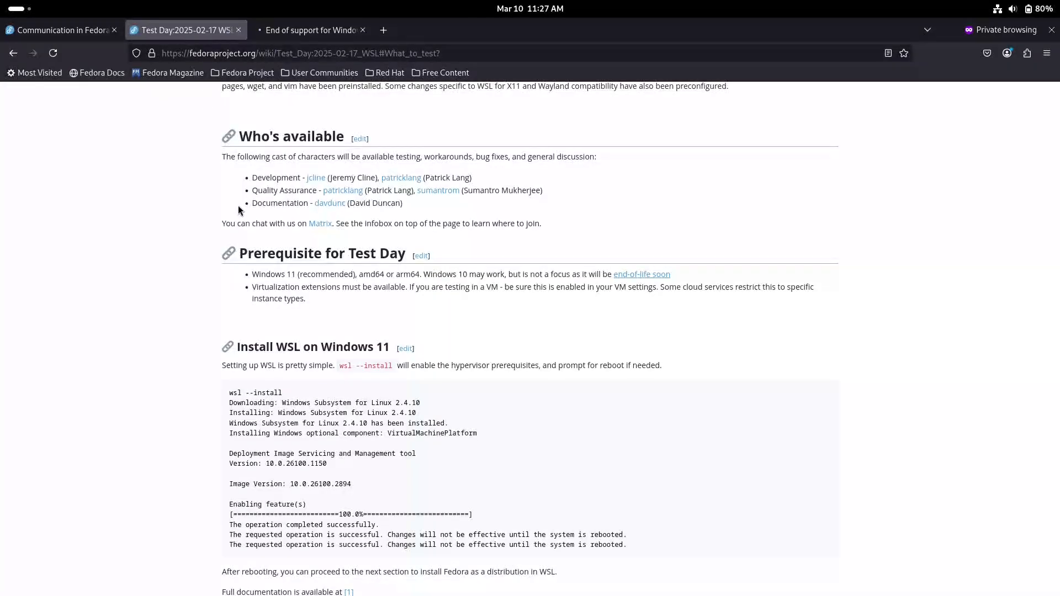
pyautogui.moveTo(320, 322)
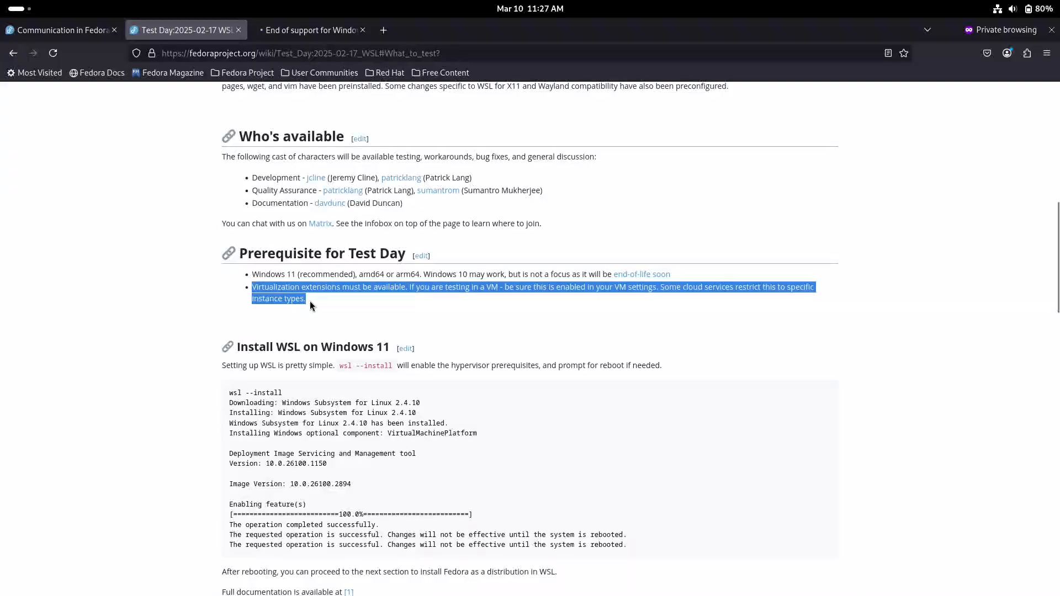
pyautogui.moveTo(311, 325)
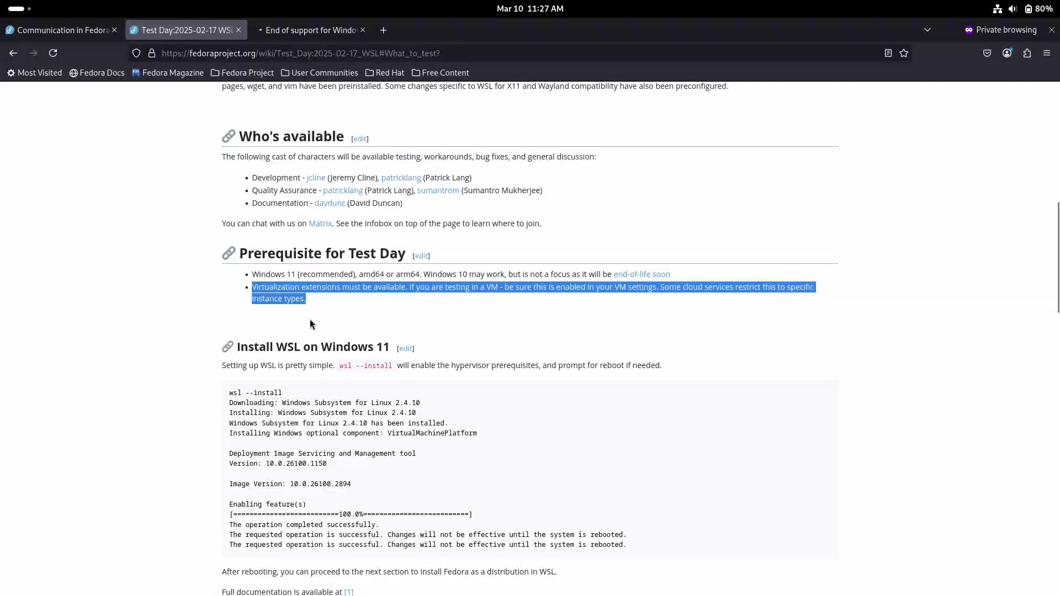
pyautogui.click(309, 30)
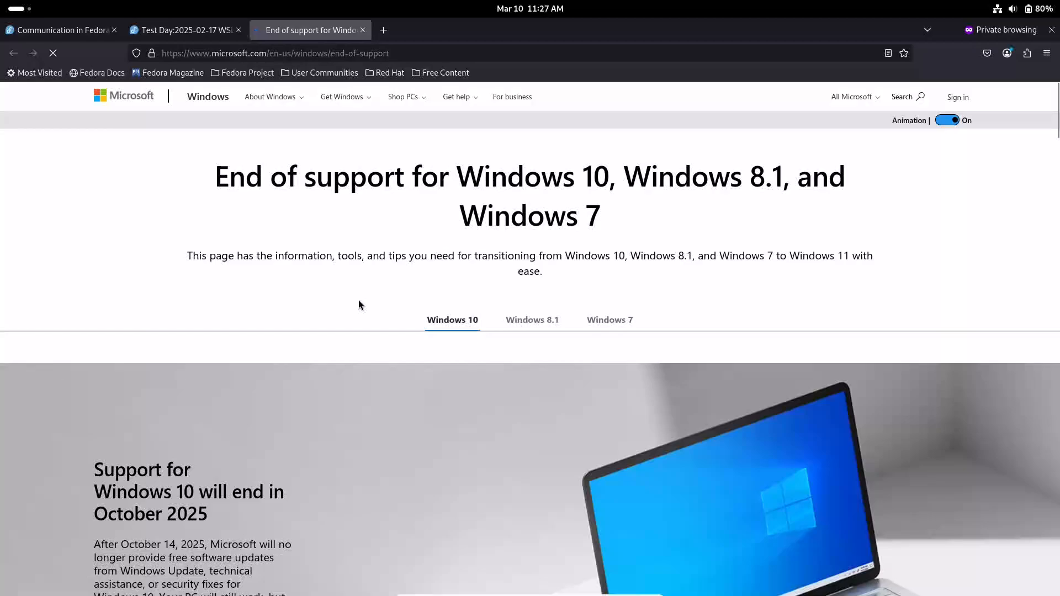
pyautogui.scroll(-3)
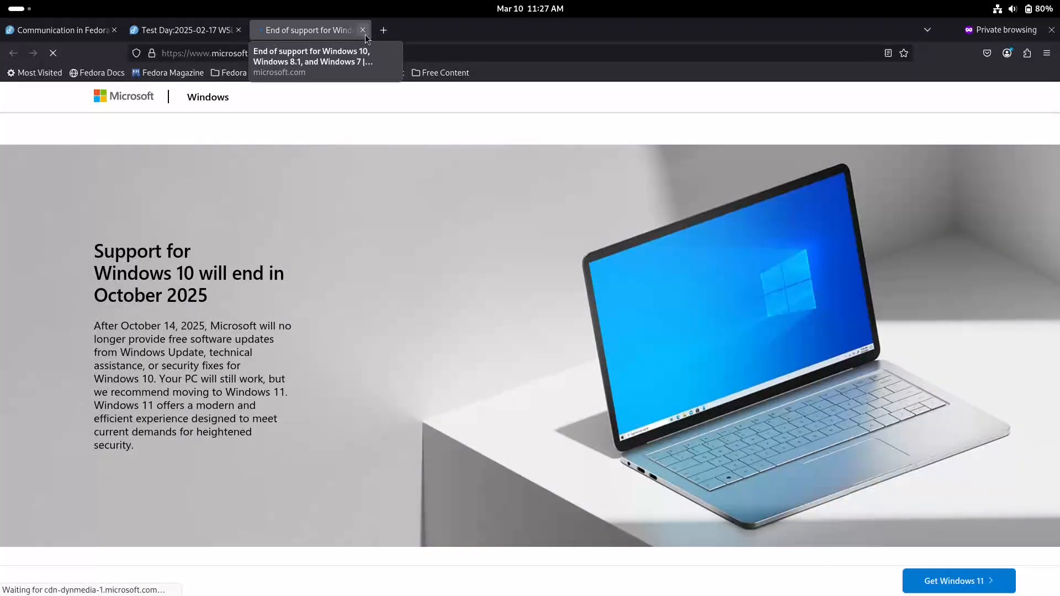
pyautogui.click(364, 30)
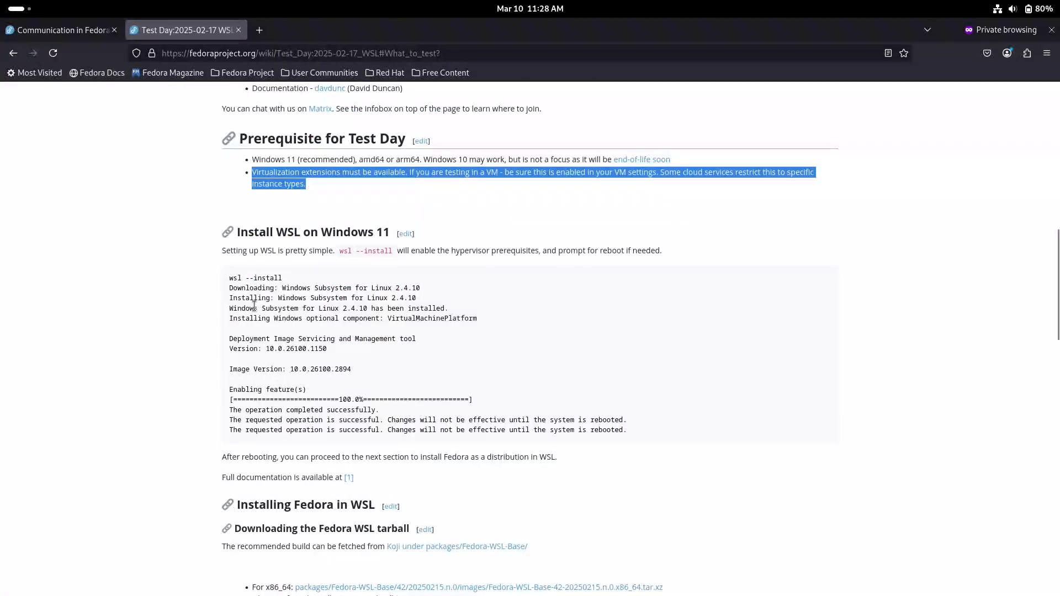
pyautogui.scroll(-3)
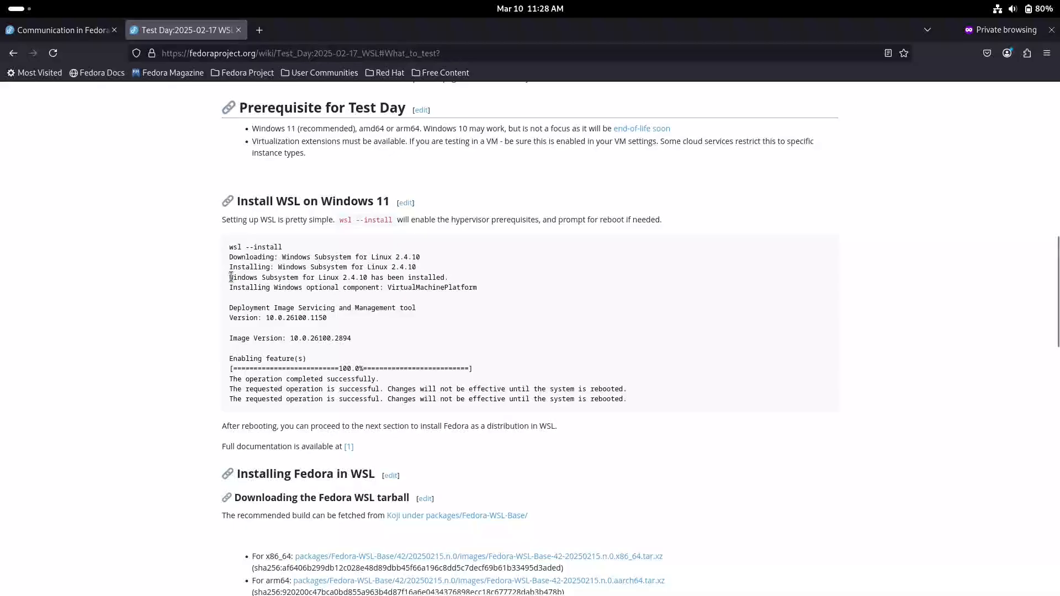
pyautogui.tripleClick(337, 277)
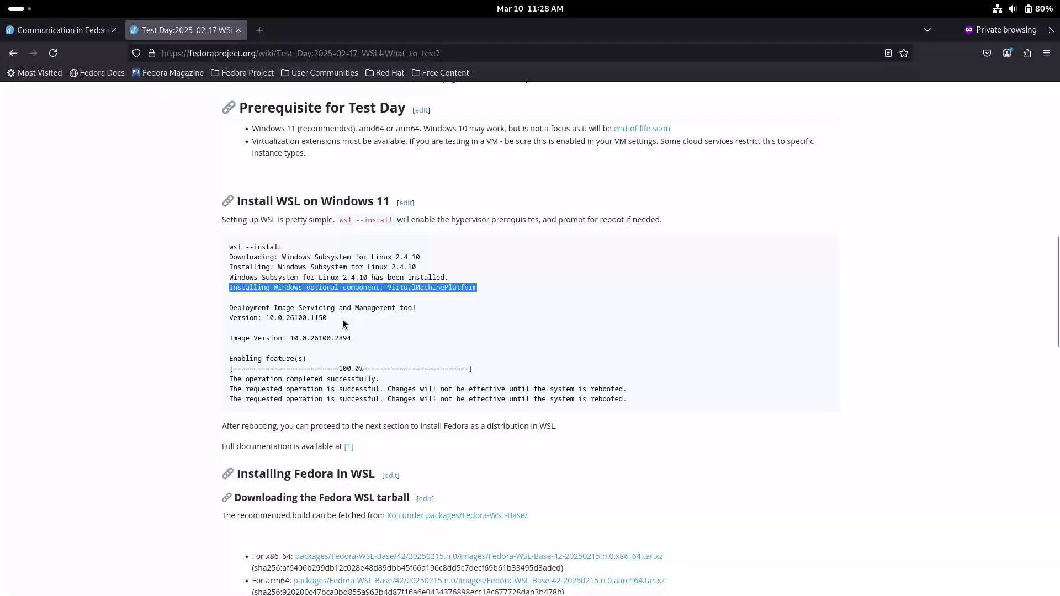
pyautogui.scroll(-3)
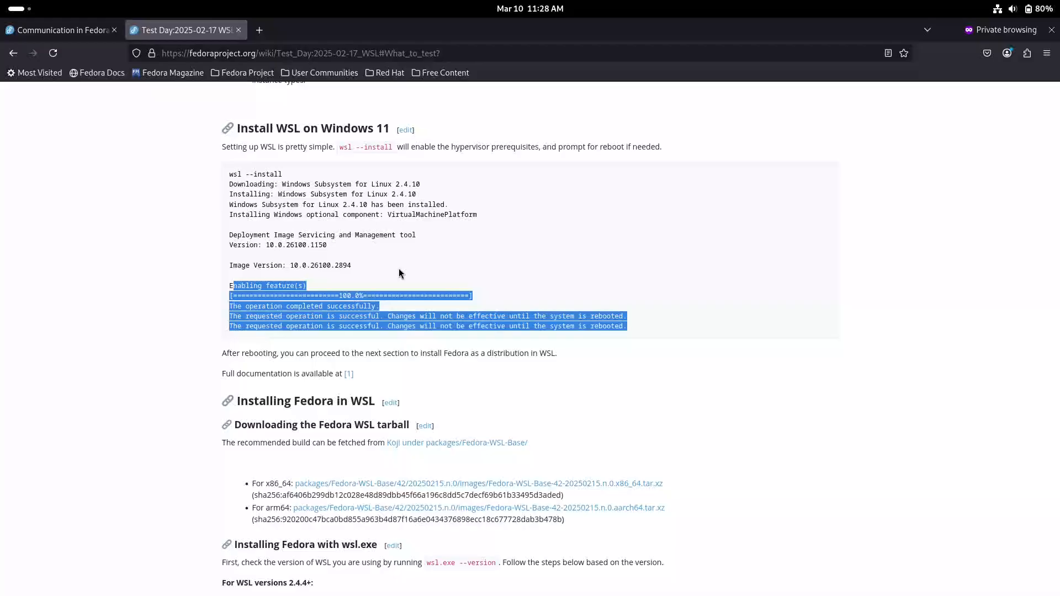
pyautogui.scroll(-3)
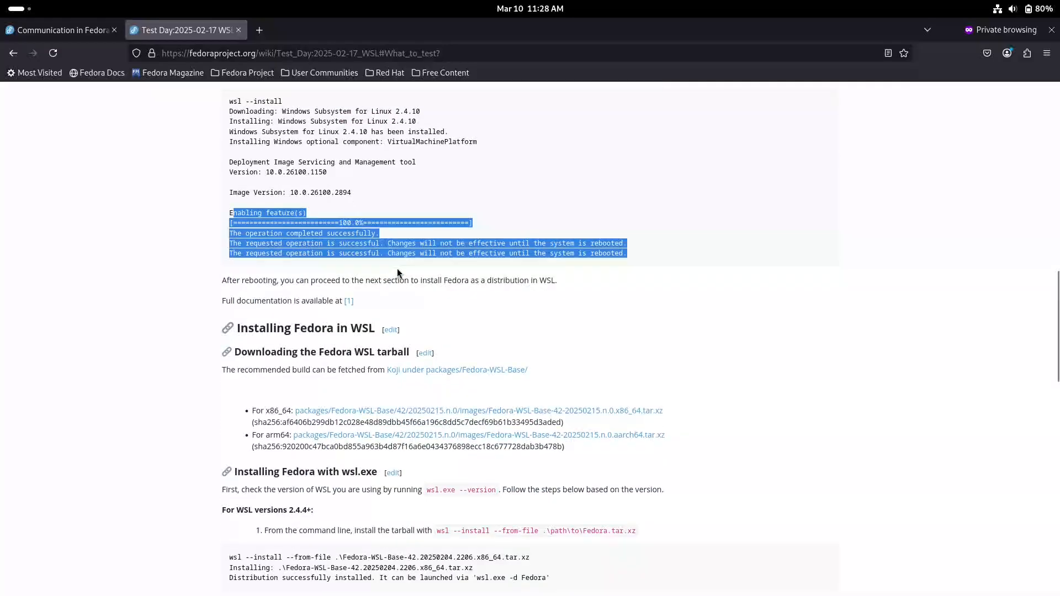
pyautogui.moveTo(307, 300)
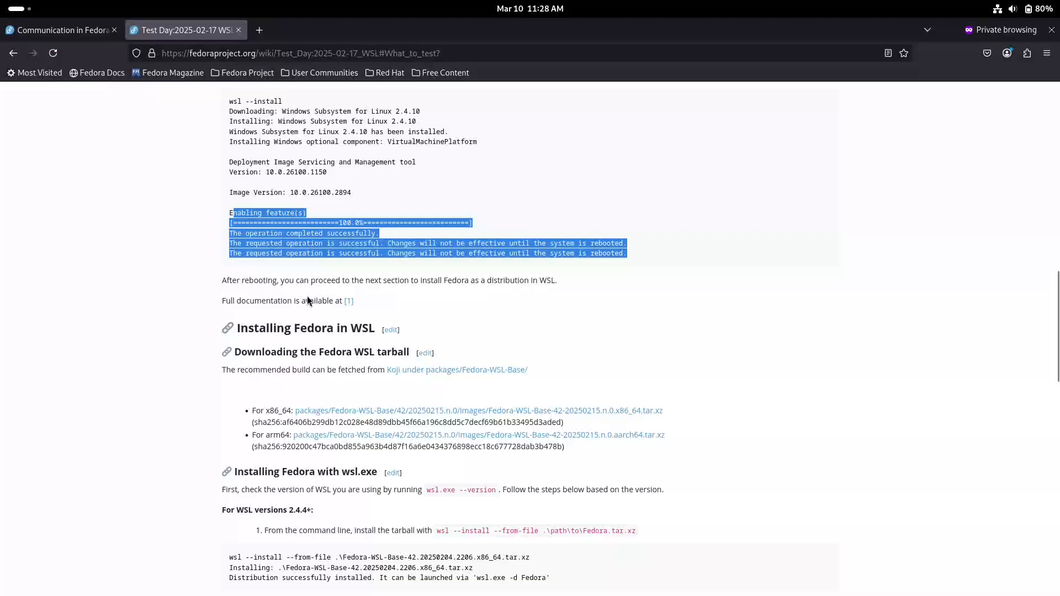
pyautogui.moveTo(391, 328)
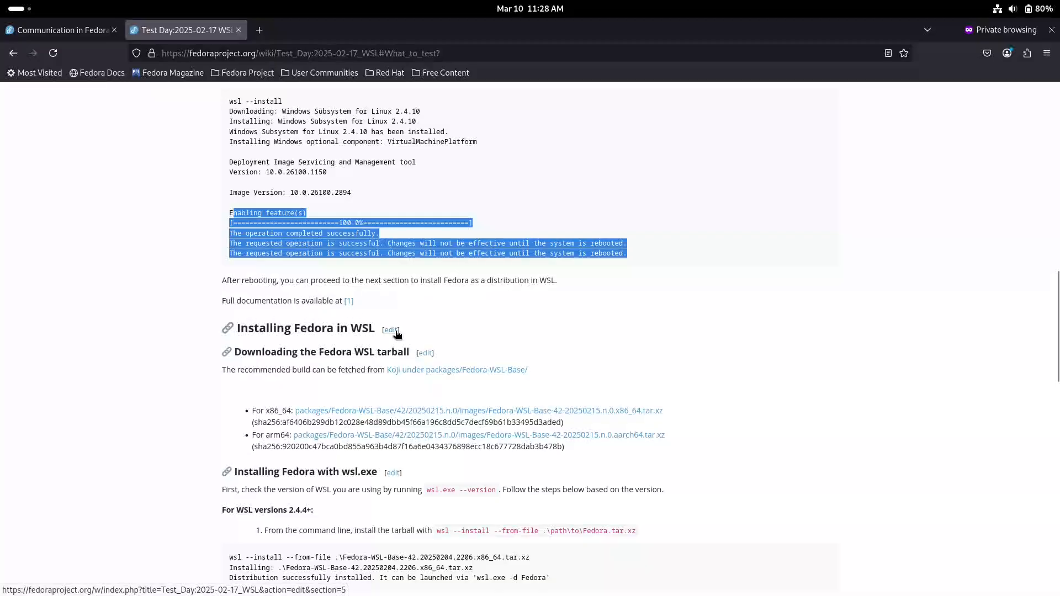
# Open the Installing Fedora in WSL section for editing and read through its wikitext
pyautogui.click(389, 329)
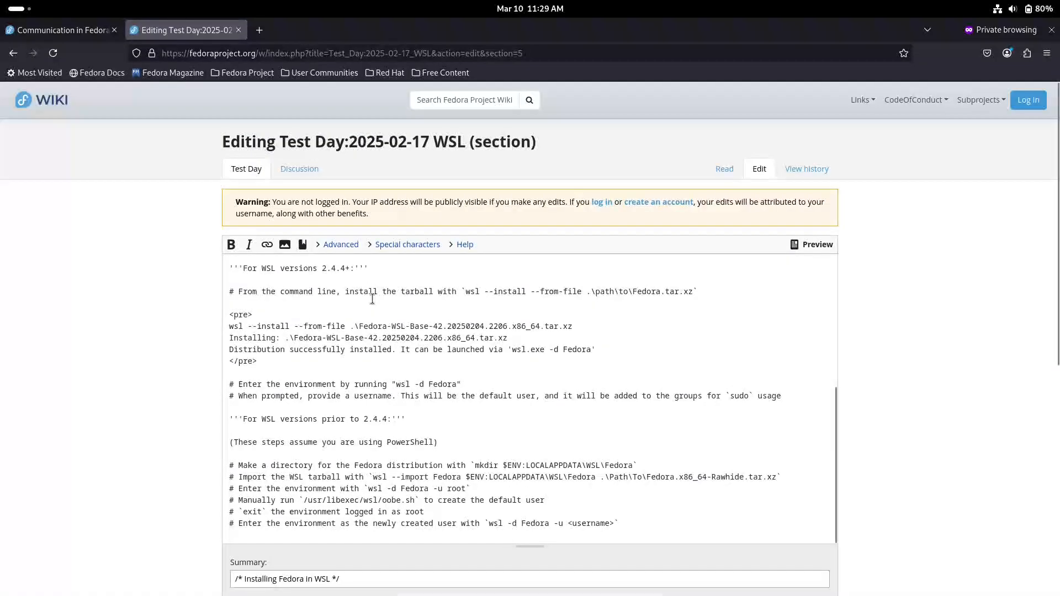
pyautogui.scroll(3)
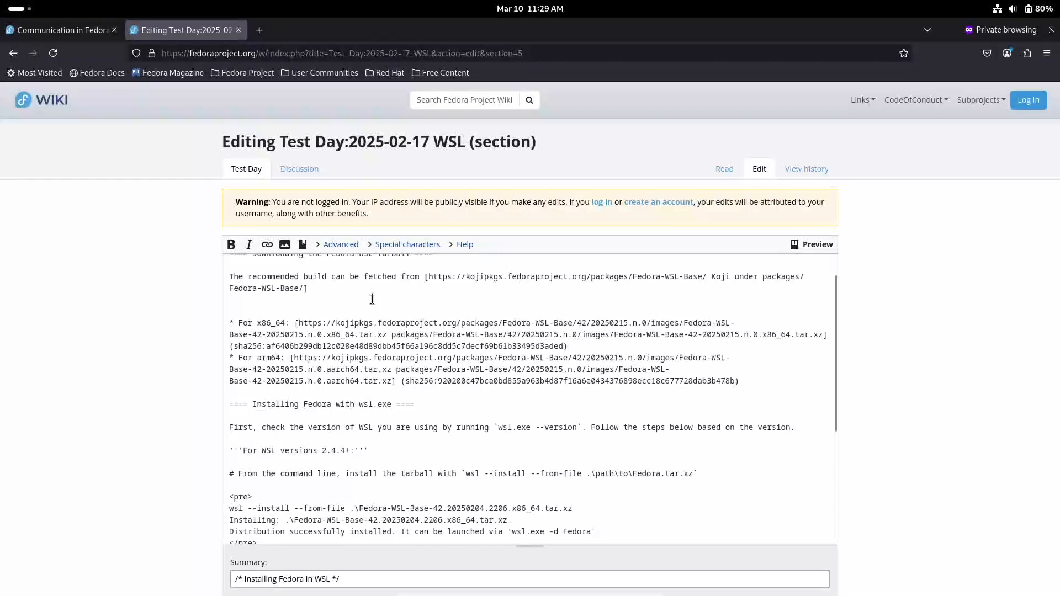
pyautogui.scroll(-3)
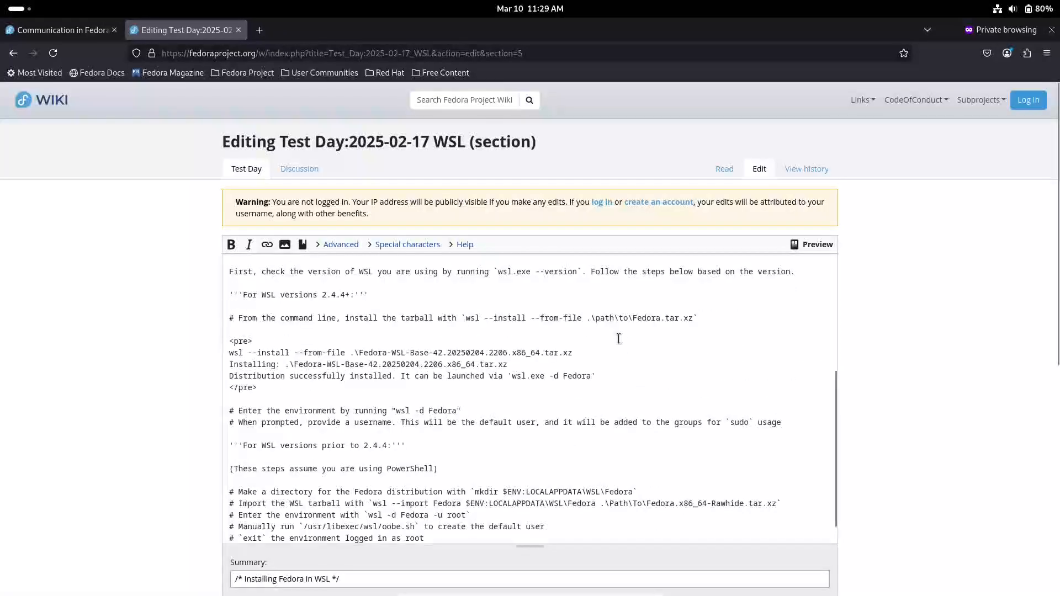
pyautogui.scroll(-3)
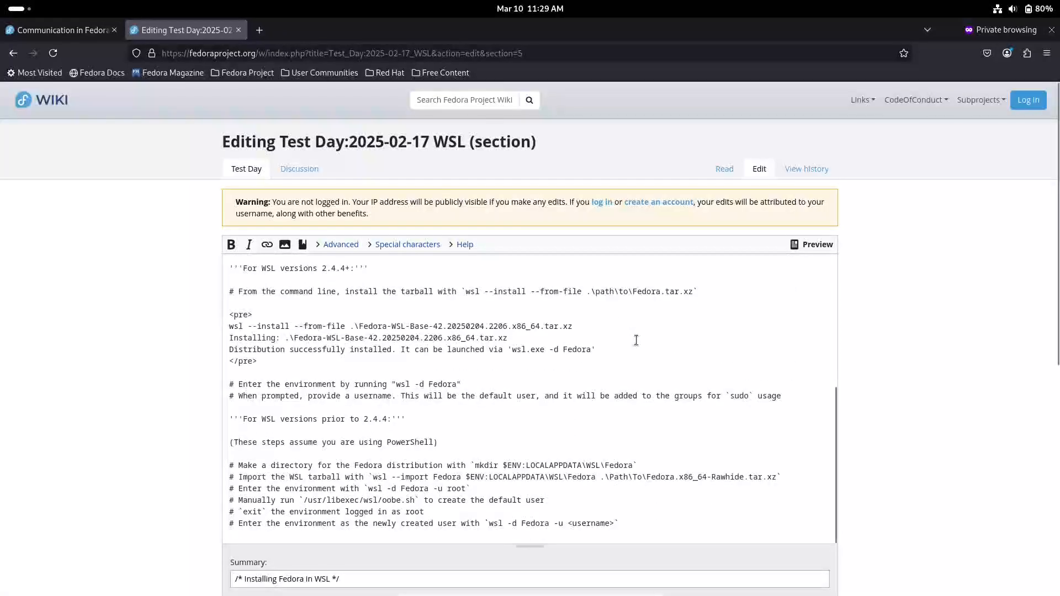
pyautogui.scroll(-3)
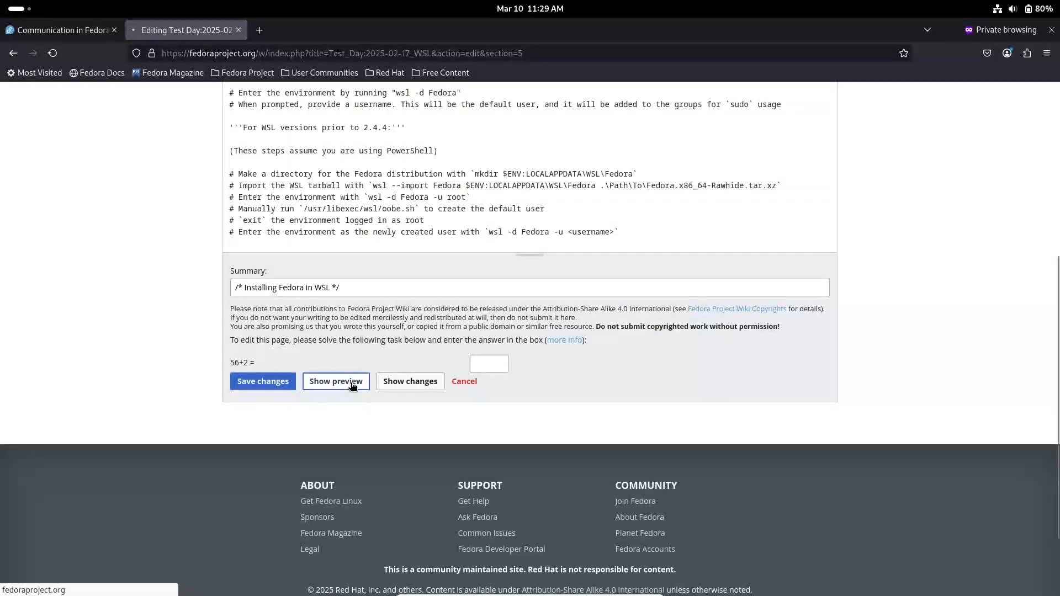
# Show a rendered preview of the section, then return to the Test Day page
pyautogui.click(336, 381)
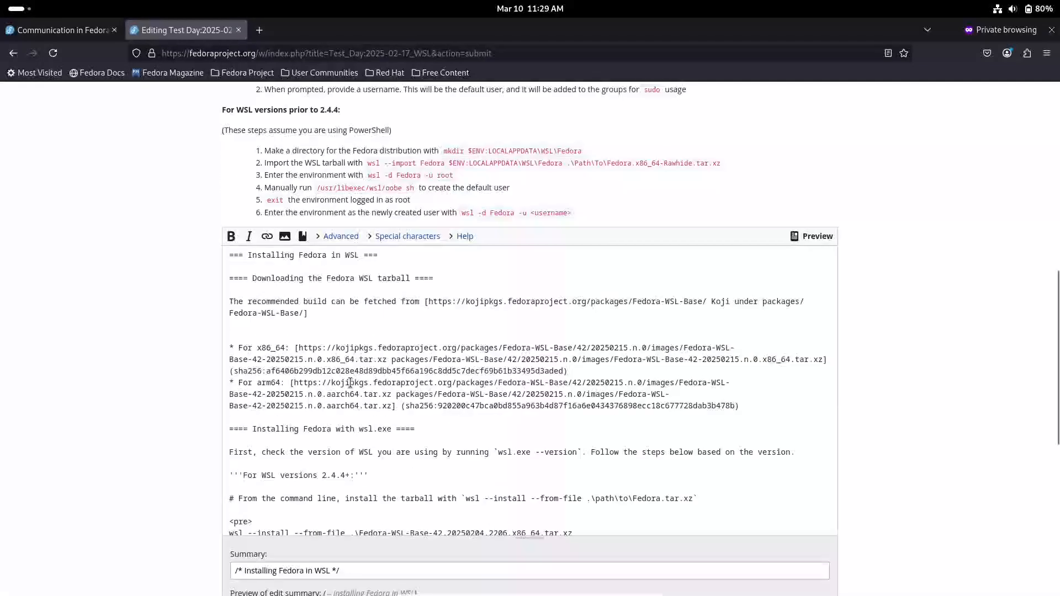
pyautogui.scroll(-3)
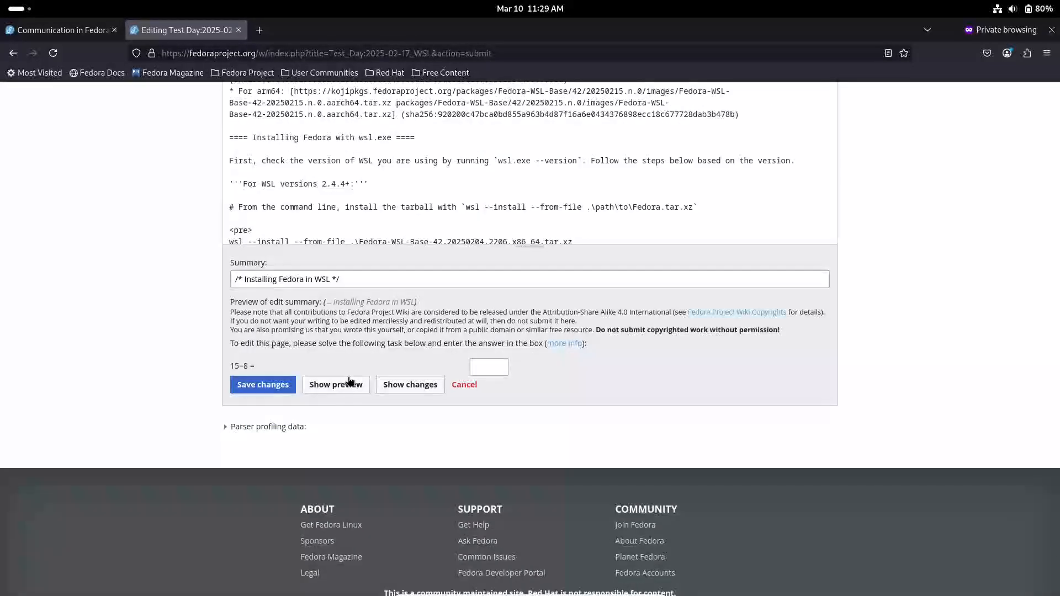
pyautogui.click(463, 384)
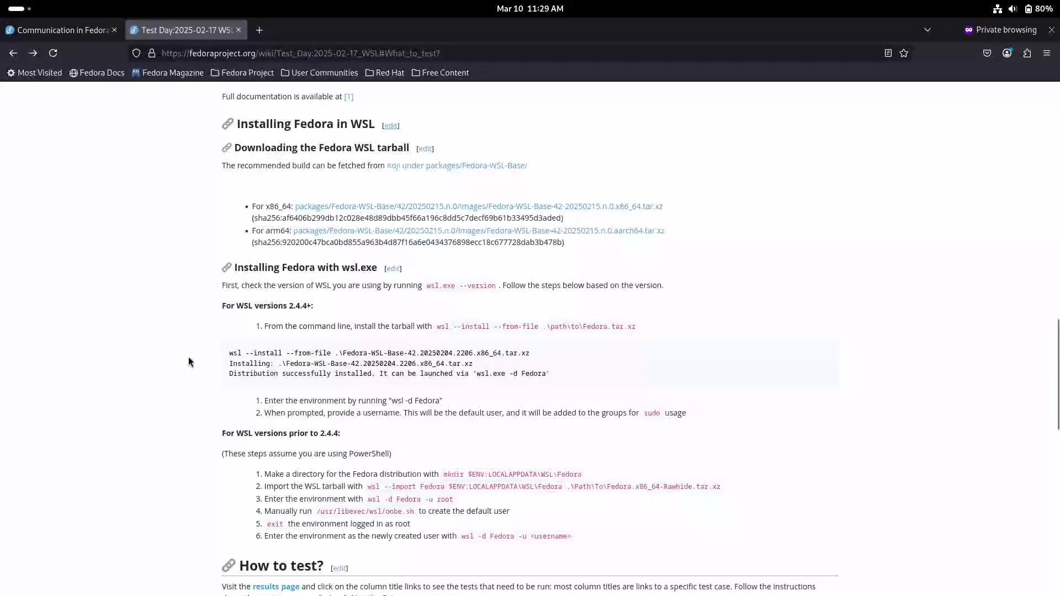
pyautogui.scroll(-3)
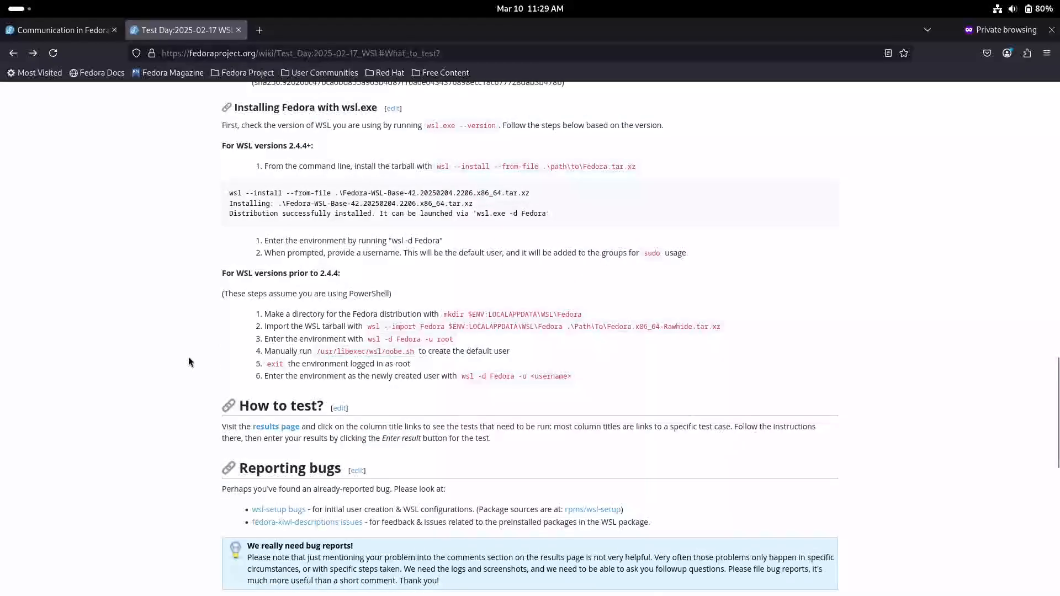
pyautogui.scroll(-3)
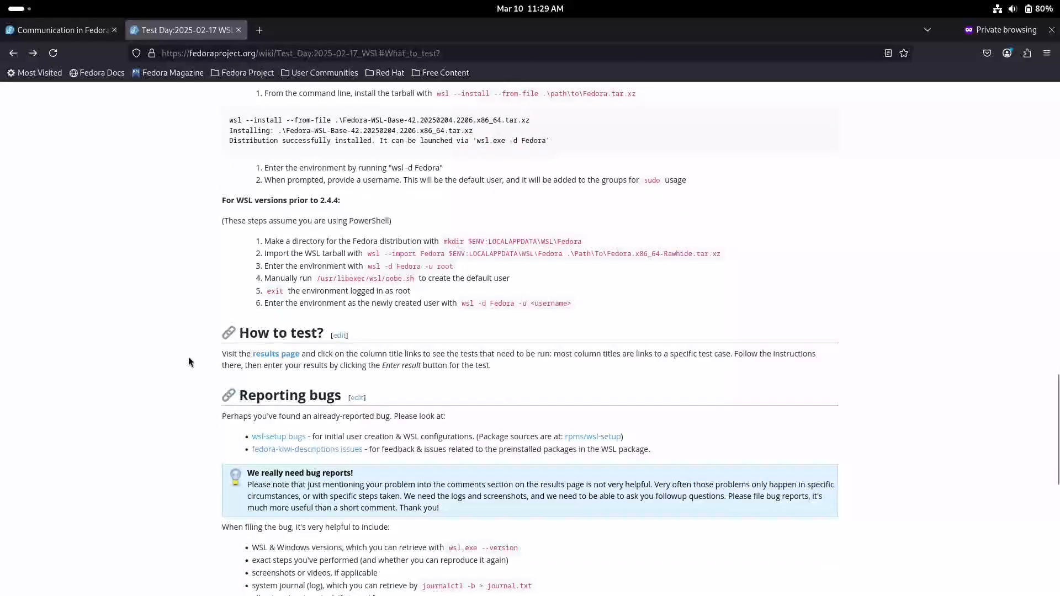
pyautogui.scroll(-3)
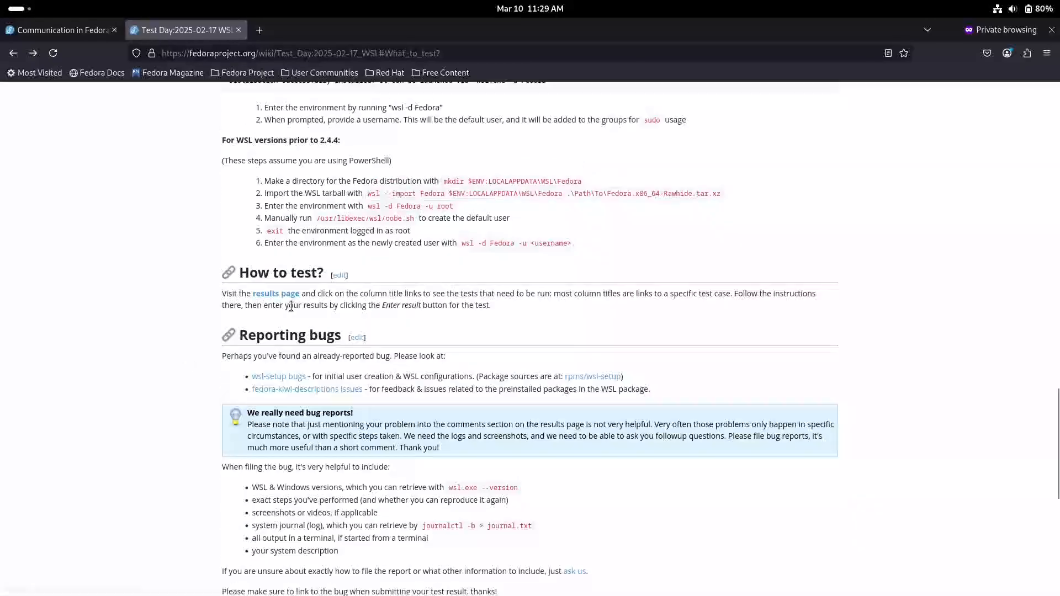
pyautogui.scroll(-3)
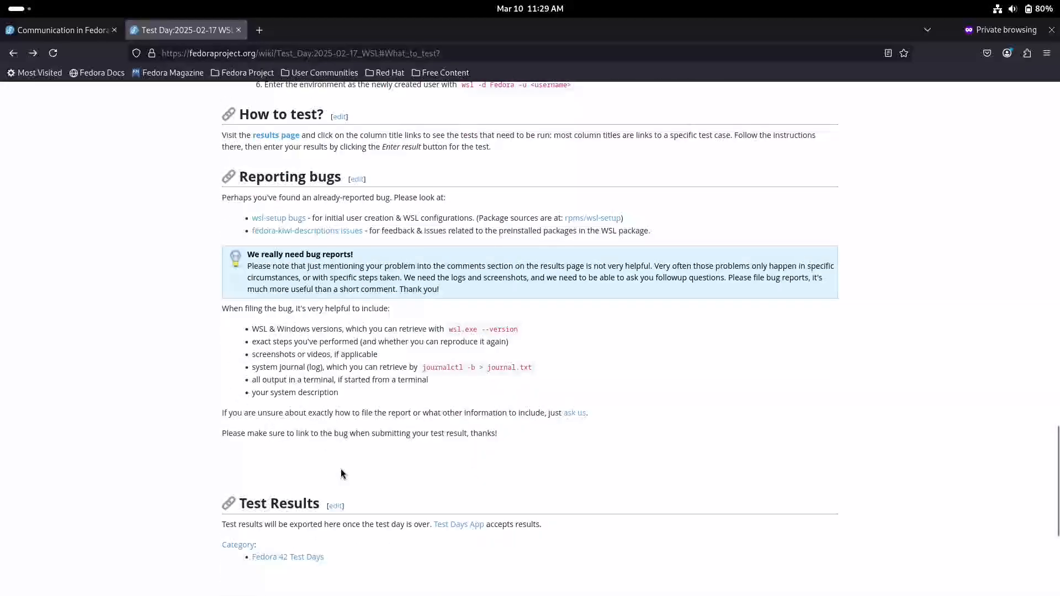
pyautogui.scroll(-3)
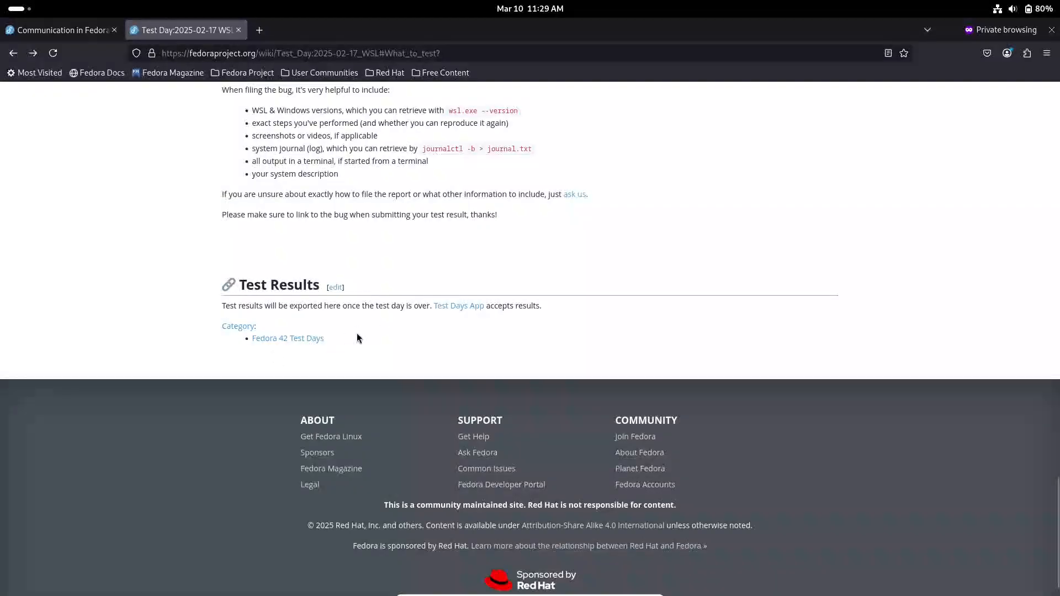
# Read the Communication in Fedora docs page down to Etiquette and back to the top
pyautogui.click(60, 29)
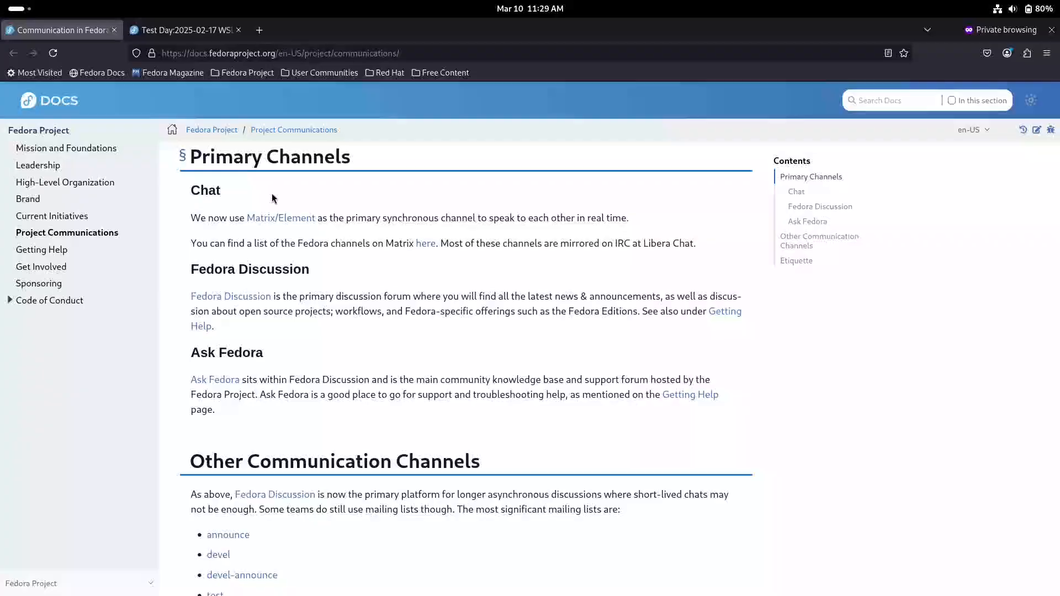
pyautogui.scroll(3)
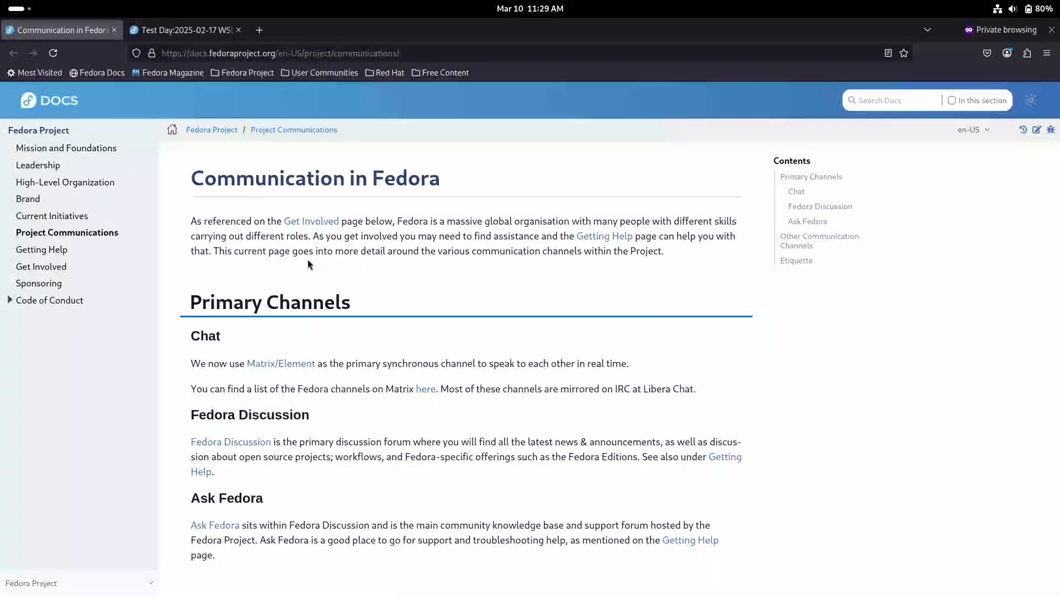
pyautogui.scroll(-3)
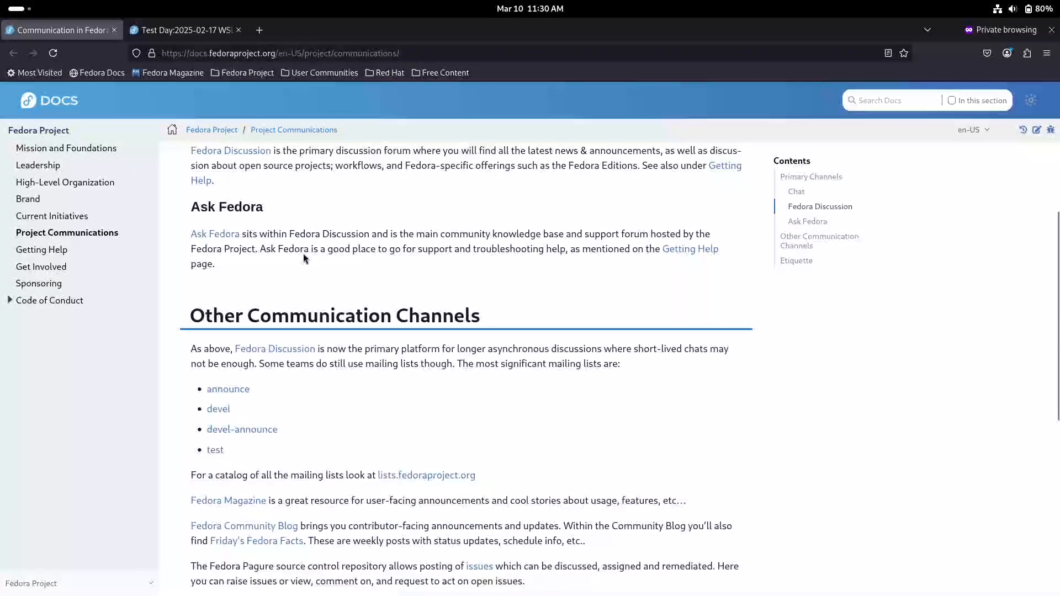
pyautogui.scroll(-3)
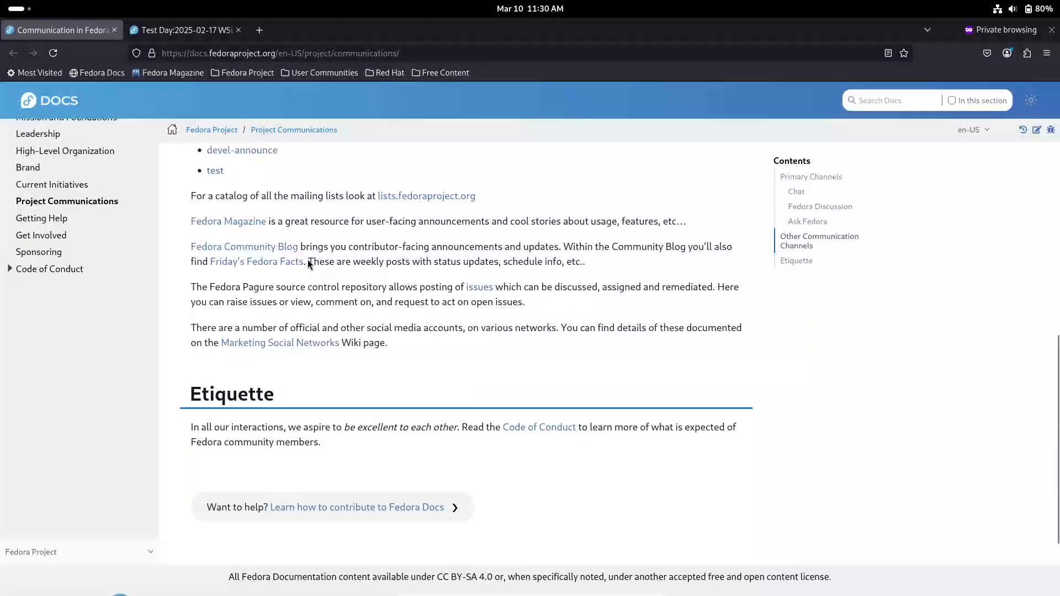
pyautogui.scroll(3)
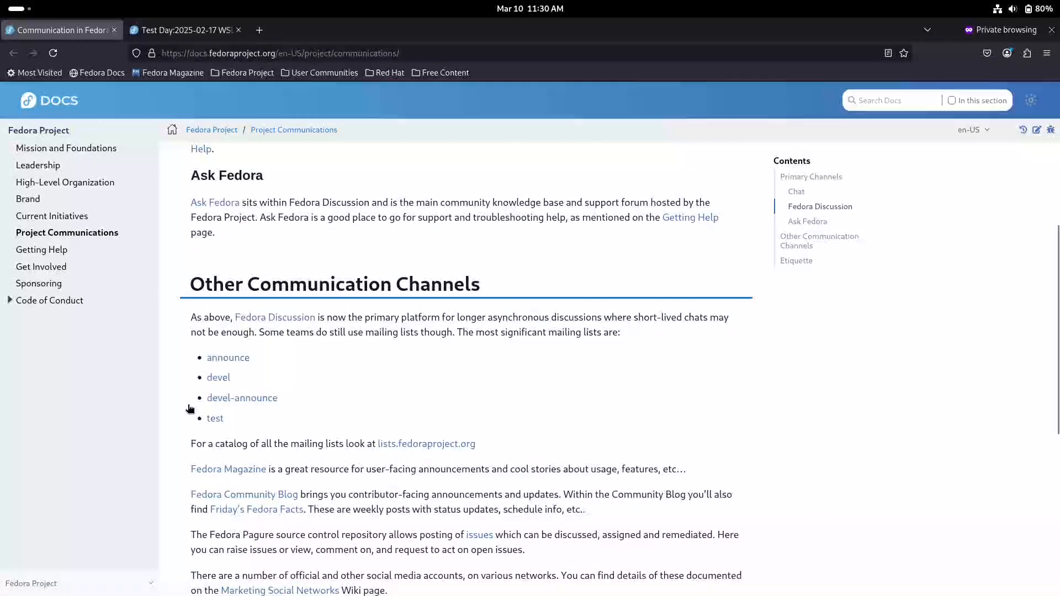
pyautogui.scroll(3)
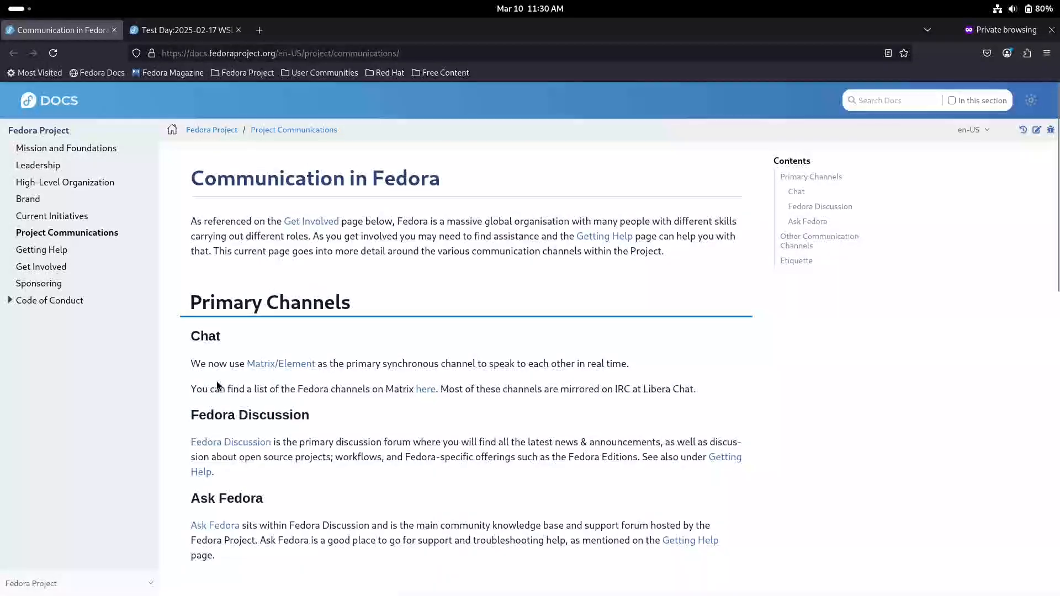
# Reread the WSL Test Day page from What to test? down to Reporting bugs
pyautogui.click(182, 29)
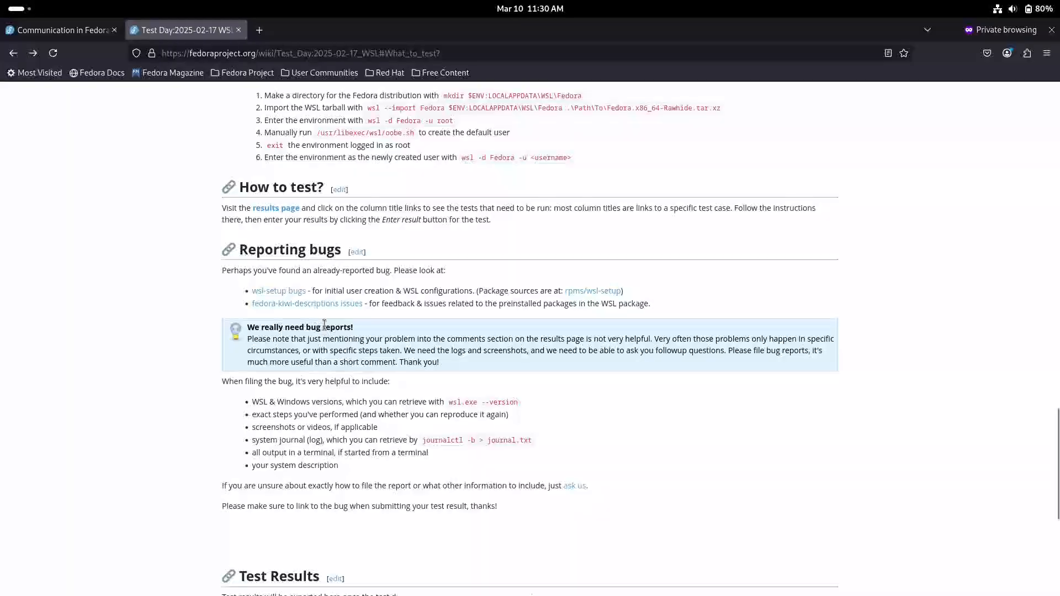
pyautogui.scroll(3)
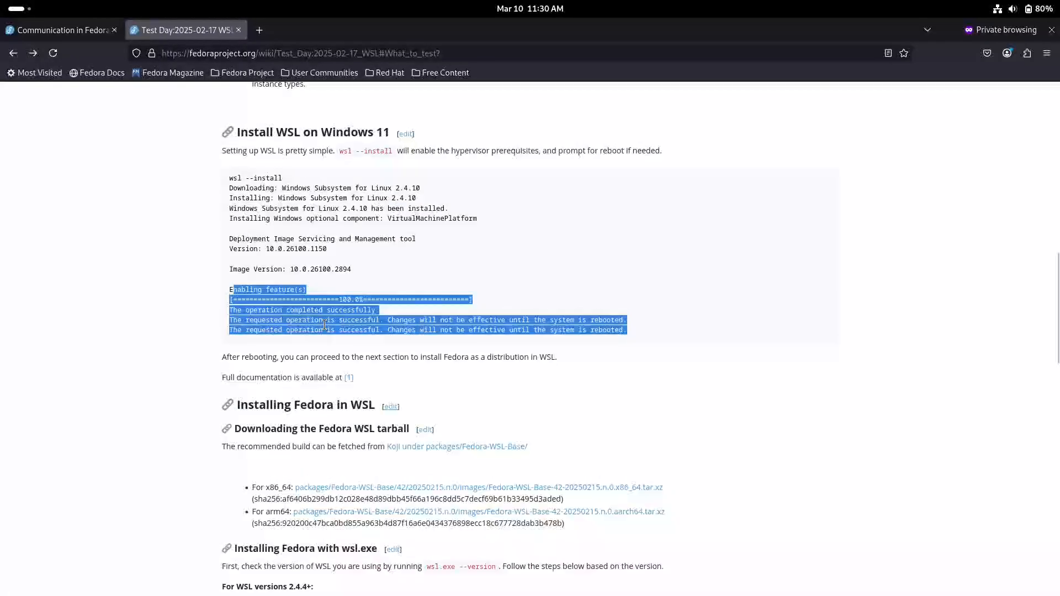
pyautogui.scroll(3)
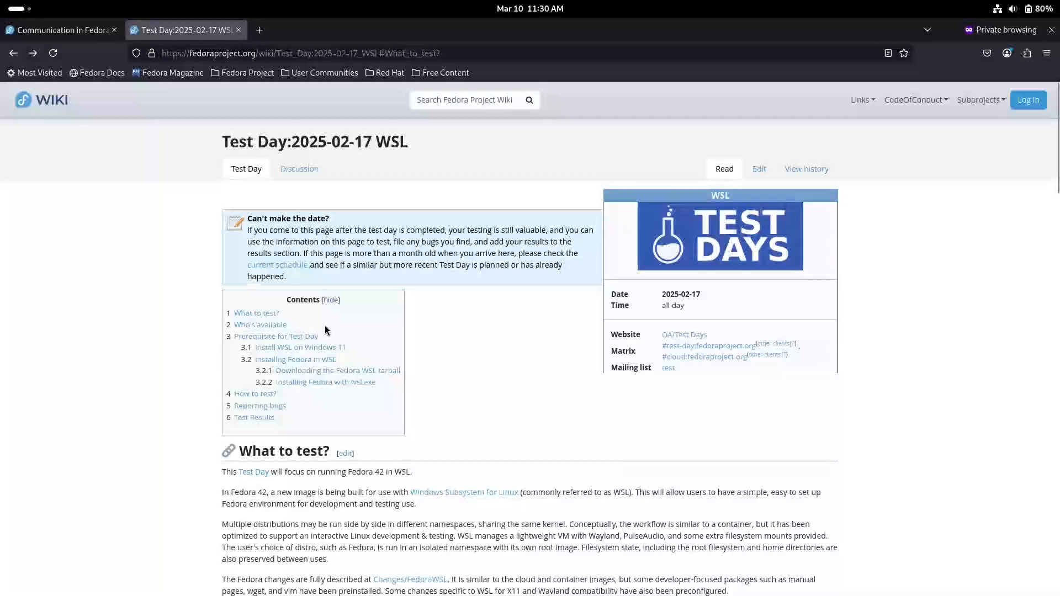
pyautogui.scroll(-3)
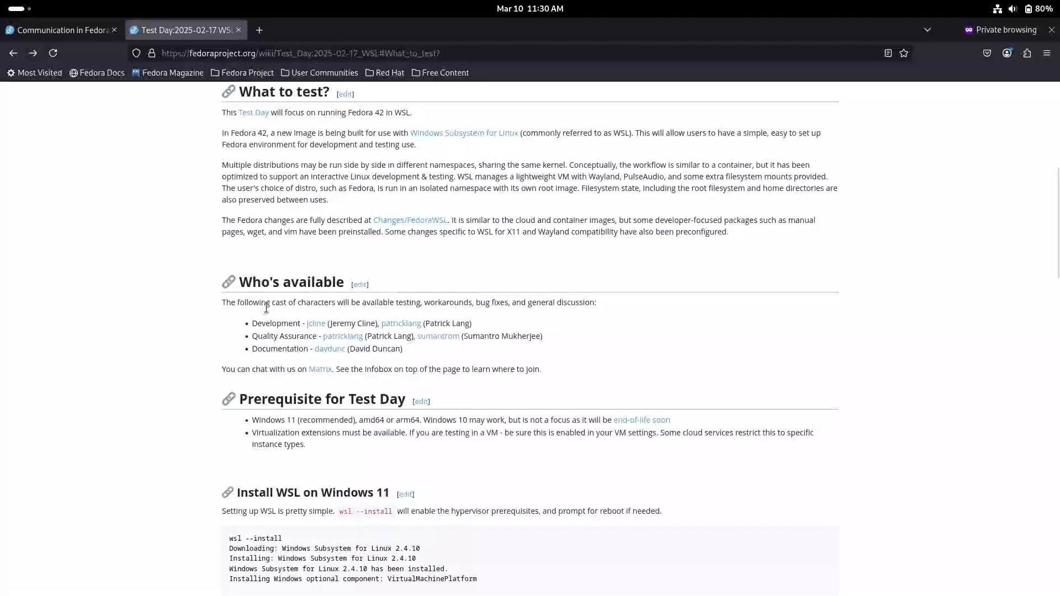
pyautogui.moveTo(329, 280)
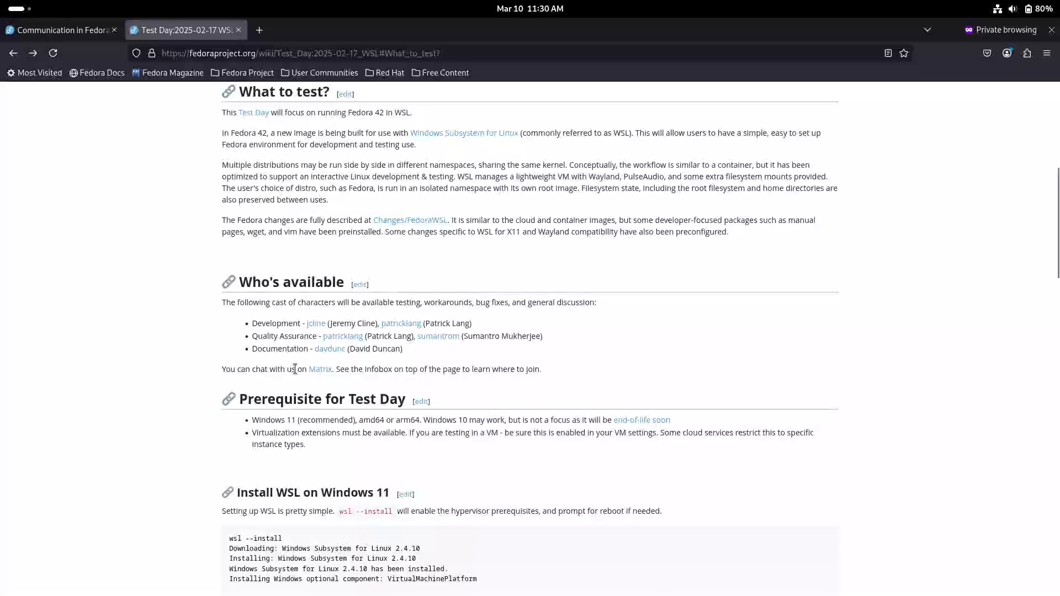
pyautogui.scroll(-3)
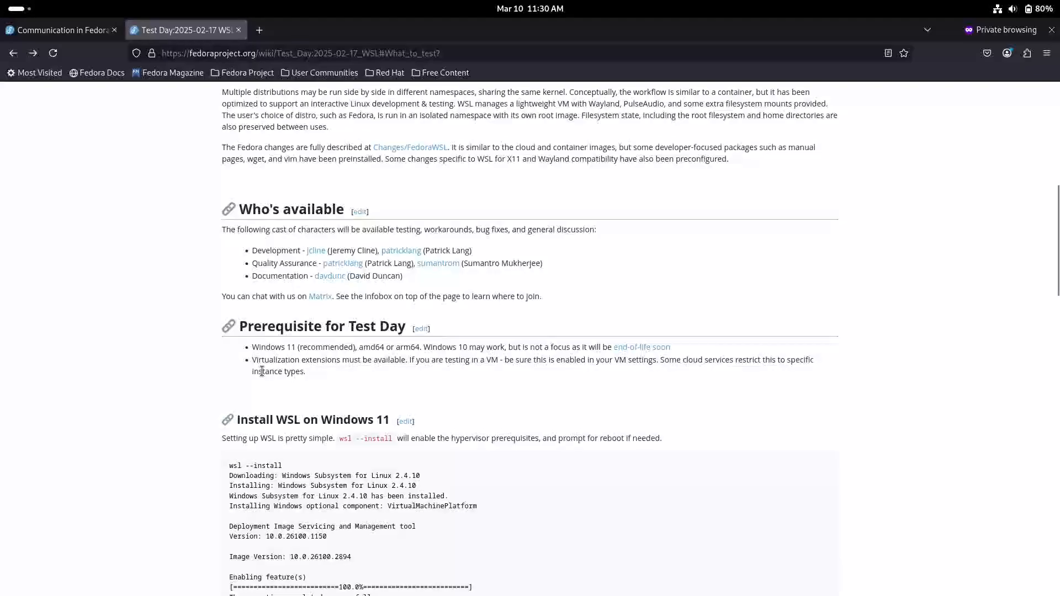
pyautogui.scroll(3)
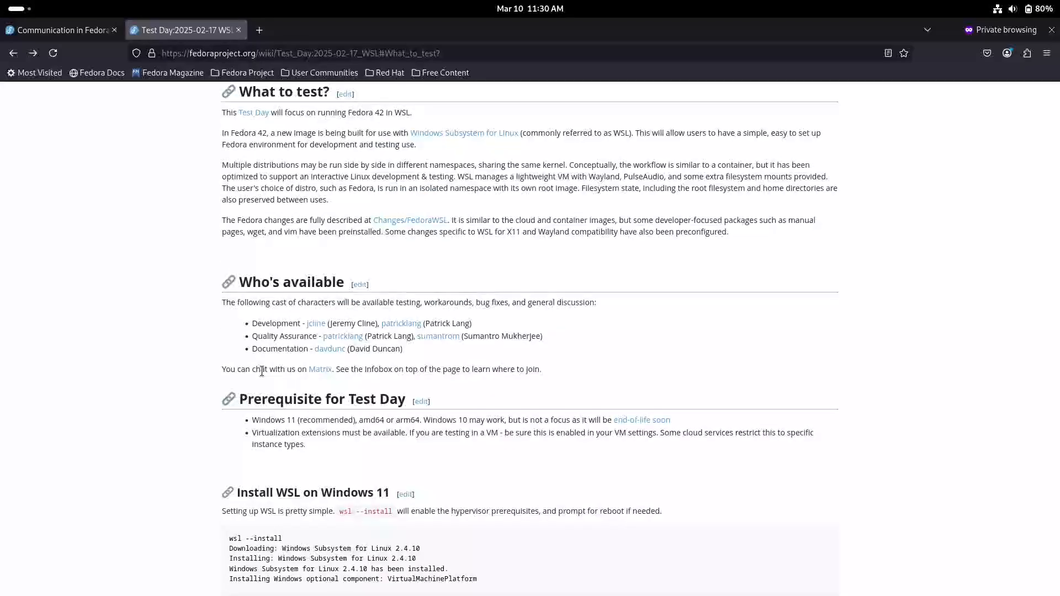
pyautogui.scroll(-3)
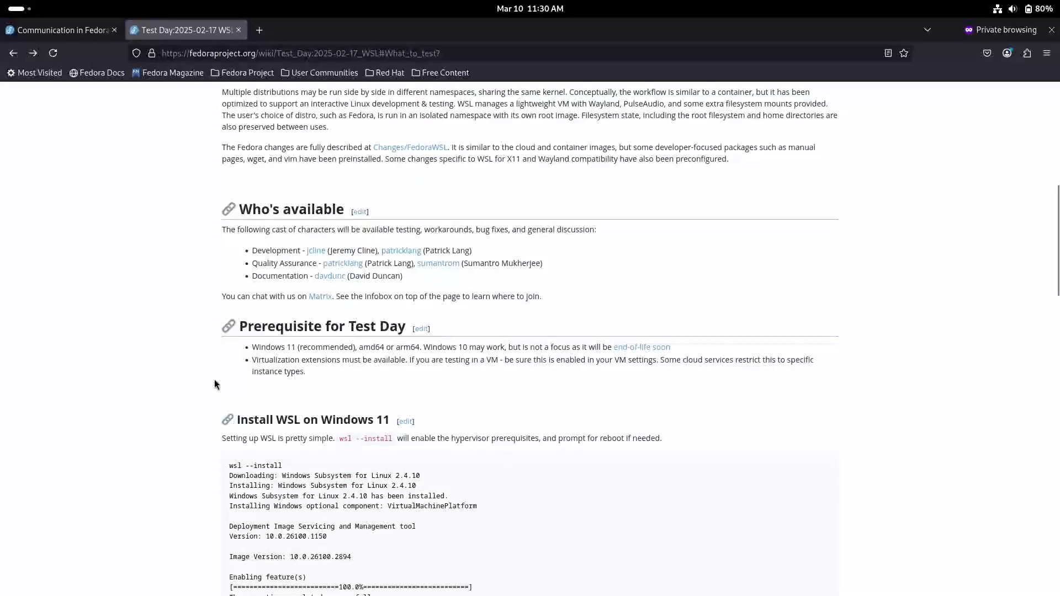
pyautogui.scroll(-3)
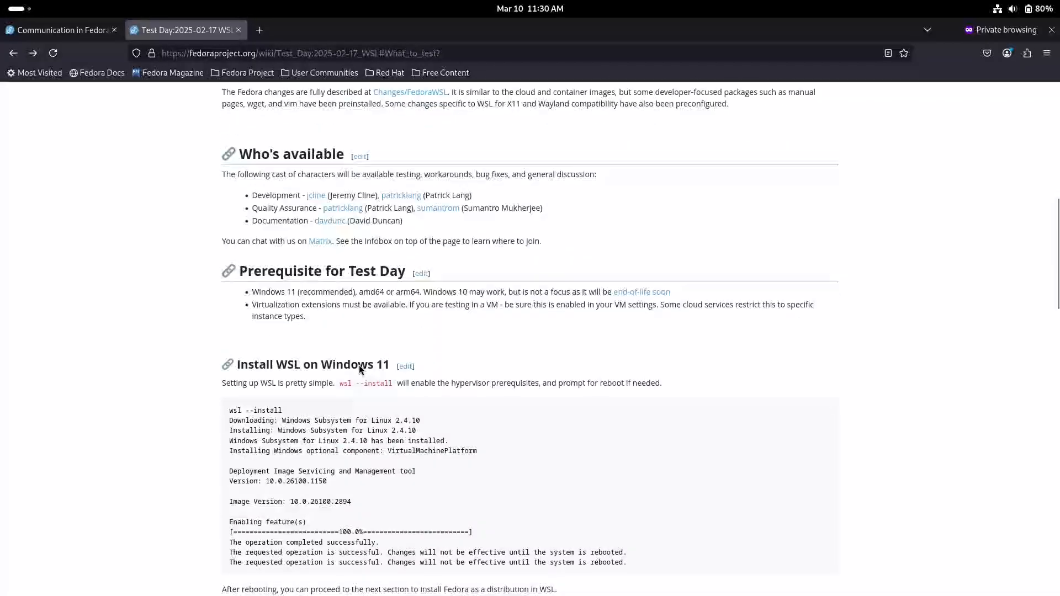
pyautogui.scroll(-3)
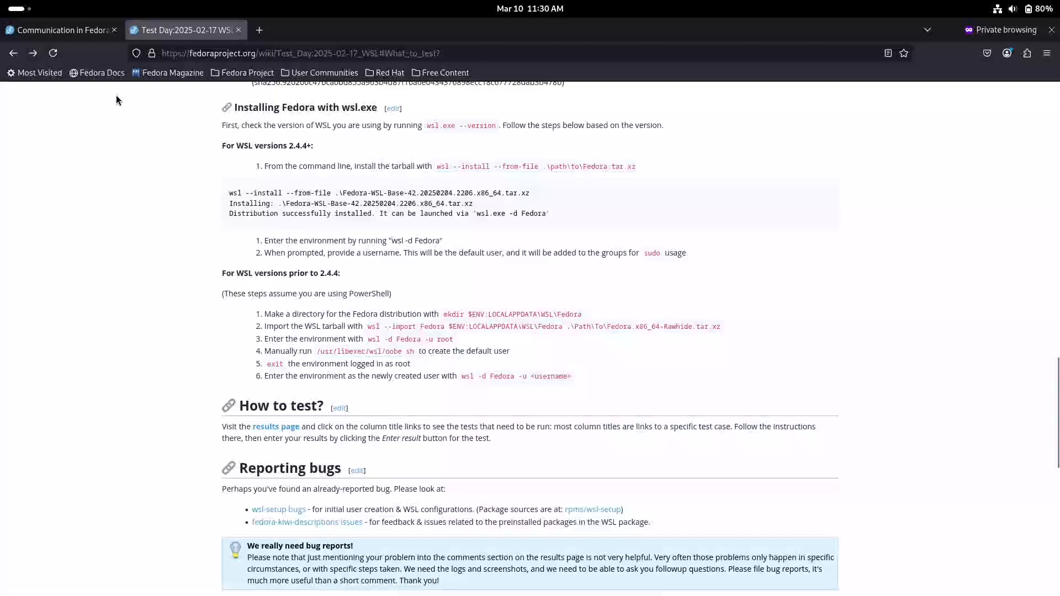
# Open the GNOME overview and application grid, then return to the wiki page
pyautogui.press('Super')
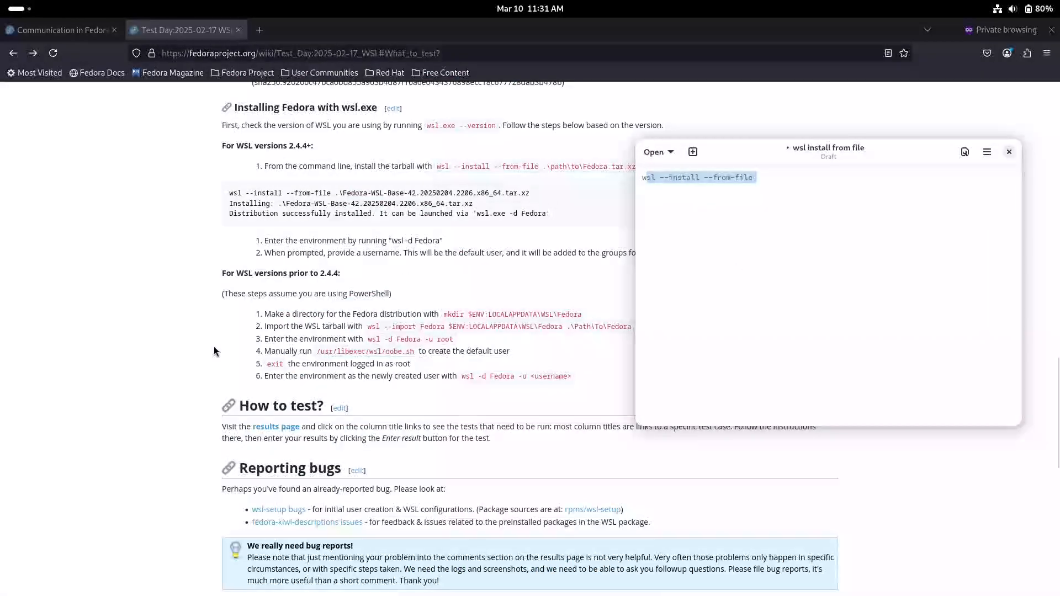
pyautogui.click(1008, 151)
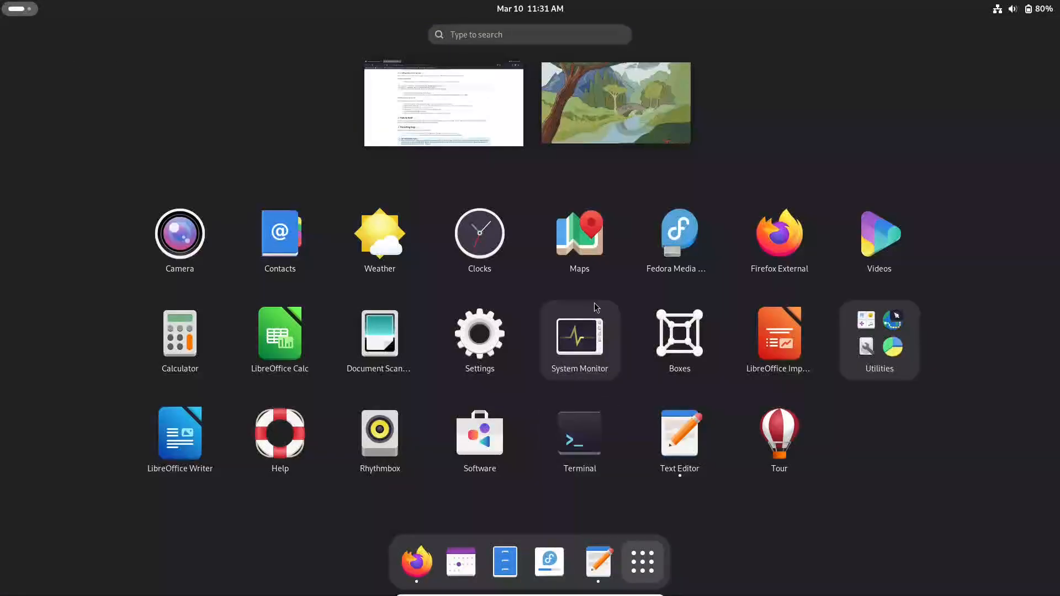
pyautogui.moveTo(679, 439)
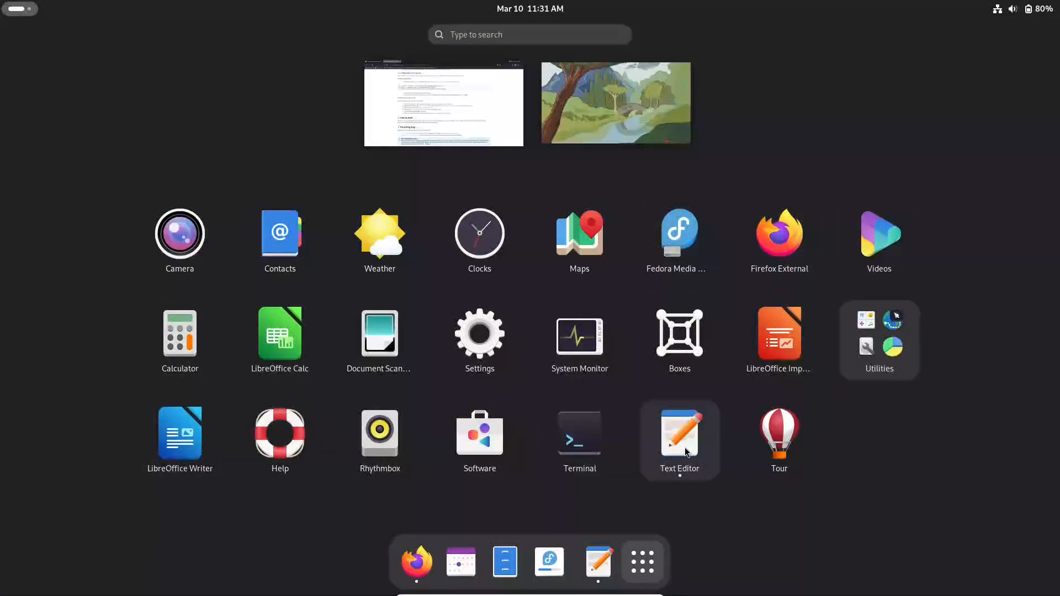
pyautogui.click(444, 103)
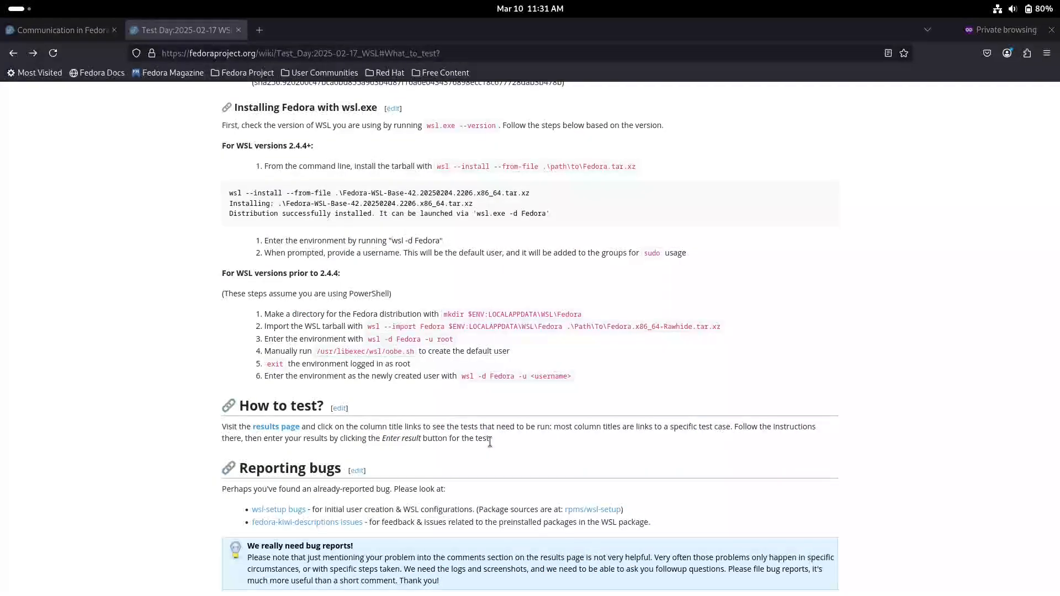
pyautogui.moveTo(551, 361)
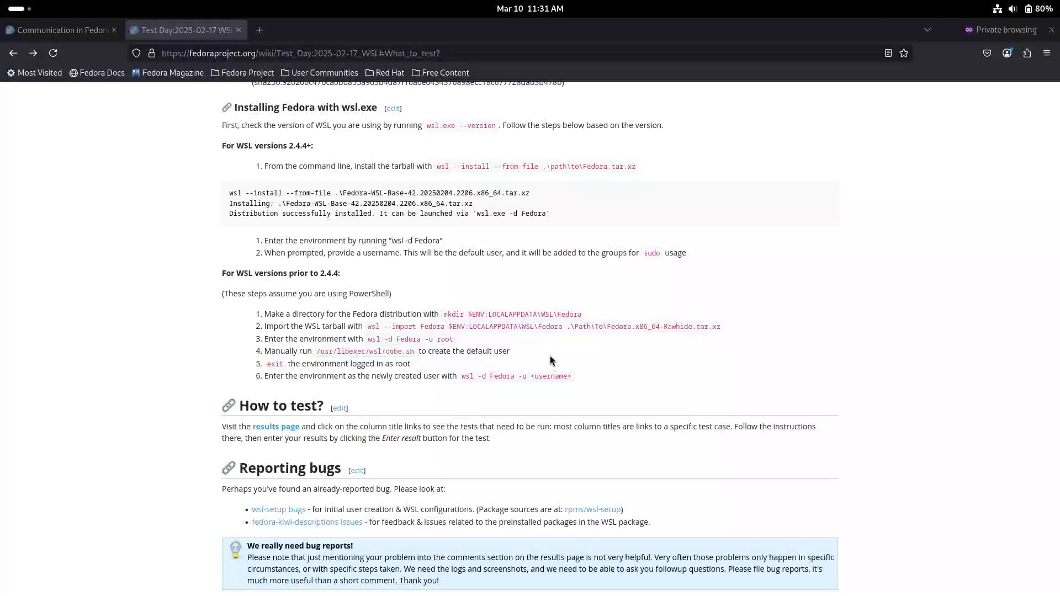
pyautogui.moveTo(408, 363)
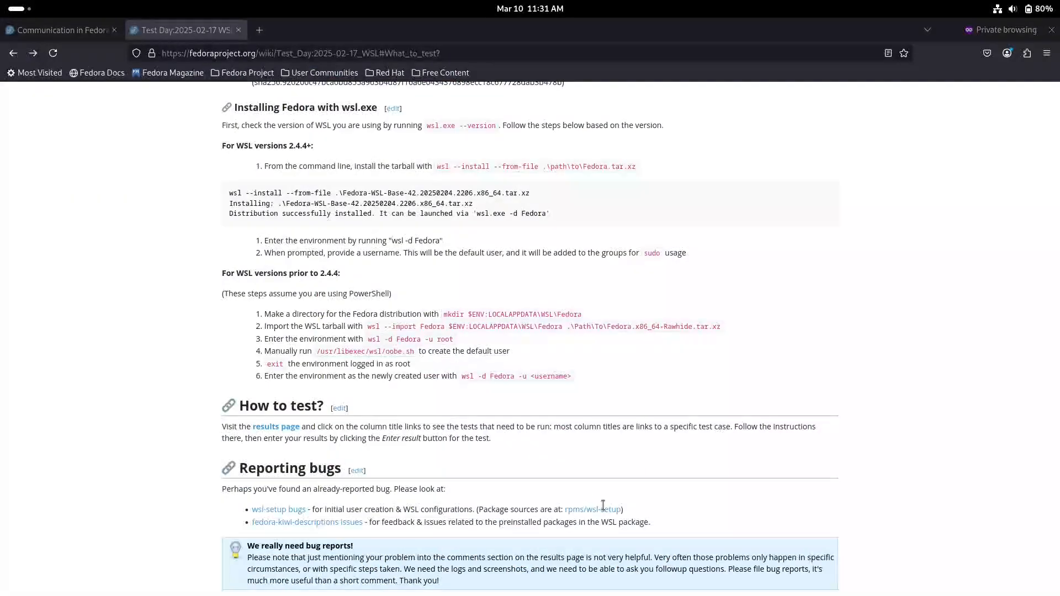
# Bring up a terminal window in front of Firefox and start entering fastfetch
pyautogui.press('Super')
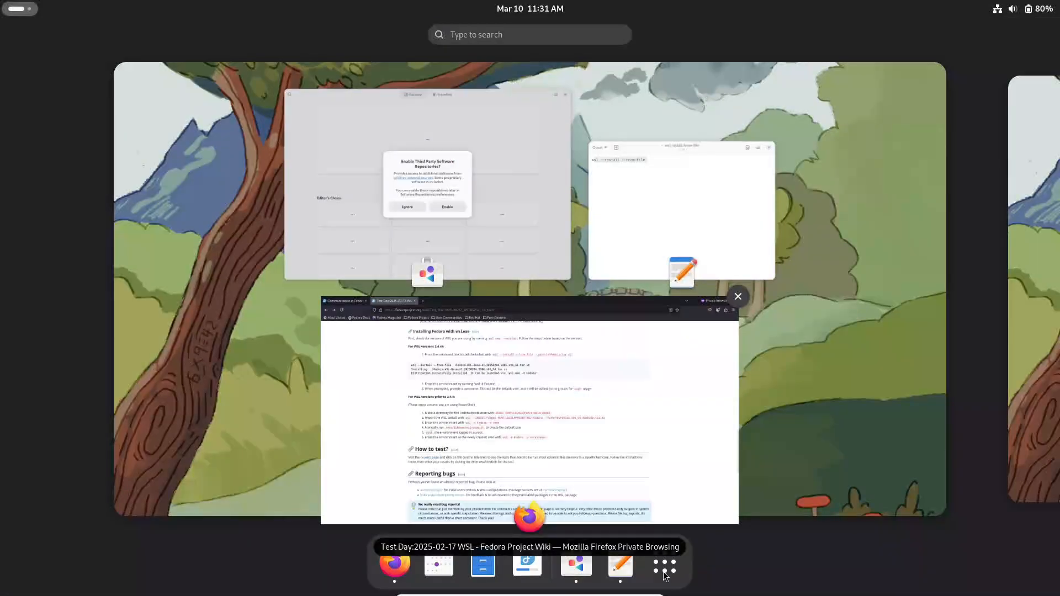
pyautogui.click(529, 405)
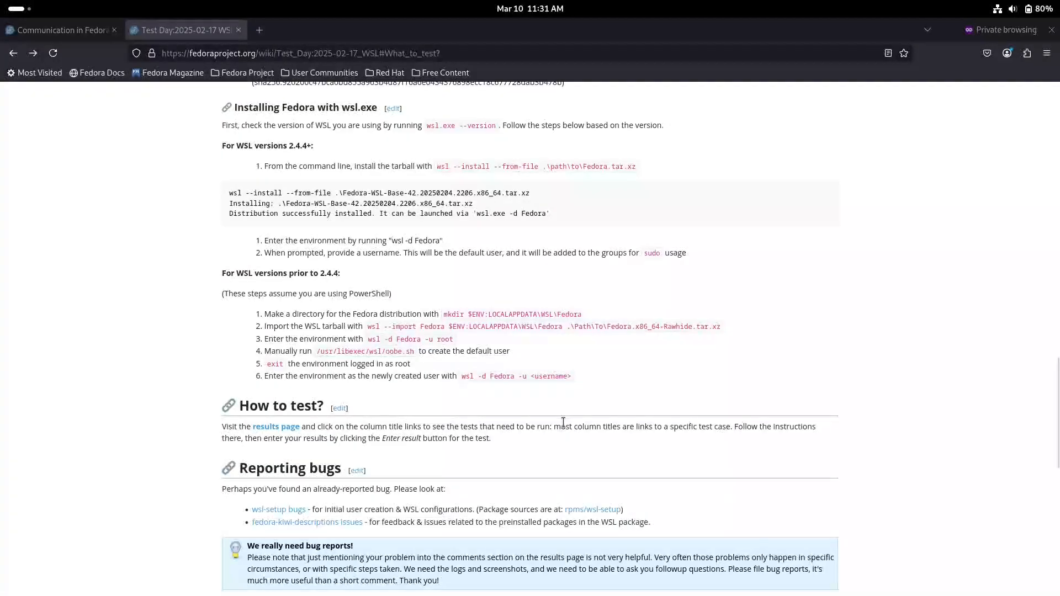
pyautogui.moveTo(457, 163)
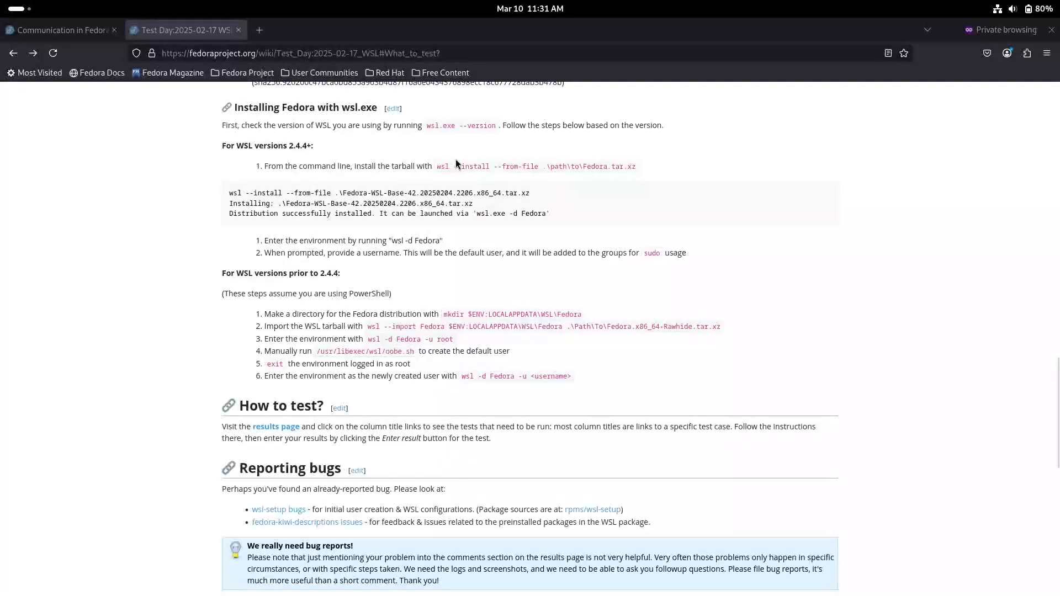
pyautogui.press('Super')
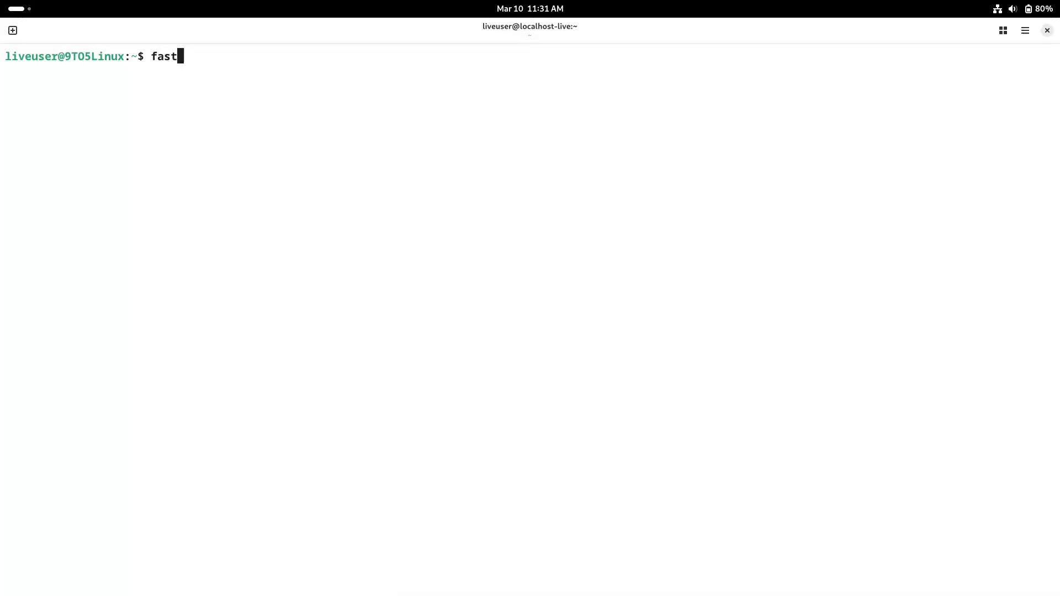
# Run fastfetch and inxi -sv8, then scroll back through the system report
pyautogui.press('Return')
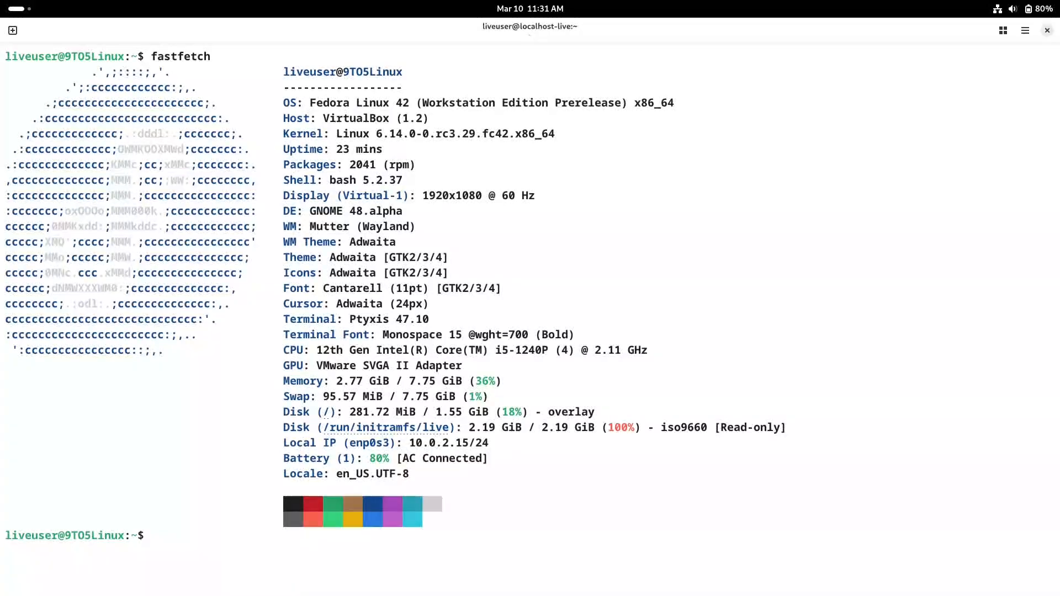
pyautogui.write('inxi -')
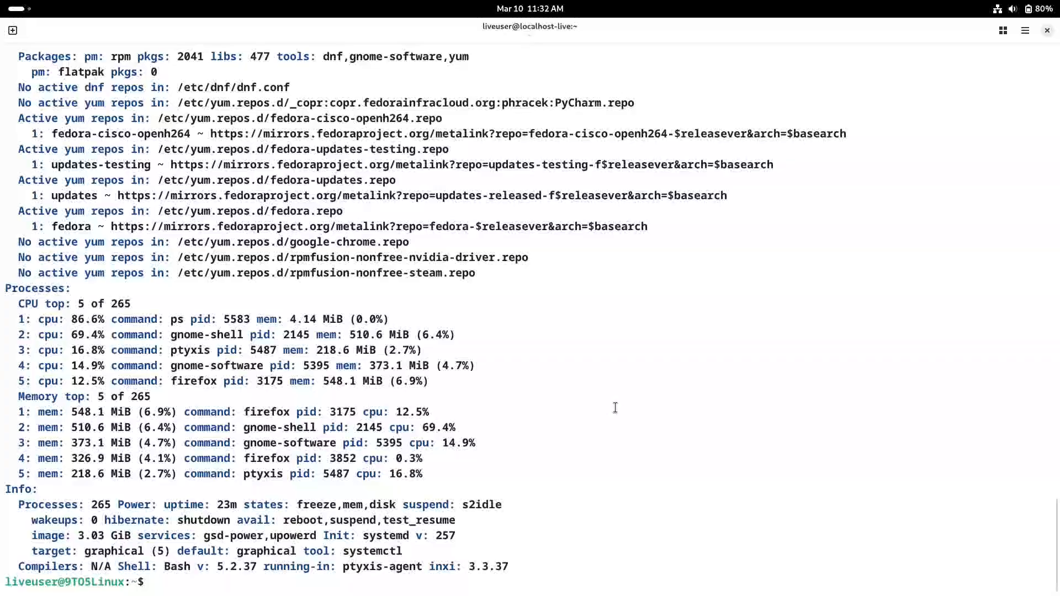
pyautogui.scroll(3)
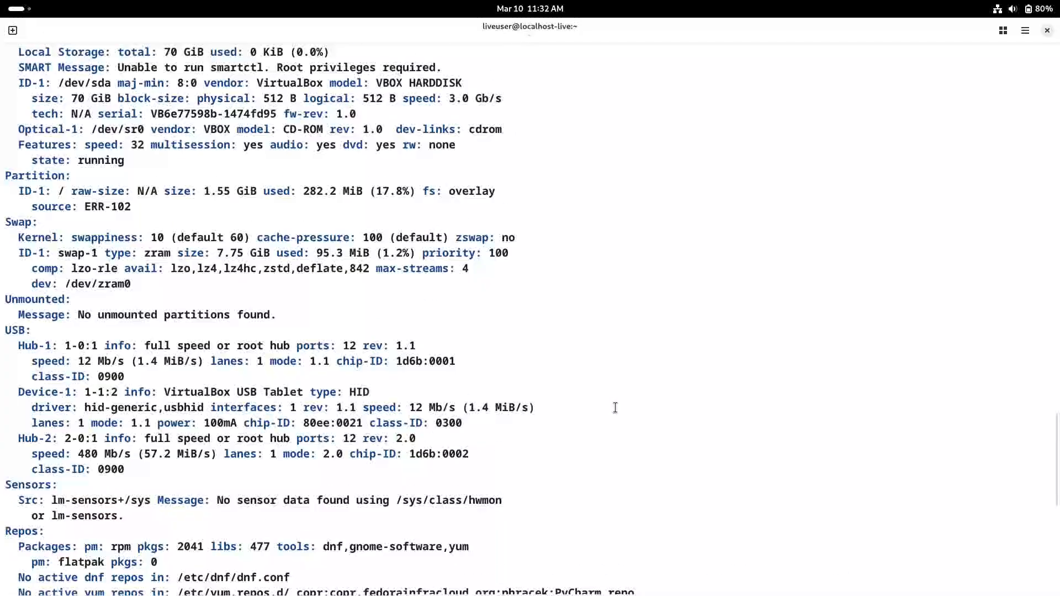
pyautogui.scroll(3)
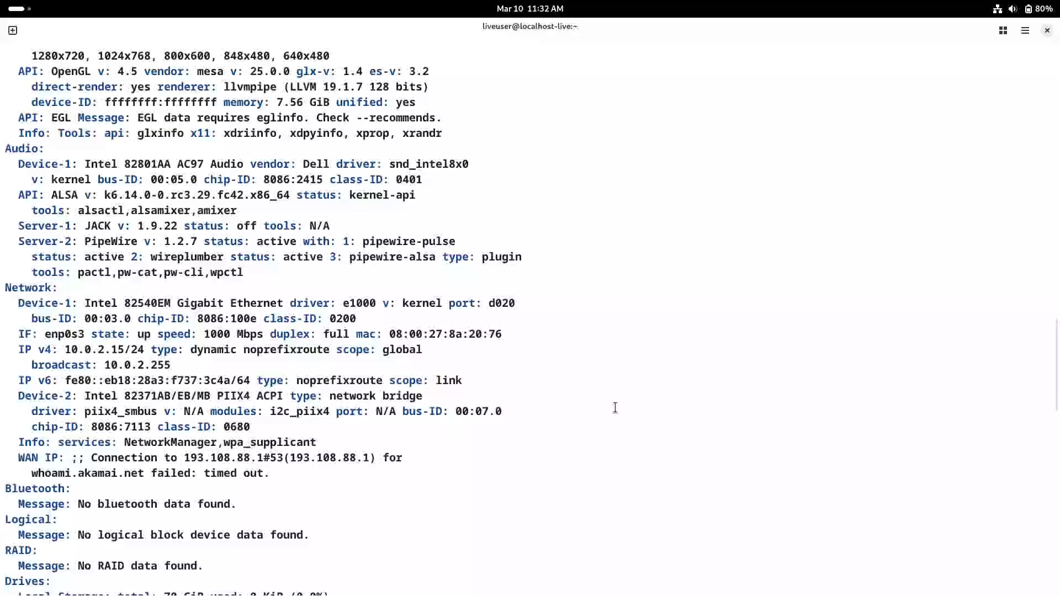
pyautogui.scroll(3)
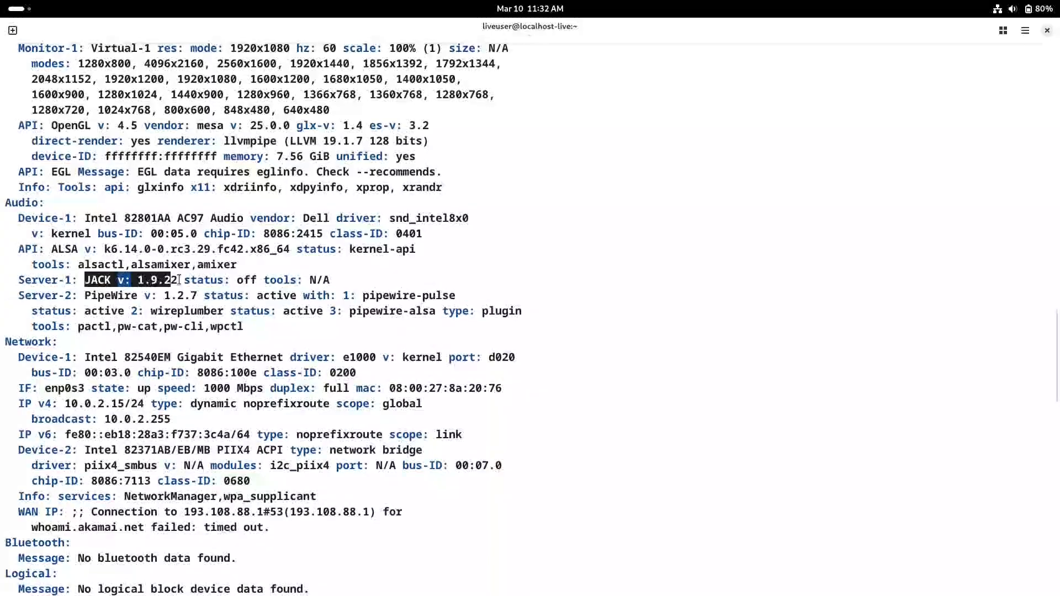
pyautogui.scroll(3)
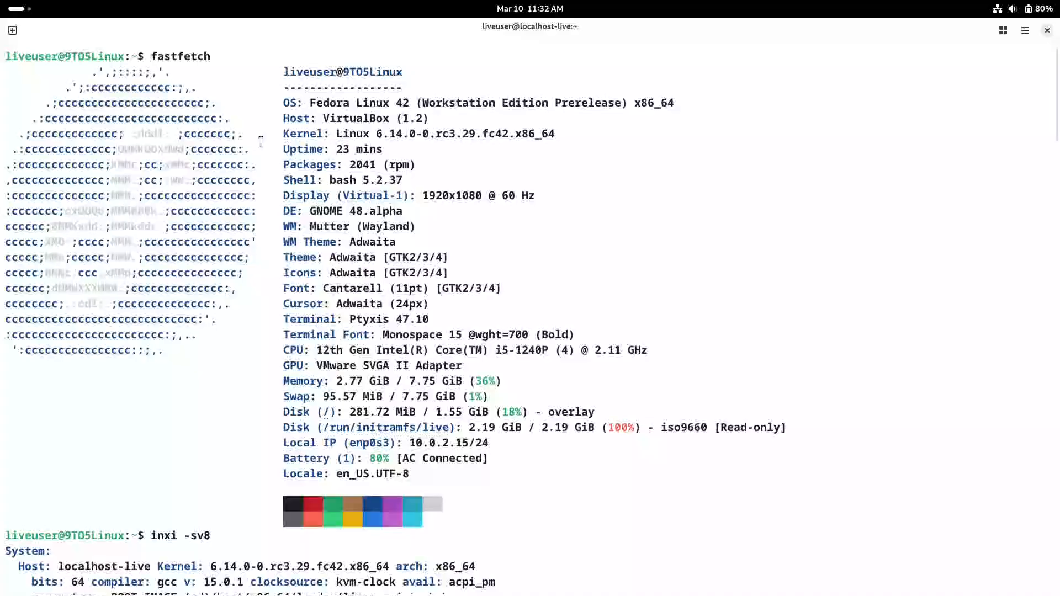
pyautogui.moveTo(300, 351)
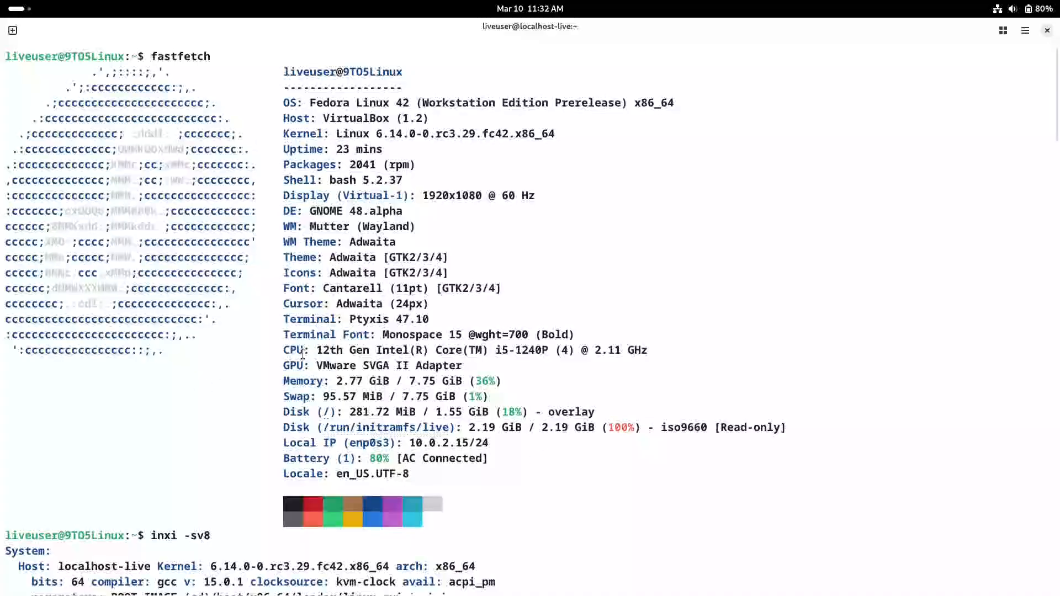
# Review the Ptyxis palette preferences, close them and return to Firefox
pyautogui.click(1024, 31)
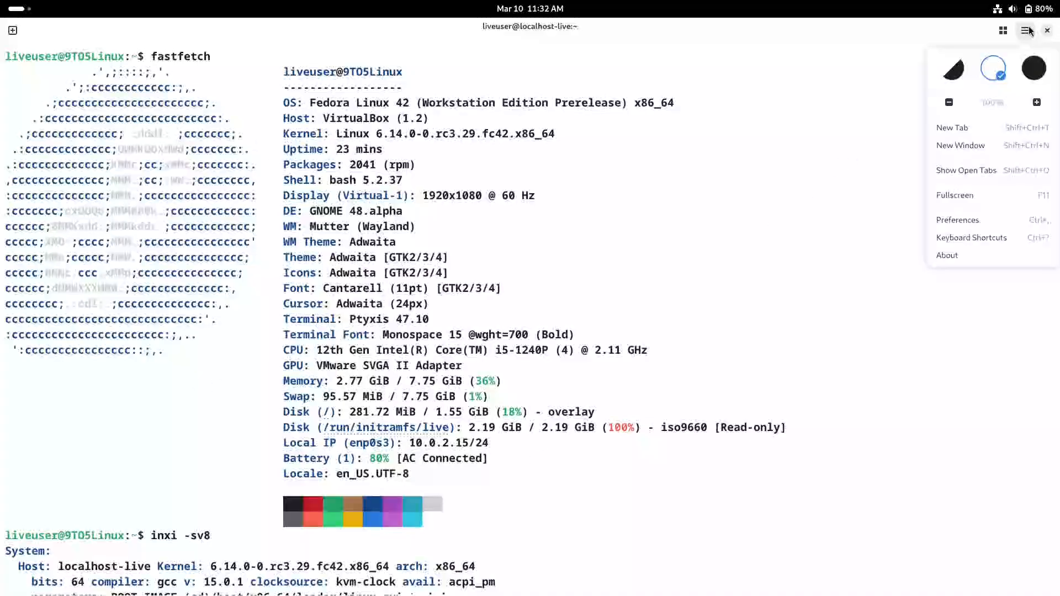
pyautogui.click(957, 220)
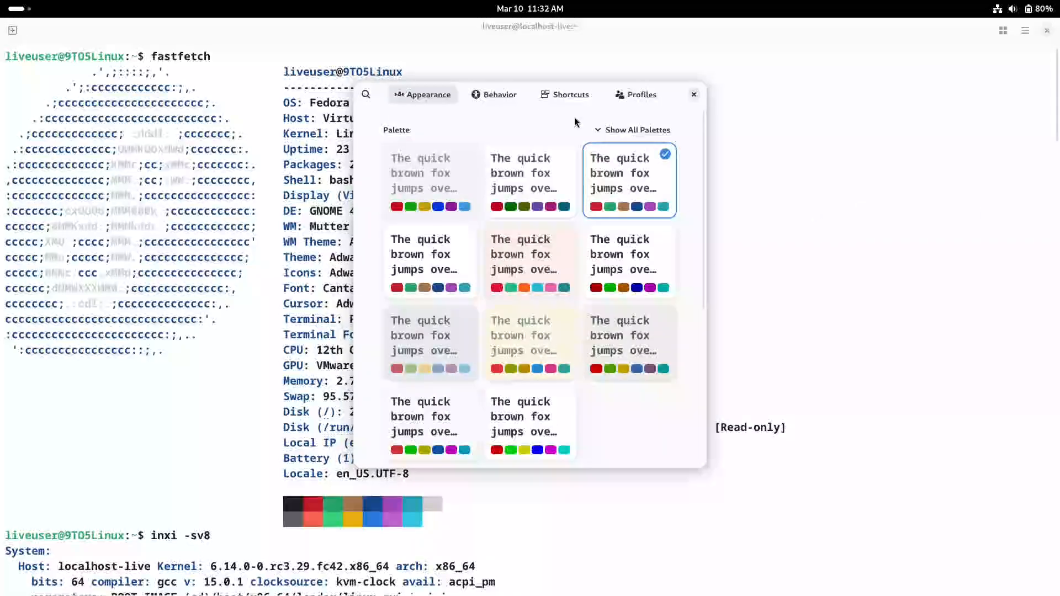
pyautogui.click(499, 95)
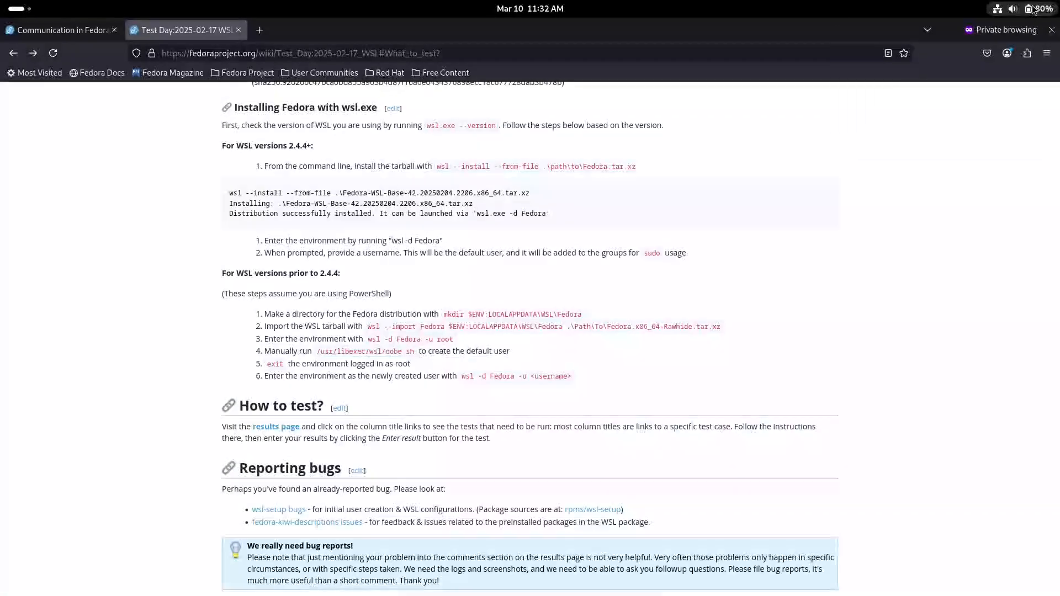
# Try the screenshot tool's whole-screen mode, dismiss it, then launch Files on the Home folder
pyautogui.click(1032, 8)
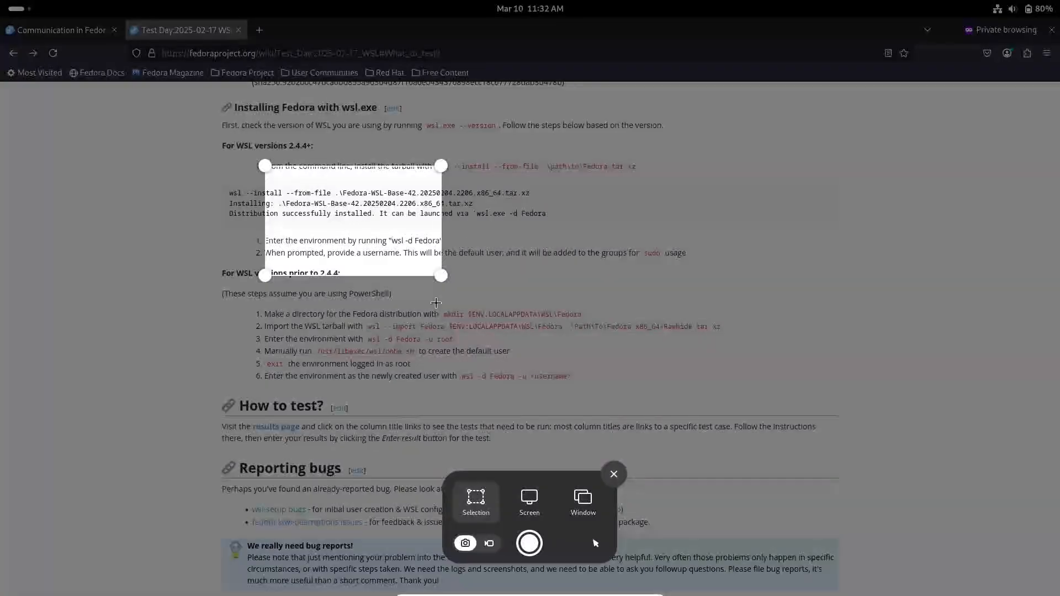
pyautogui.click(529, 500)
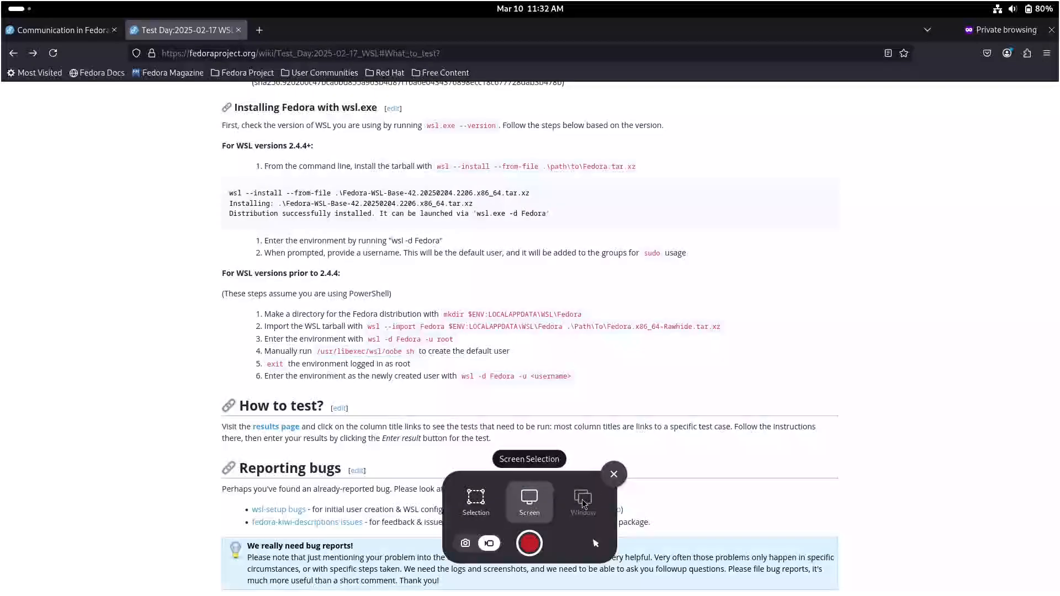
pyautogui.click(614, 475)
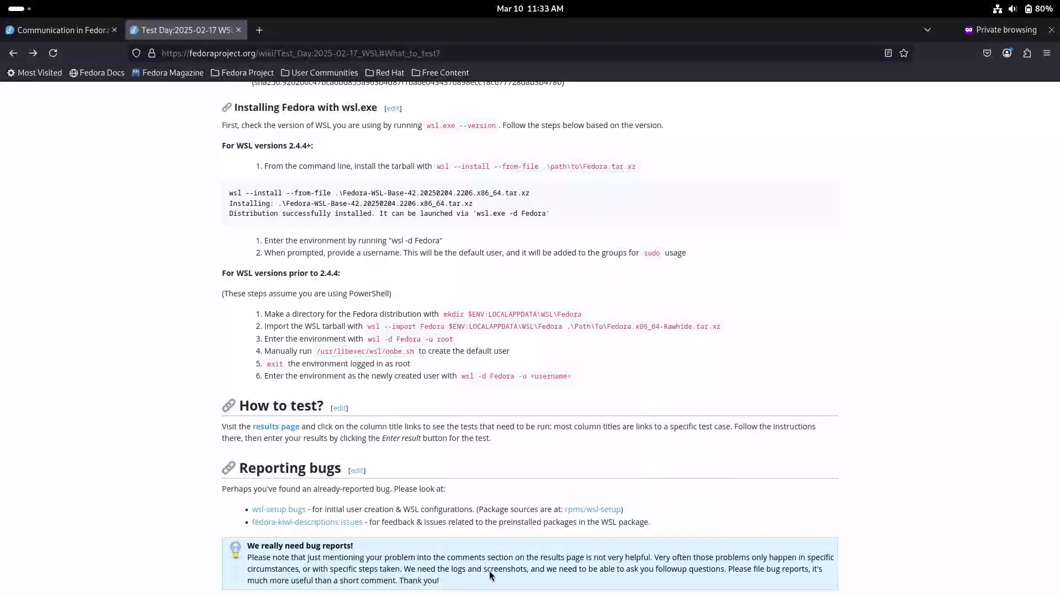
pyautogui.moveTo(478, 506)
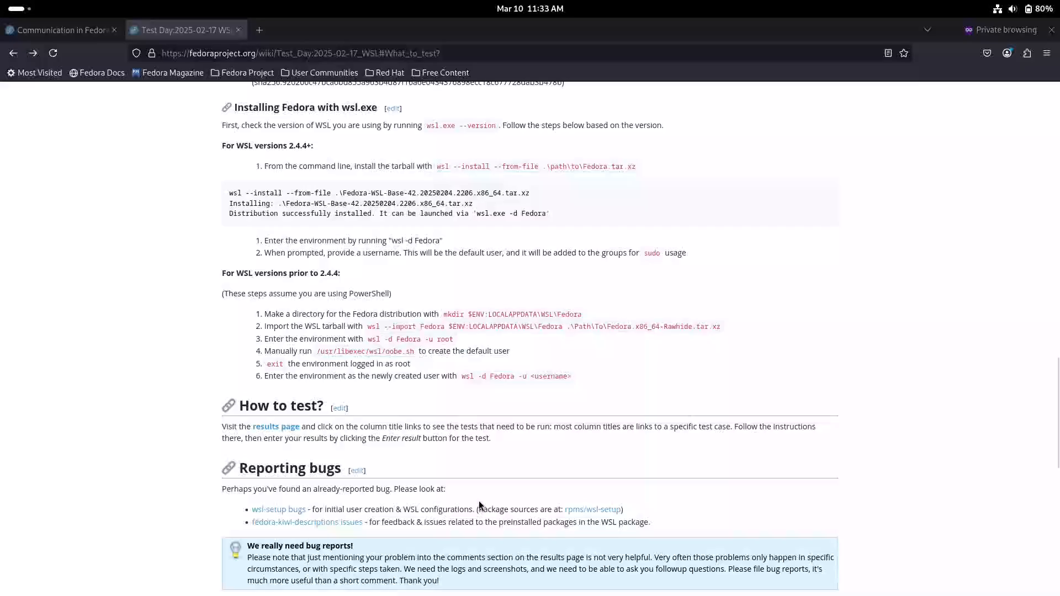
pyautogui.click(143, 85)
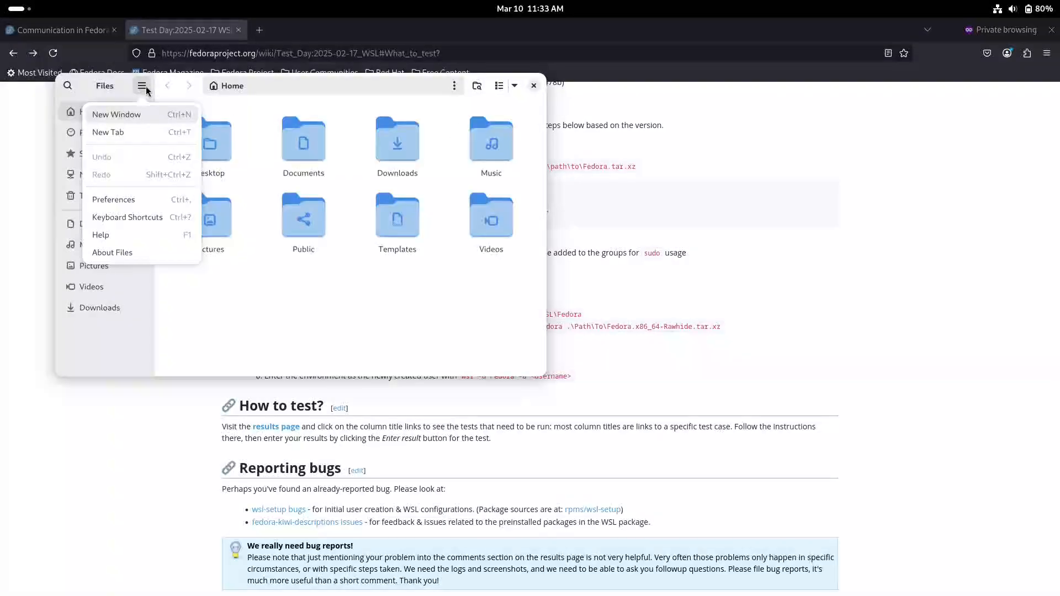
# Review the Files preferences from the main menu and close them
pyautogui.click(112, 251)
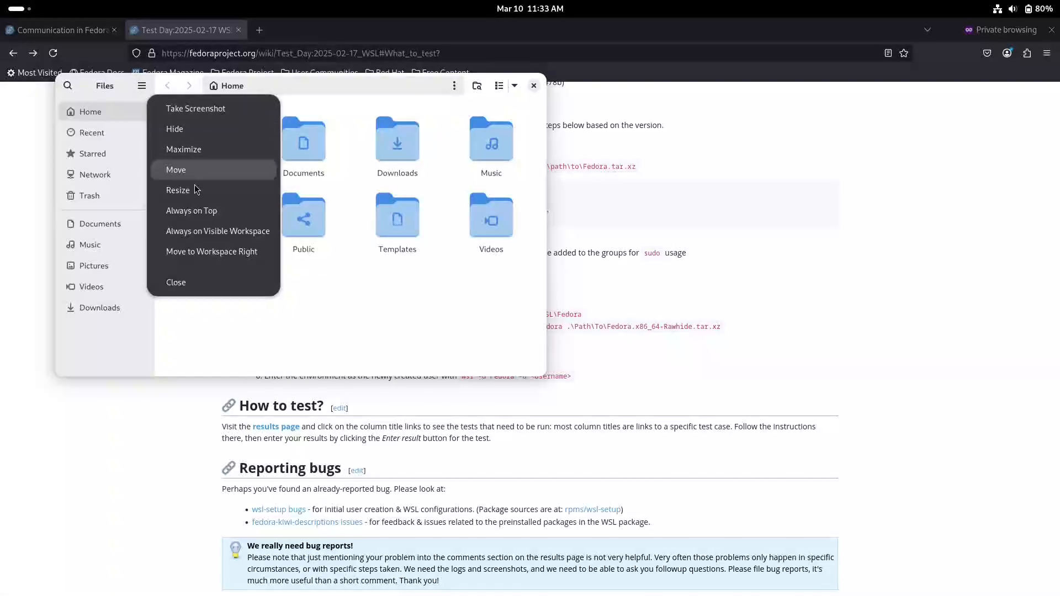
pyautogui.click(141, 86)
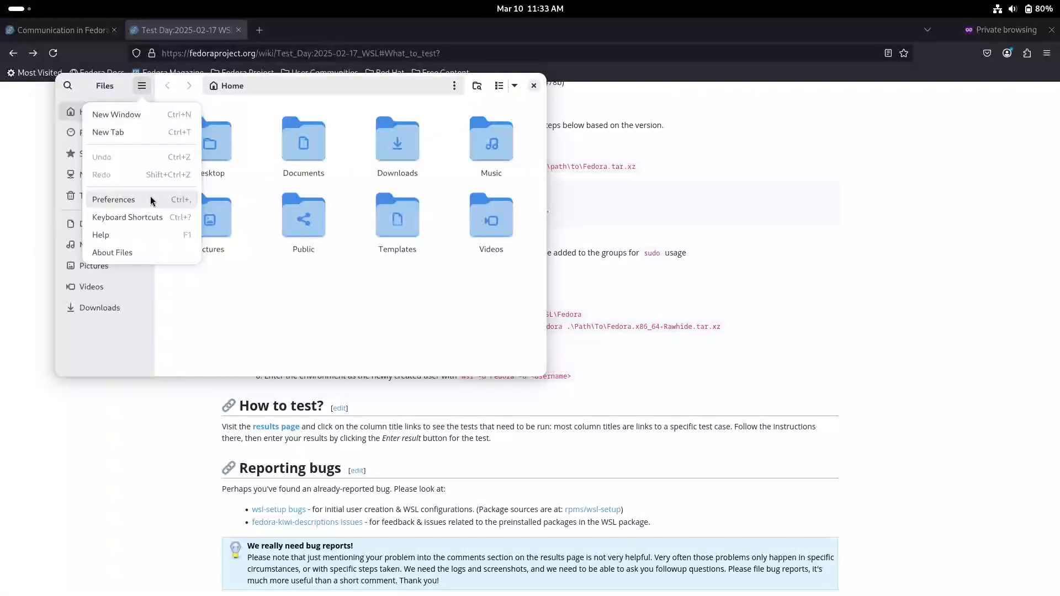
pyautogui.click(113, 200)
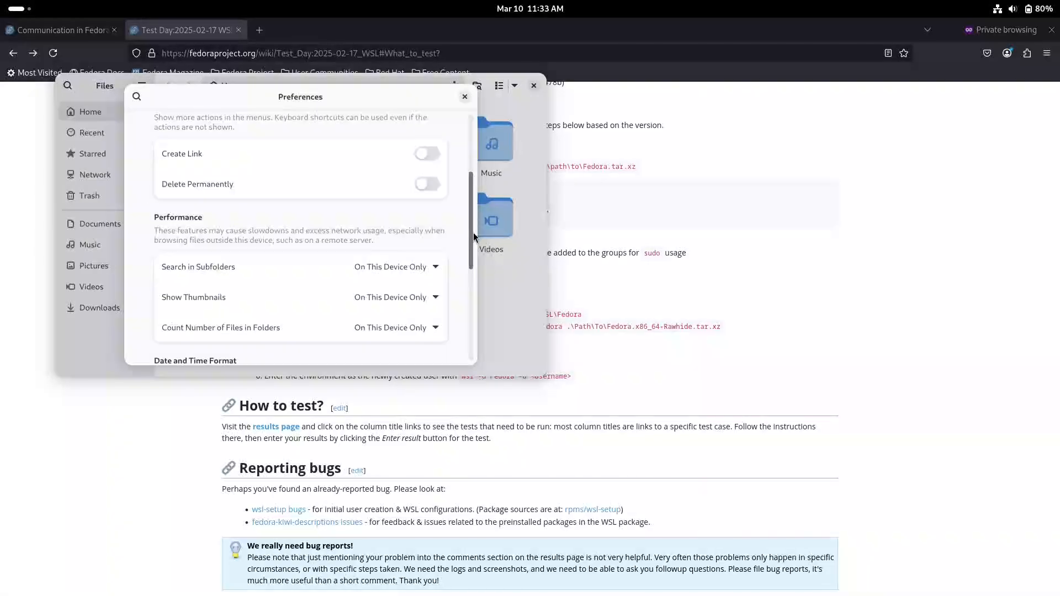
pyautogui.scroll(-3)
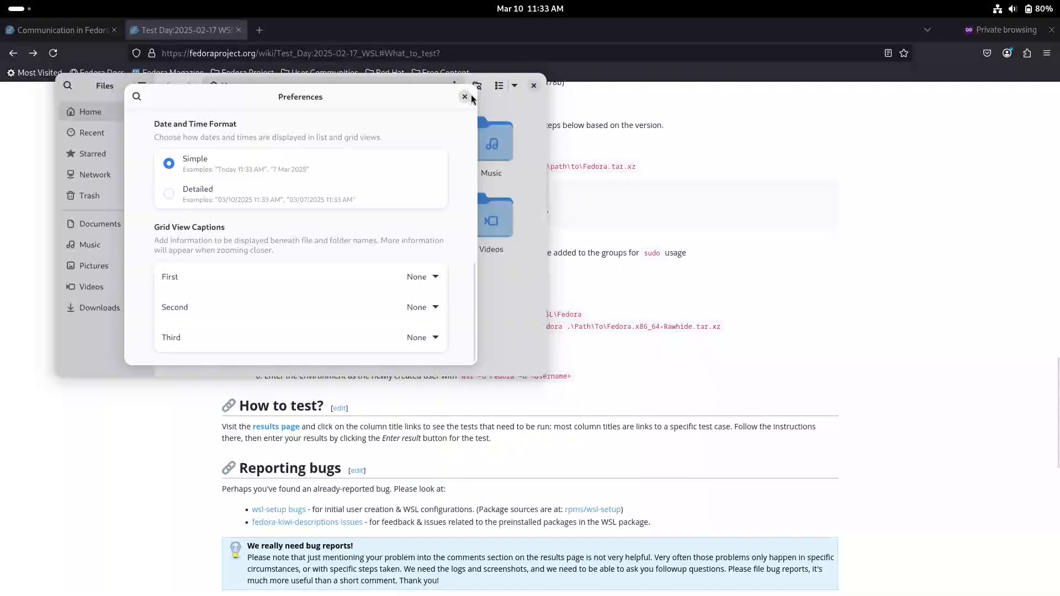
pyautogui.click(465, 97)
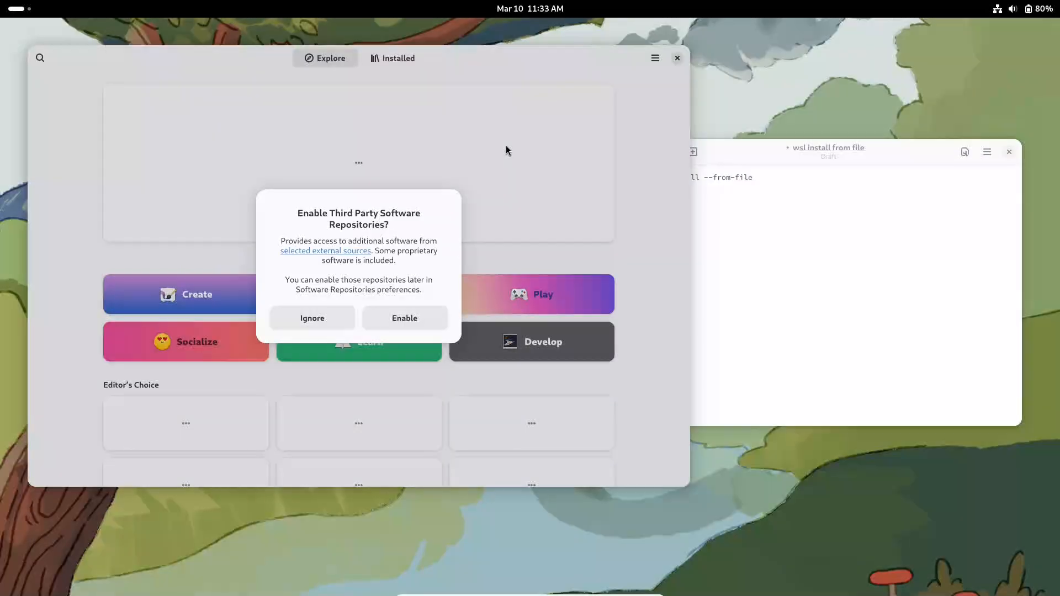
# Choose Enable on GNOME Software's third-party repositories prompt, then cancel the authentication
pyautogui.click(404, 318)
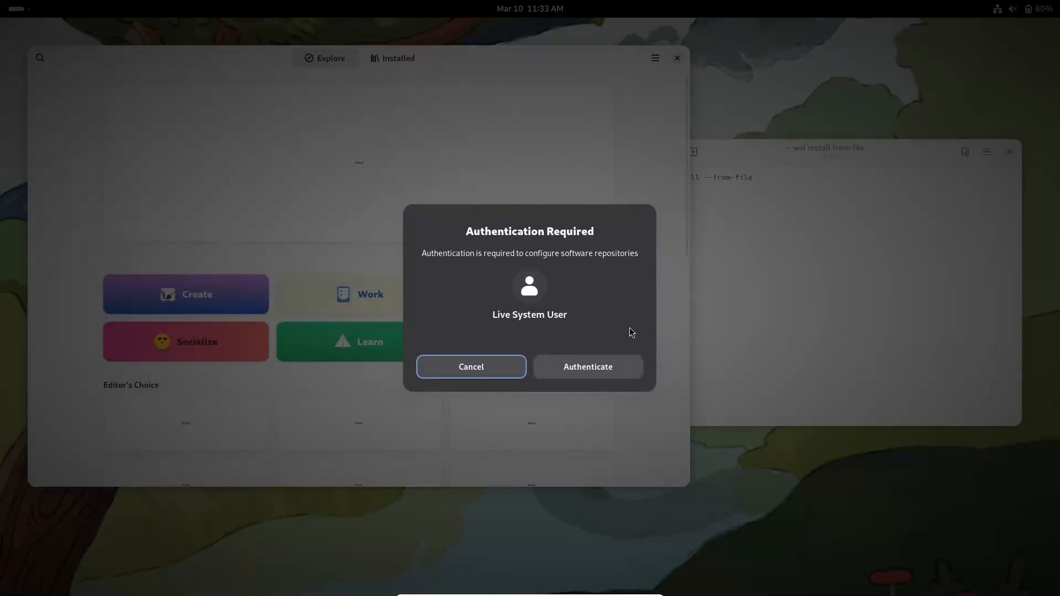
pyautogui.click(470, 366)
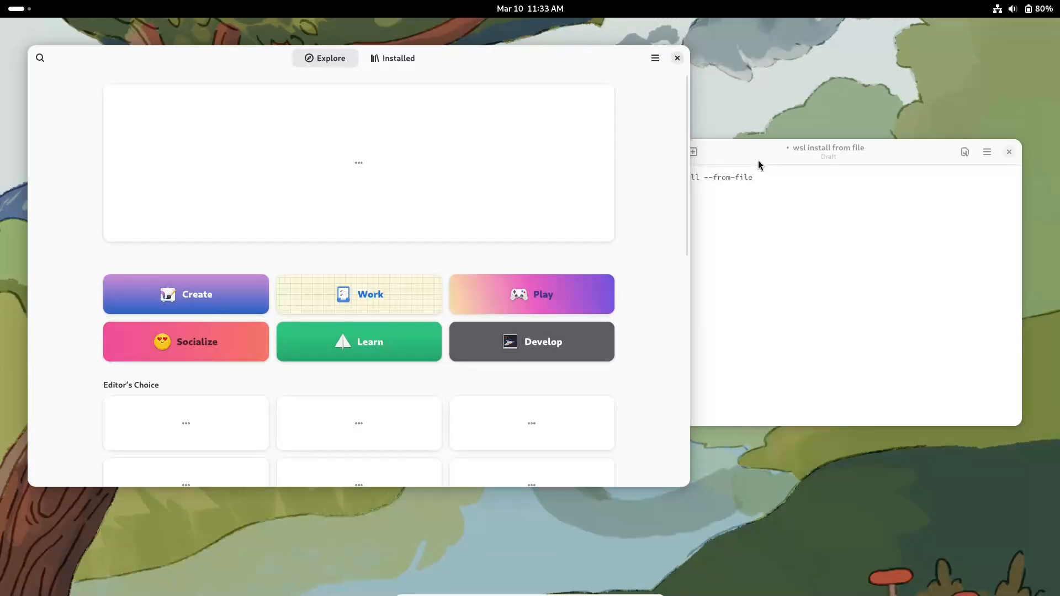
pyautogui.click(1007, 151)
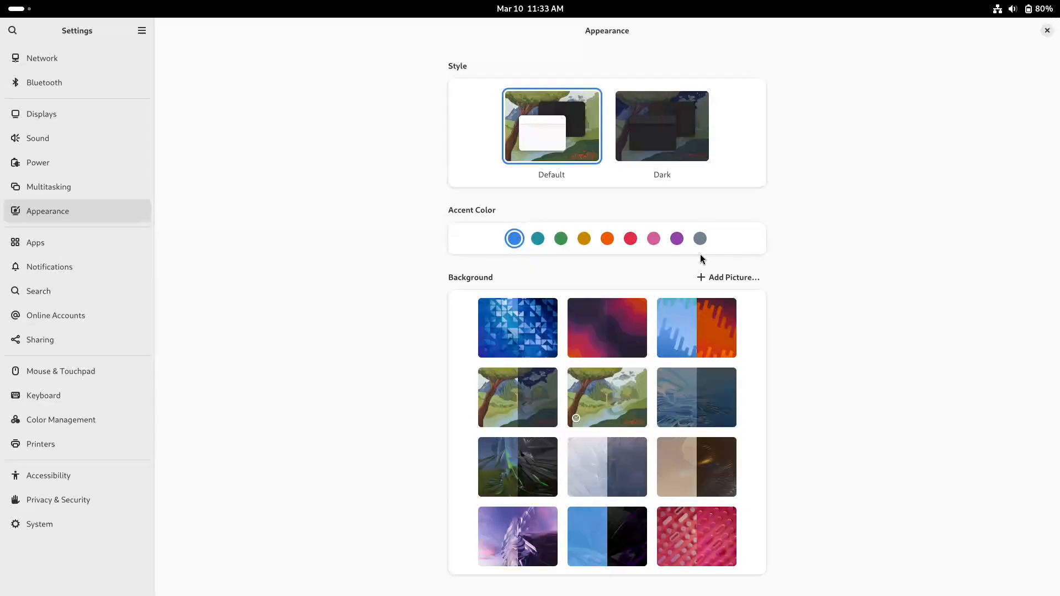
pyautogui.moveTo(62, 92)
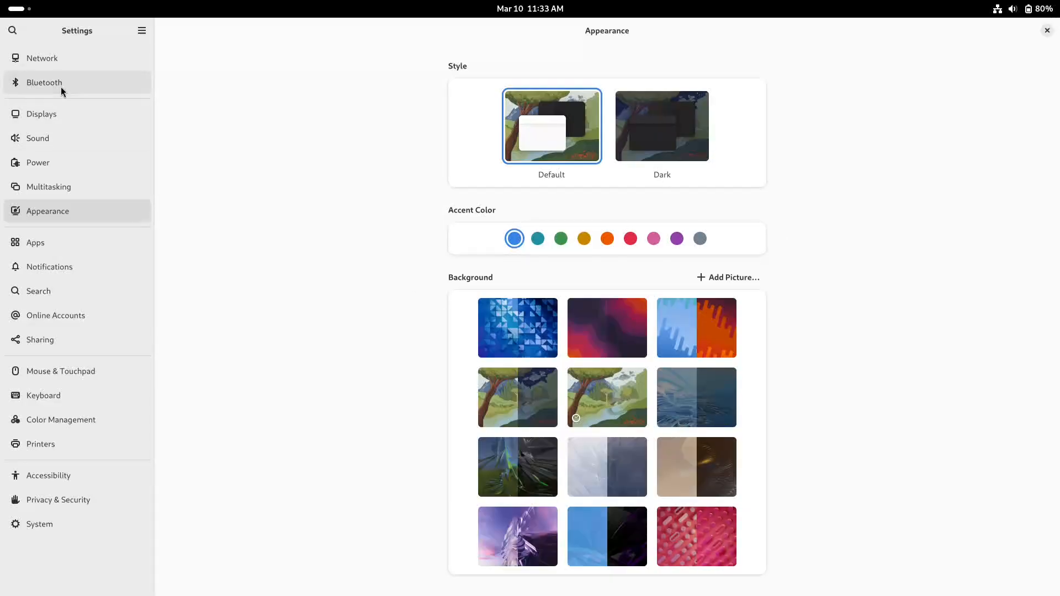
# Page through Settings' Sound, Multitasking, Appearance, Apps and Search panels
pyautogui.click(41, 114)
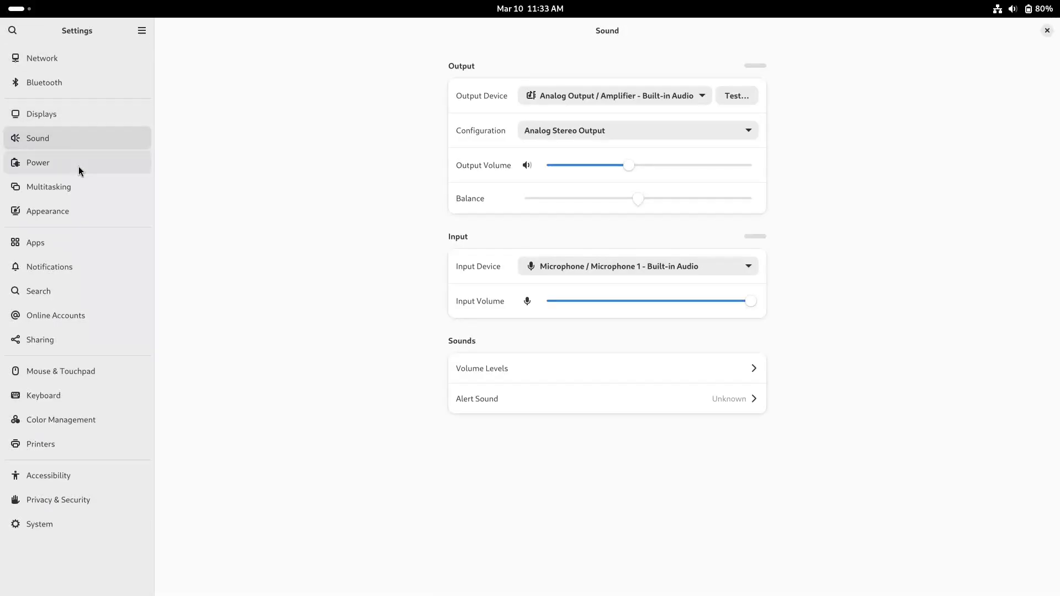
pyautogui.click(47, 186)
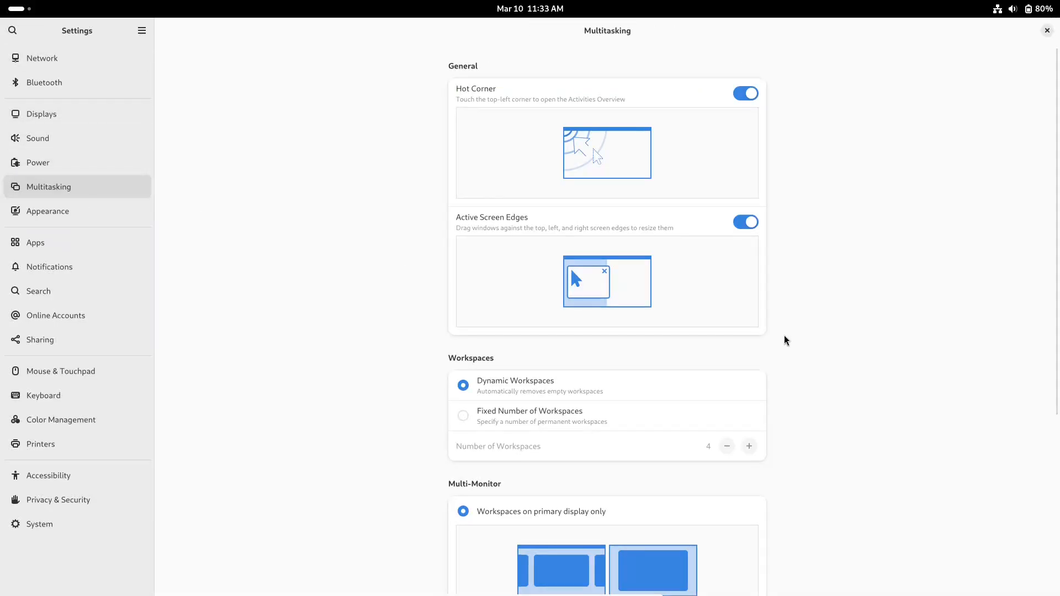
pyautogui.click(47, 211)
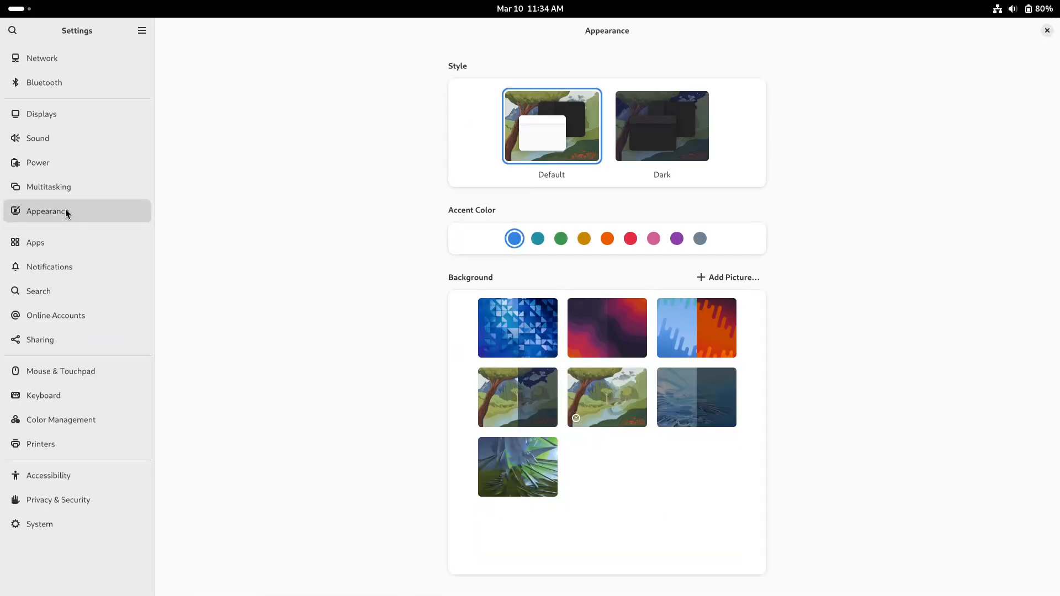
pyautogui.click(36, 242)
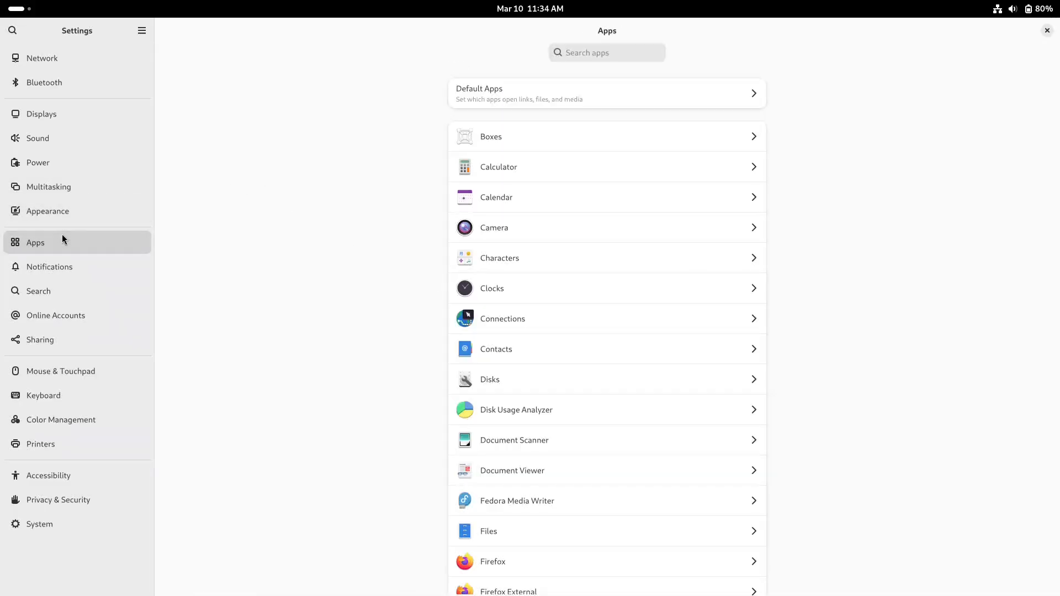
pyautogui.click(38, 290)
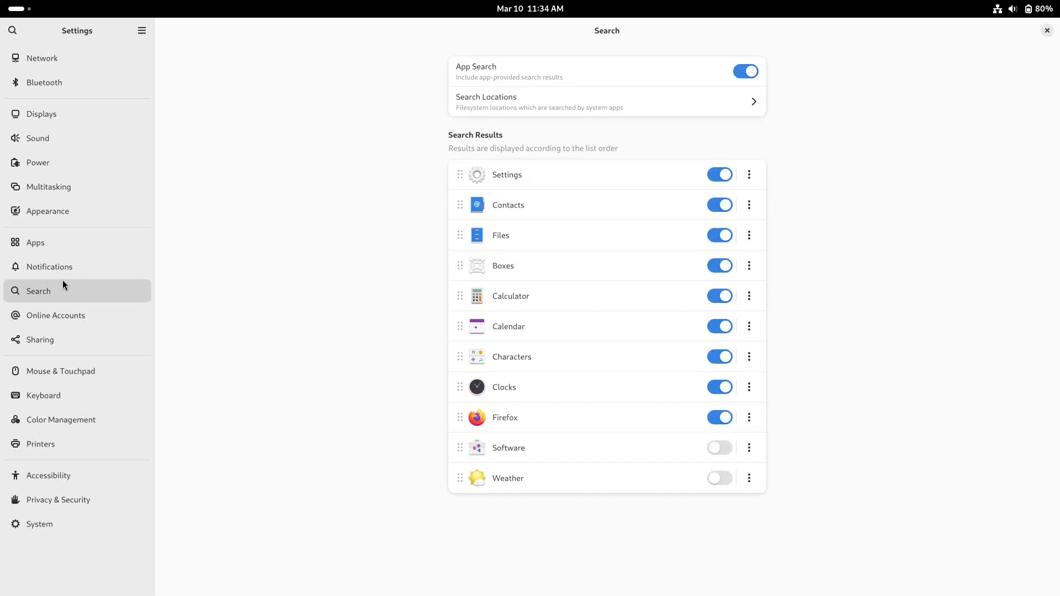
# Continue through Sharing, Keyboard, Printers and Accessibility to the System panel
pyautogui.click(39, 338)
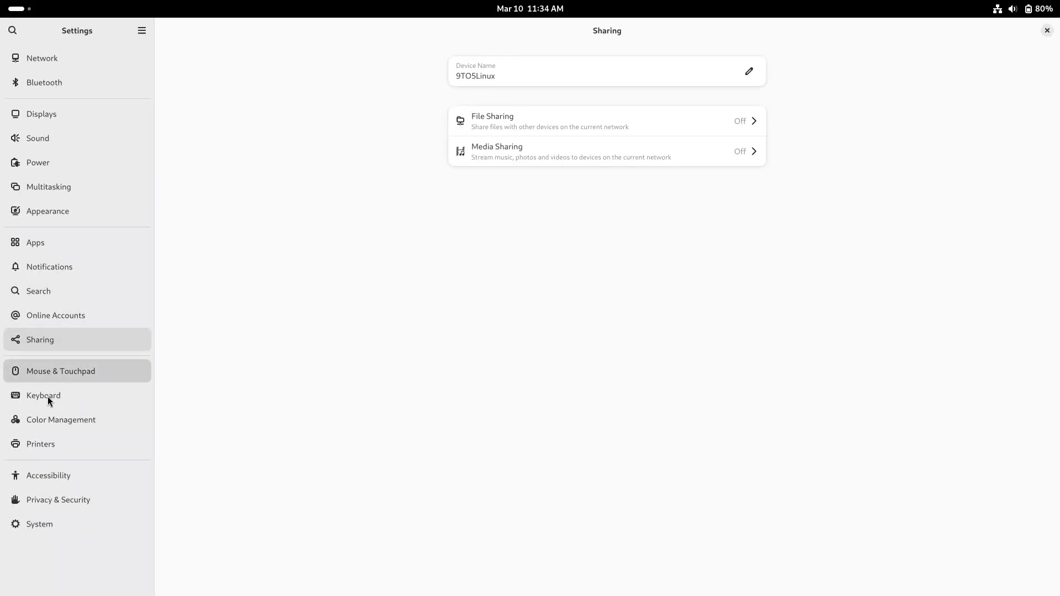
pyautogui.click(43, 395)
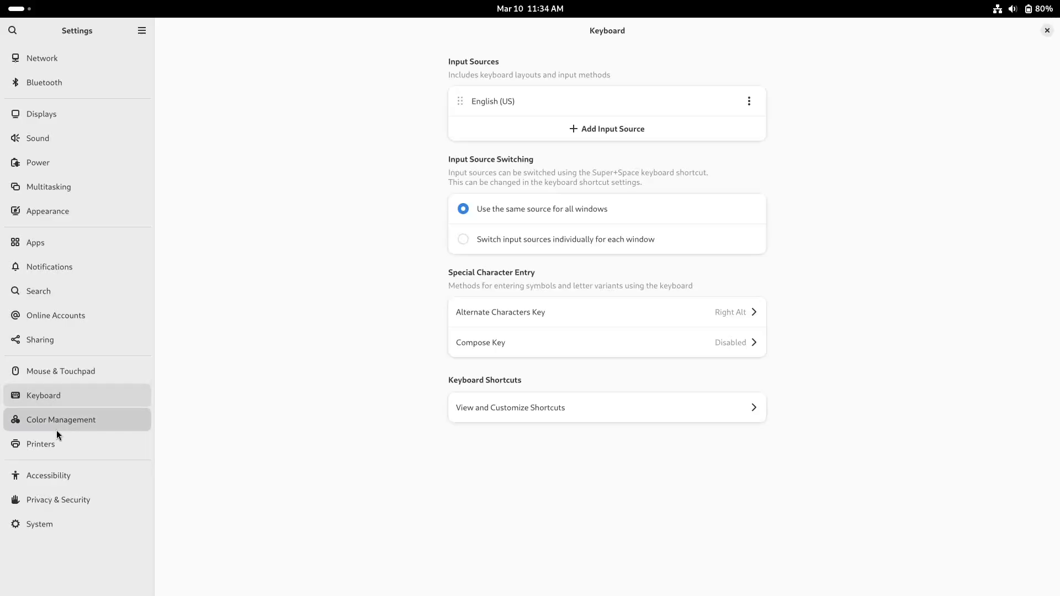
pyautogui.click(41, 444)
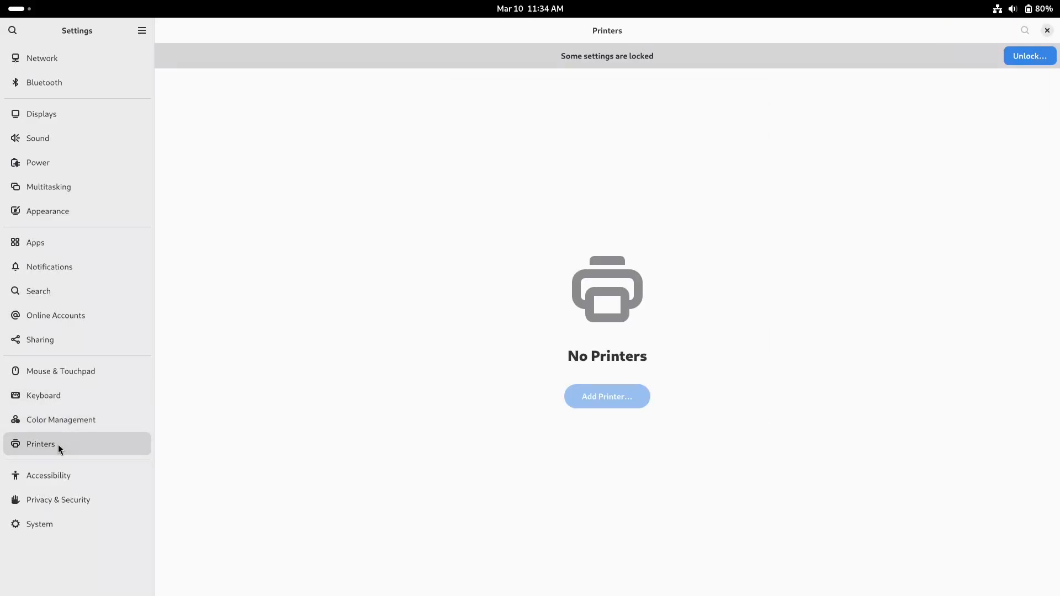
pyautogui.click(48, 475)
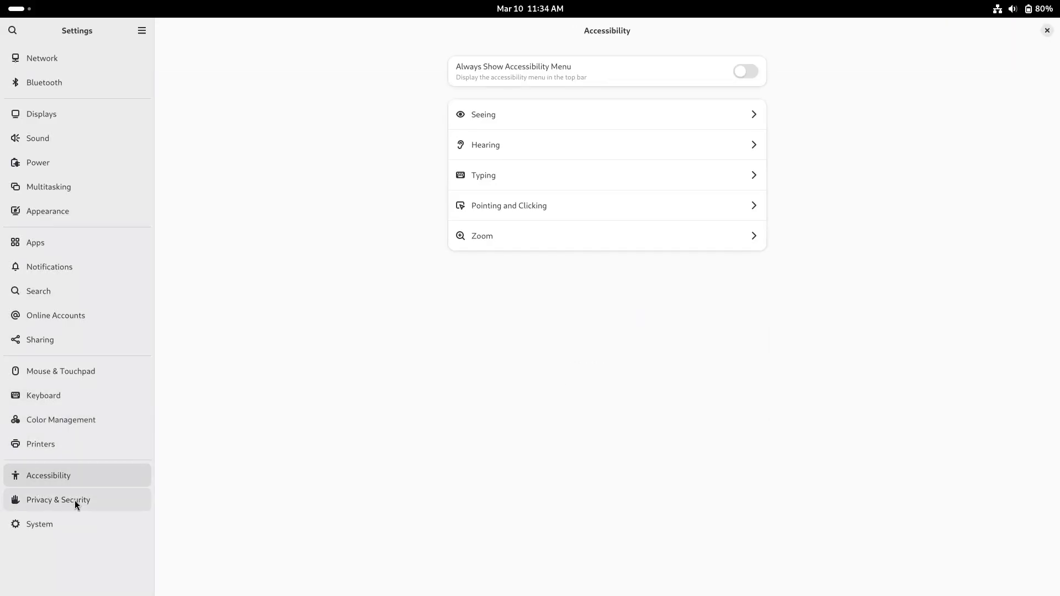
pyautogui.click(40, 524)
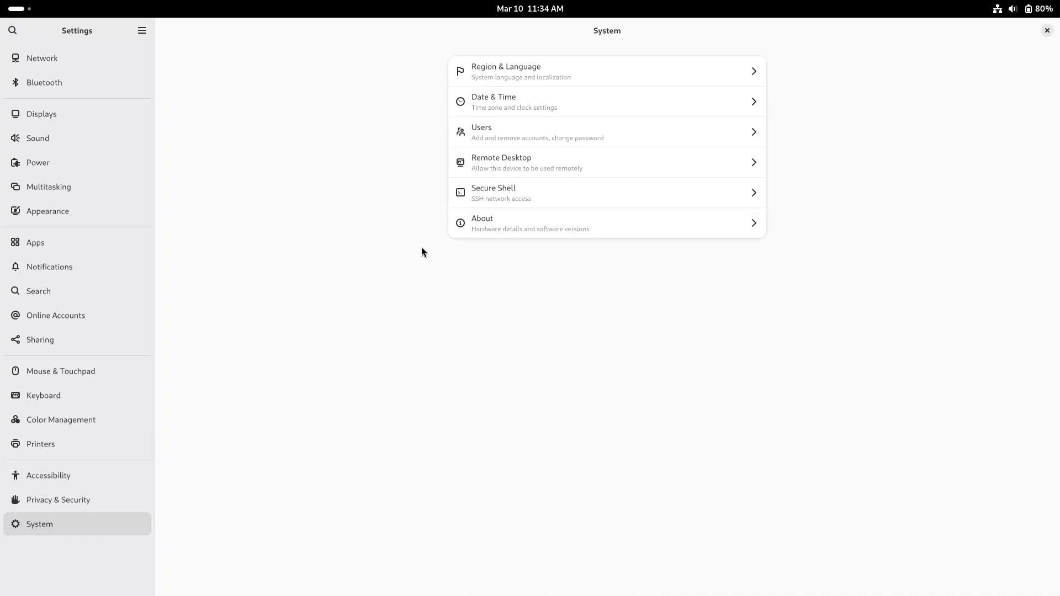
# View About's System Details (Fedora 42, GNOME 48, Wayland, 7.7 GiB, 75.2 GB) and close them
pyautogui.click(605, 223)
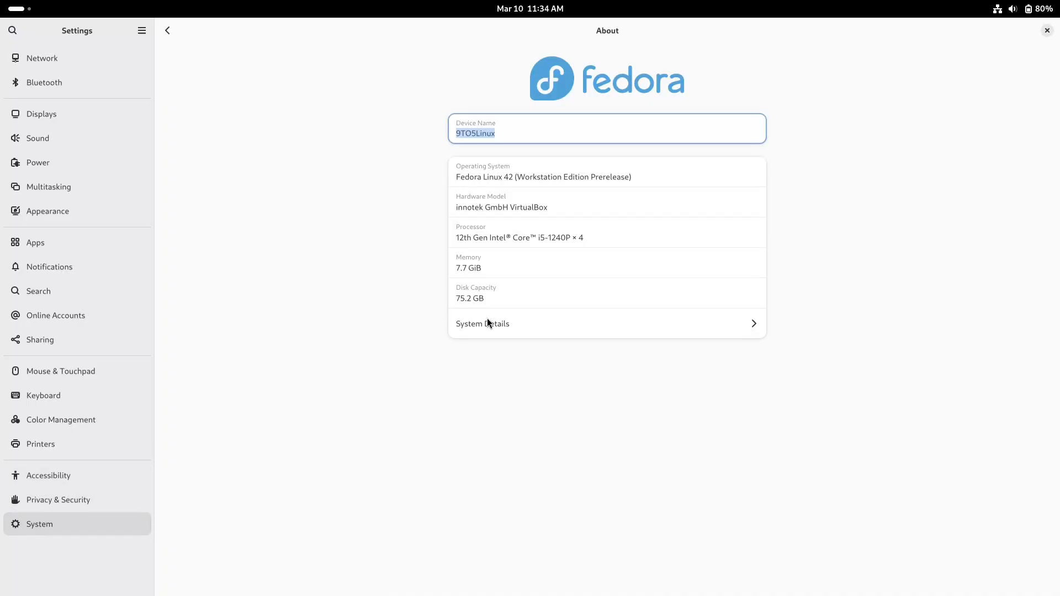
pyautogui.click(483, 324)
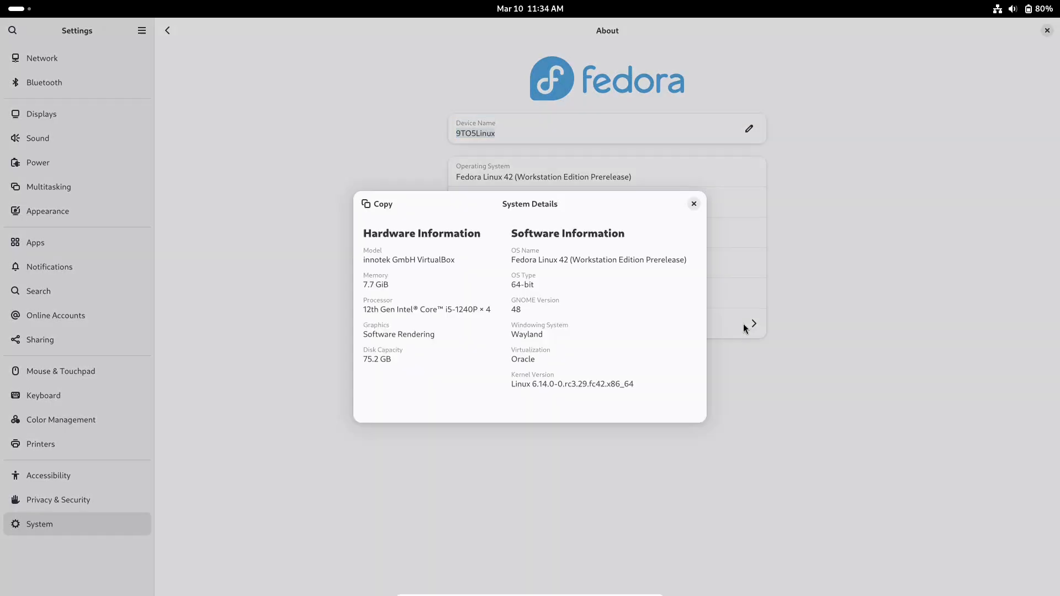
pyautogui.click(693, 203)
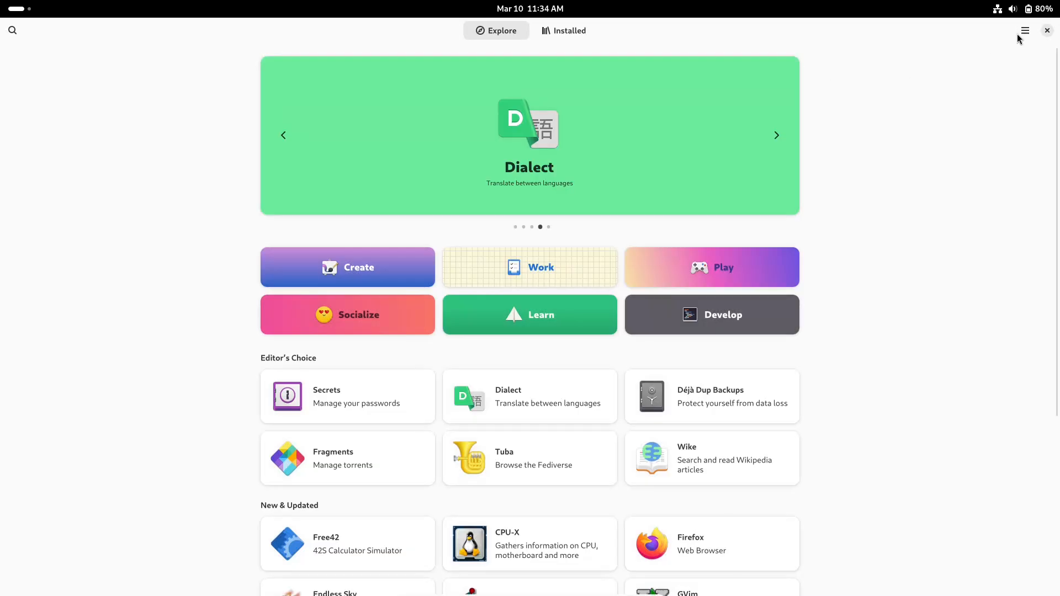
# Review GNOME Software's update preferences, then bring up the Software Repositories list
pyautogui.click(1024, 31)
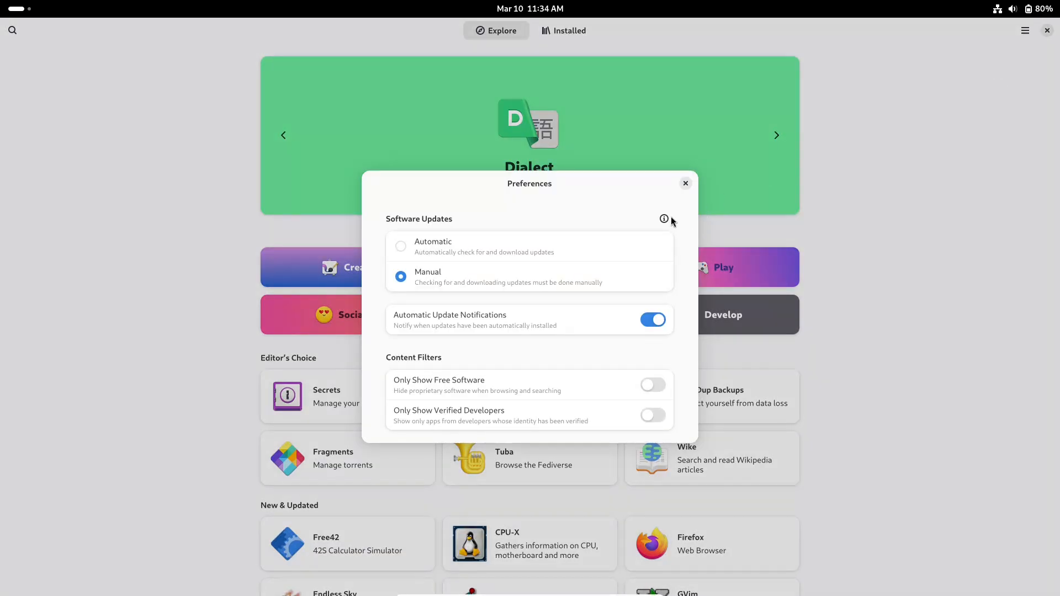
pyautogui.moveTo(693, 263)
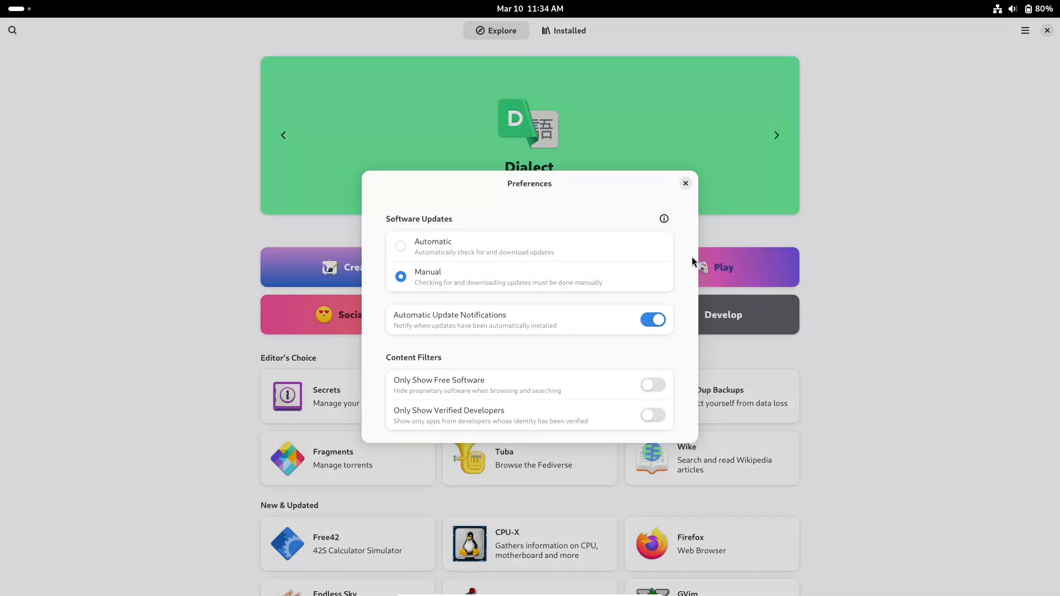
pyautogui.click(685, 183)
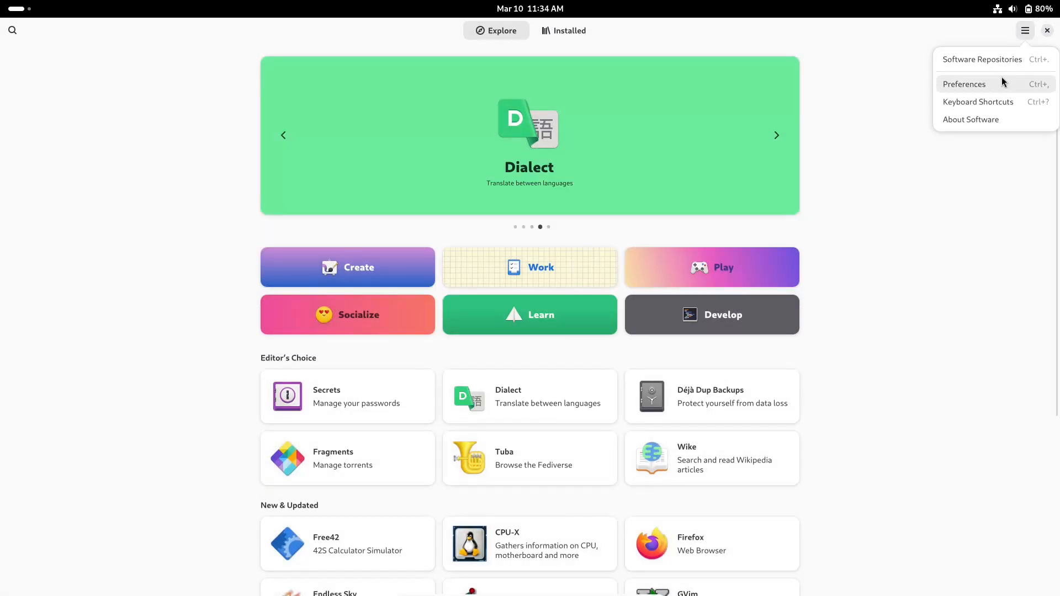
pyautogui.click(983, 60)
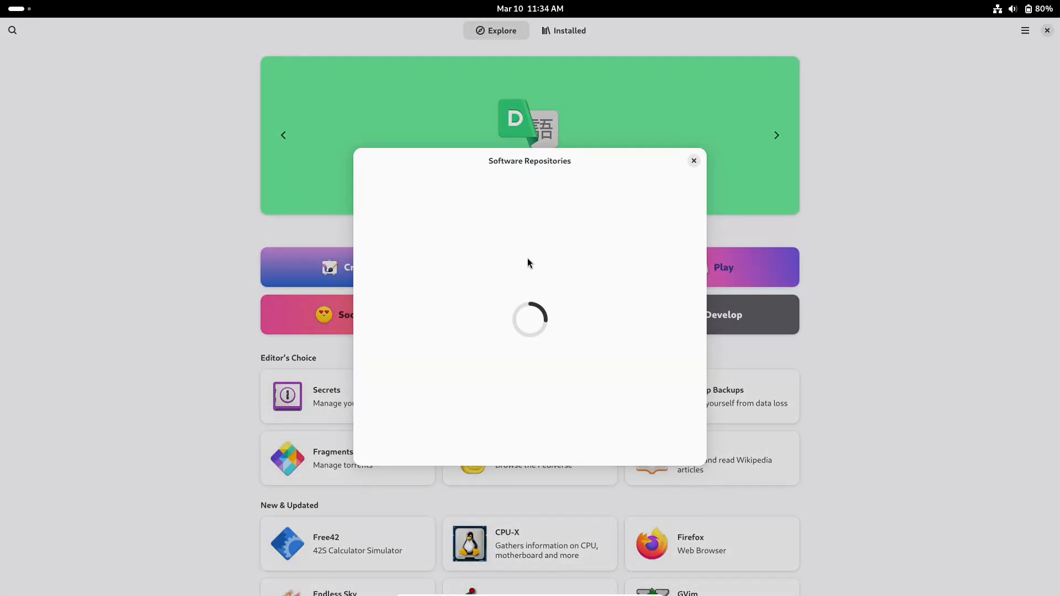
pyautogui.click(529, 9)
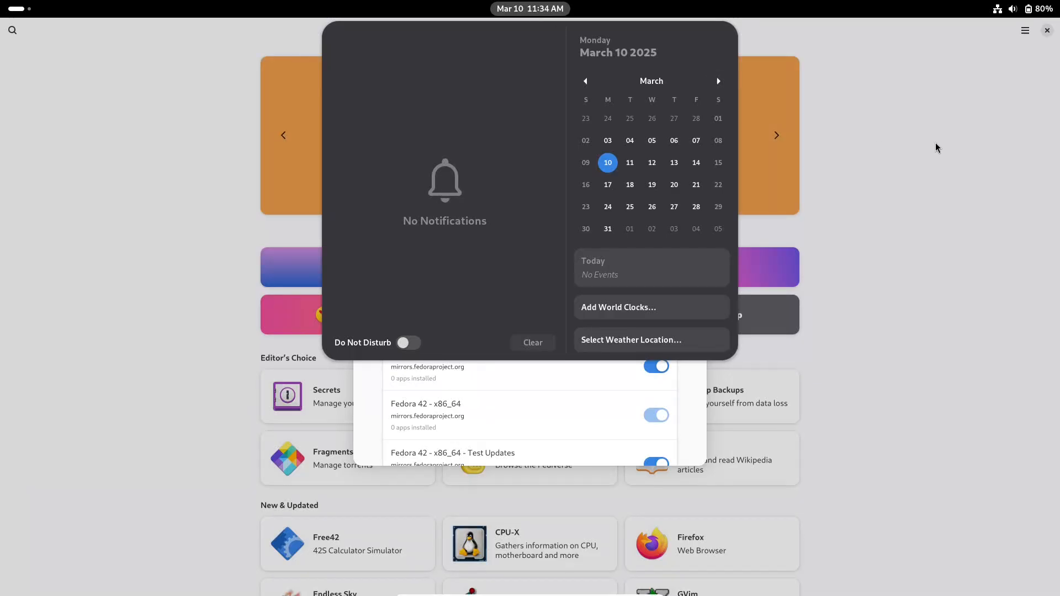
pyautogui.click(937, 146)
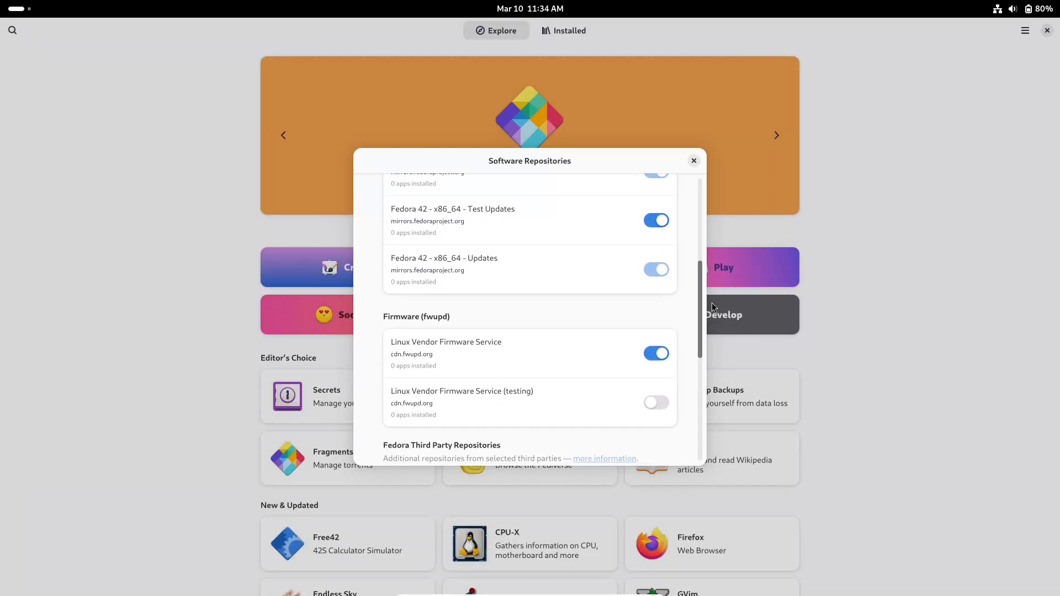
# Scroll through the repositories, including Flathub and RPM Fusion, and close the list
pyautogui.scroll(-3)
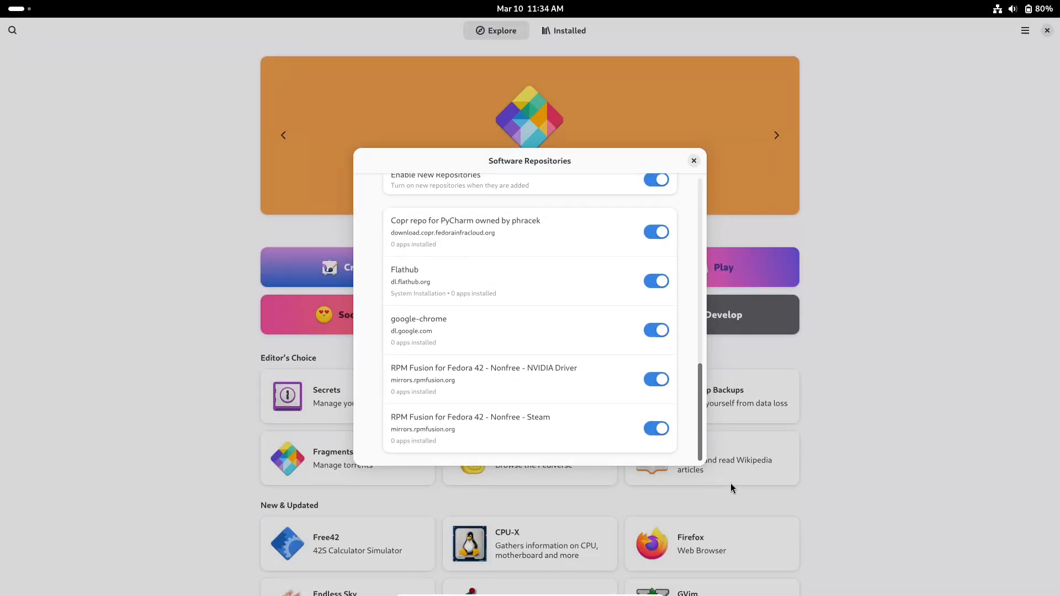
pyautogui.scroll(3)
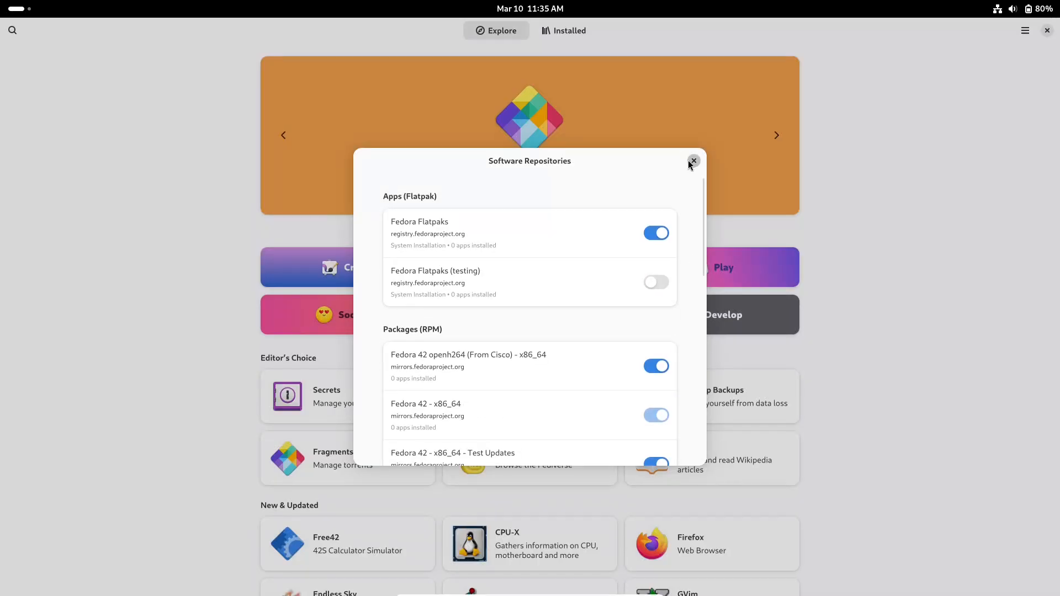
pyautogui.click(694, 161)
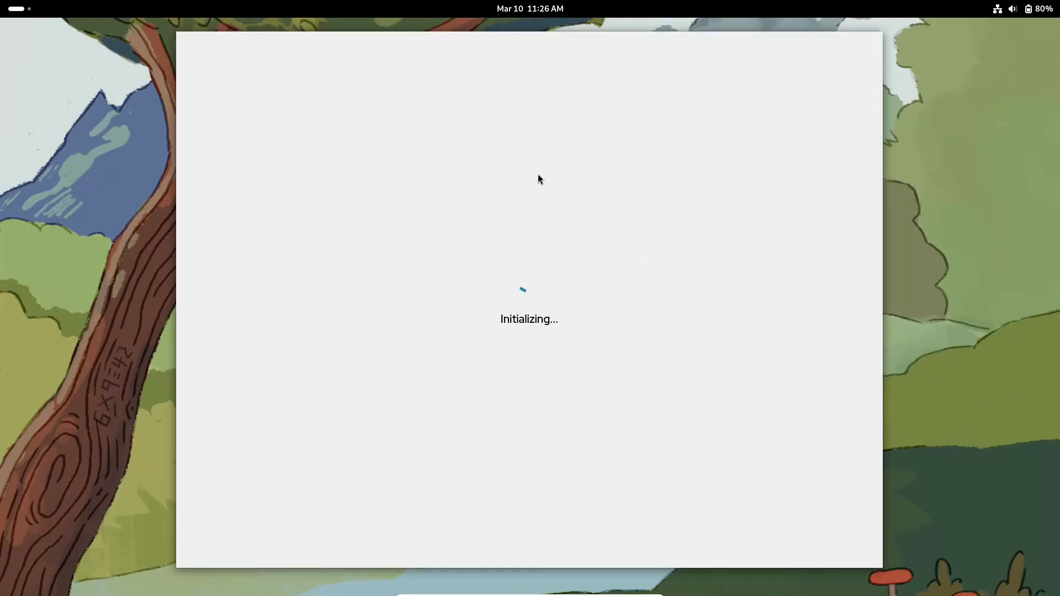
pyautogui.moveTo(471, 183)
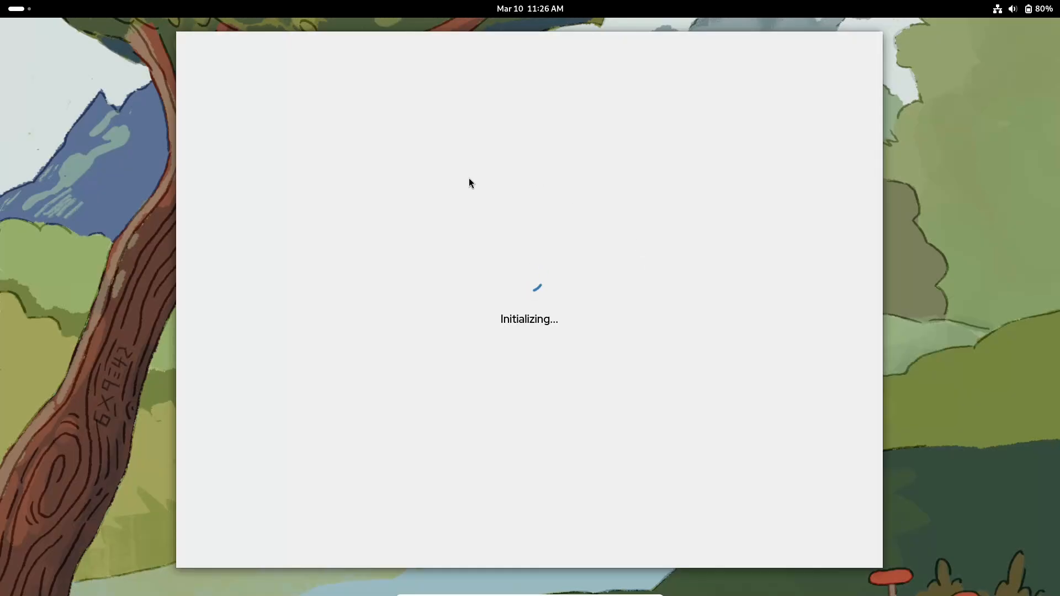
pyautogui.moveTo(540, 283)
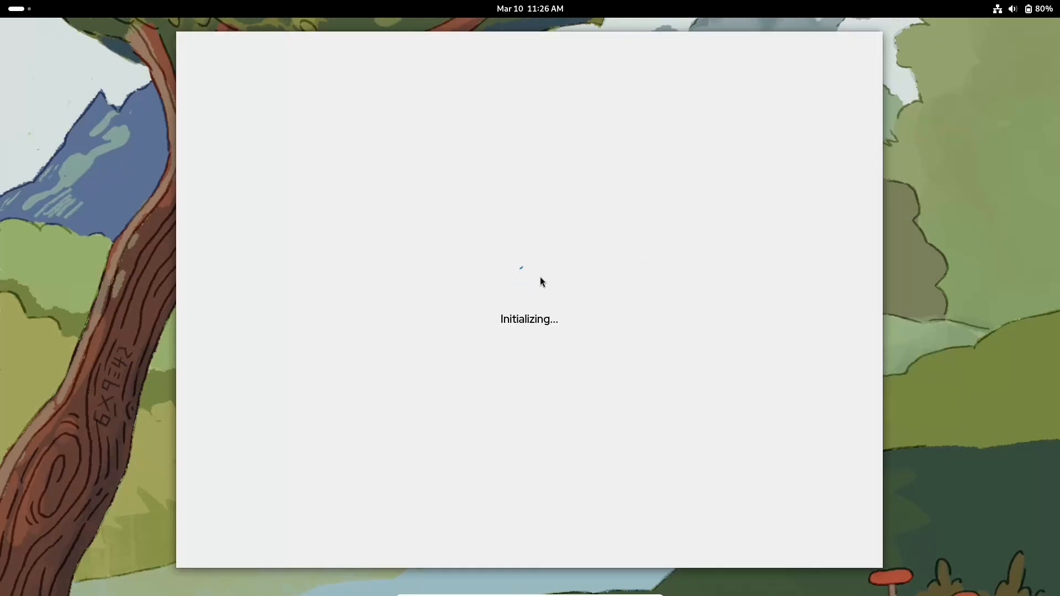
pyautogui.moveTo(519, 230)
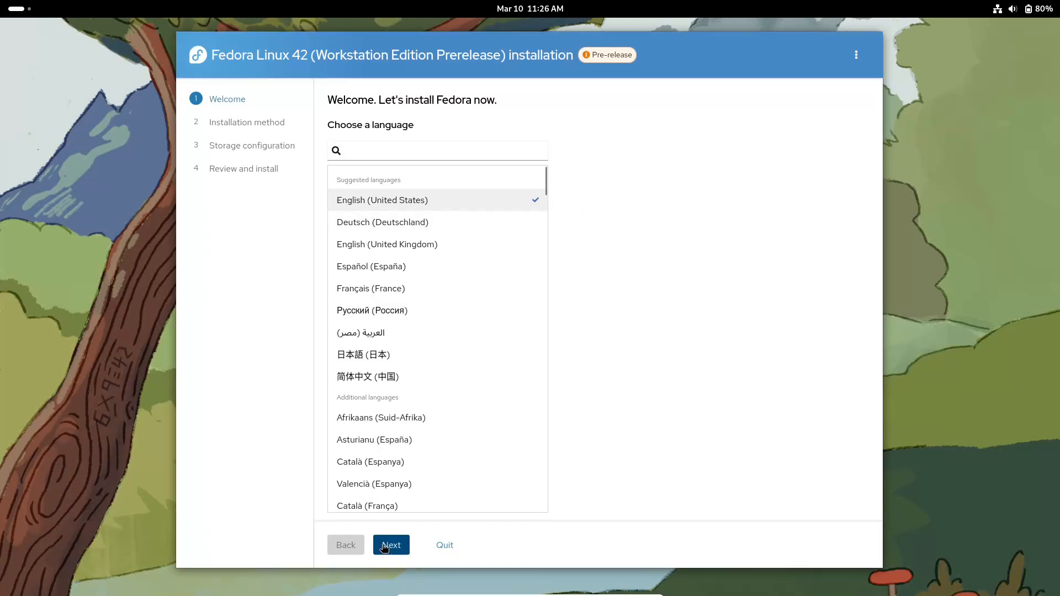
# Advance through Installation method and Storage to Review and install, then request to quit
pyautogui.click(391, 545)
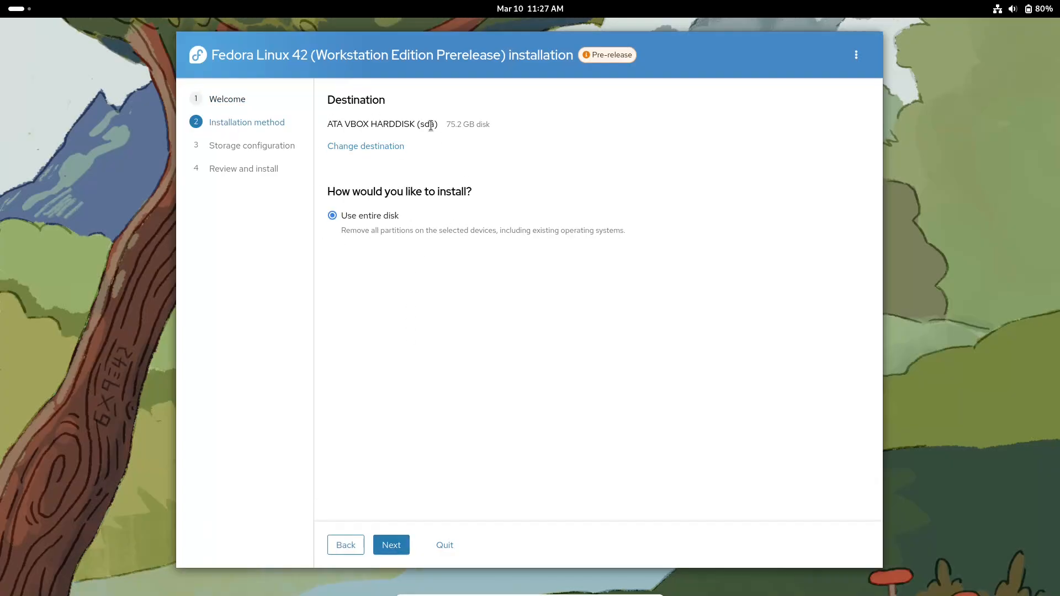
pyautogui.click(855, 55)
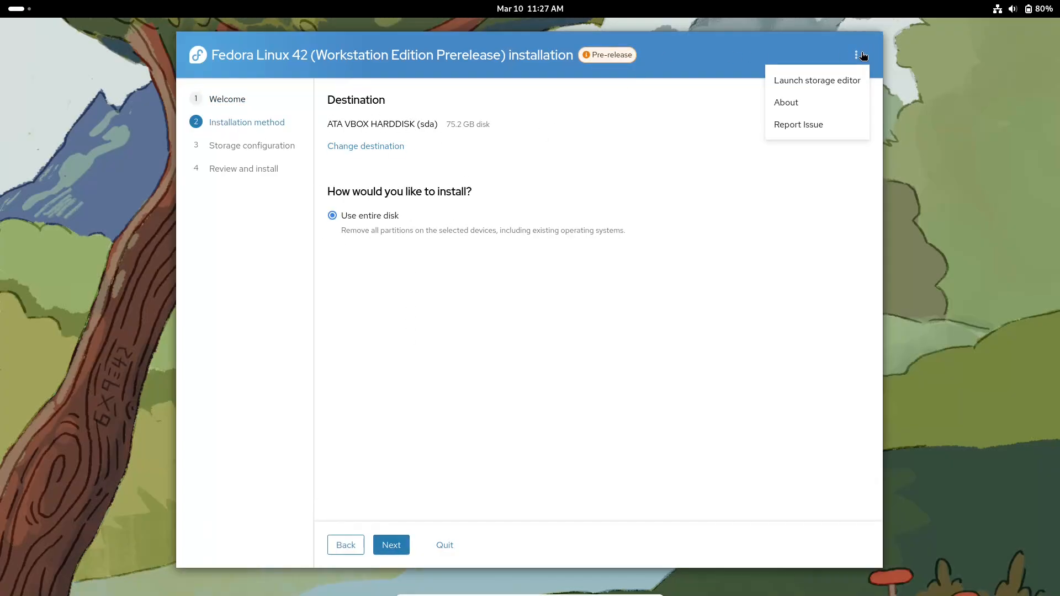
pyautogui.moveTo(391, 544)
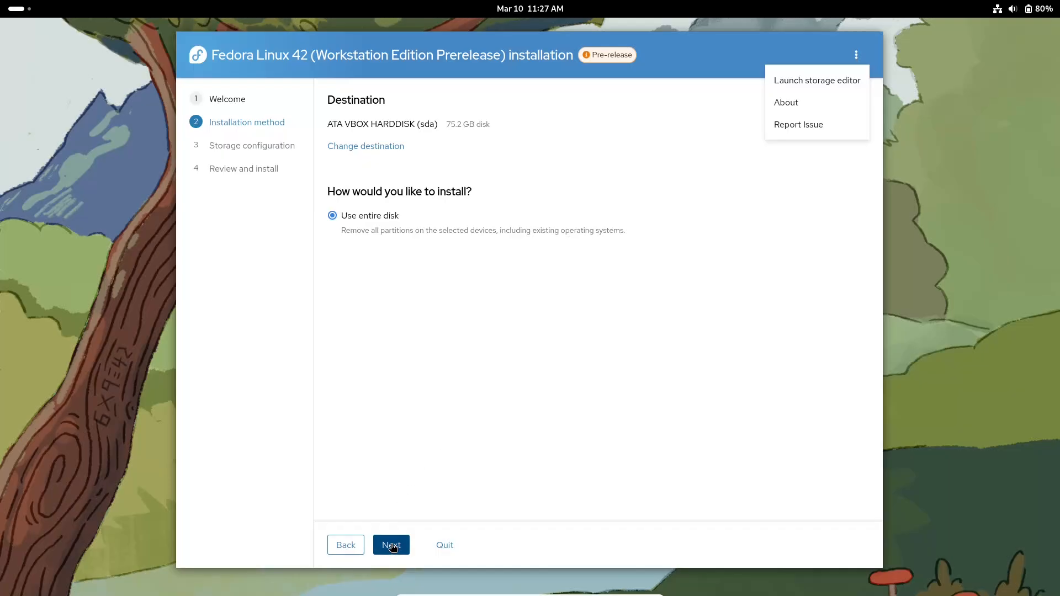
pyautogui.click(391, 544)
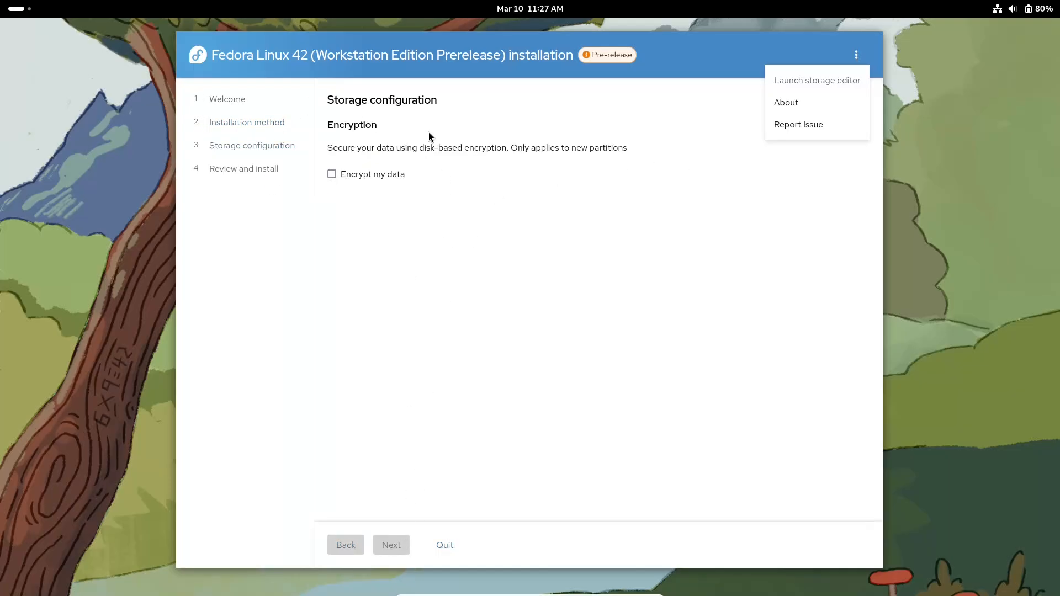
pyautogui.click(390, 544)
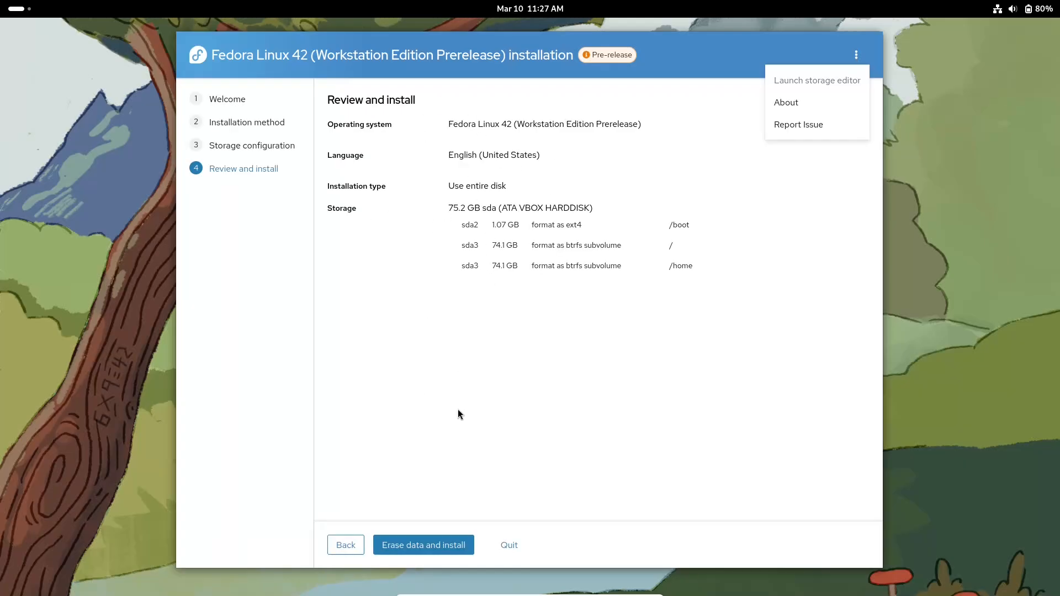
pyautogui.click(507, 544)
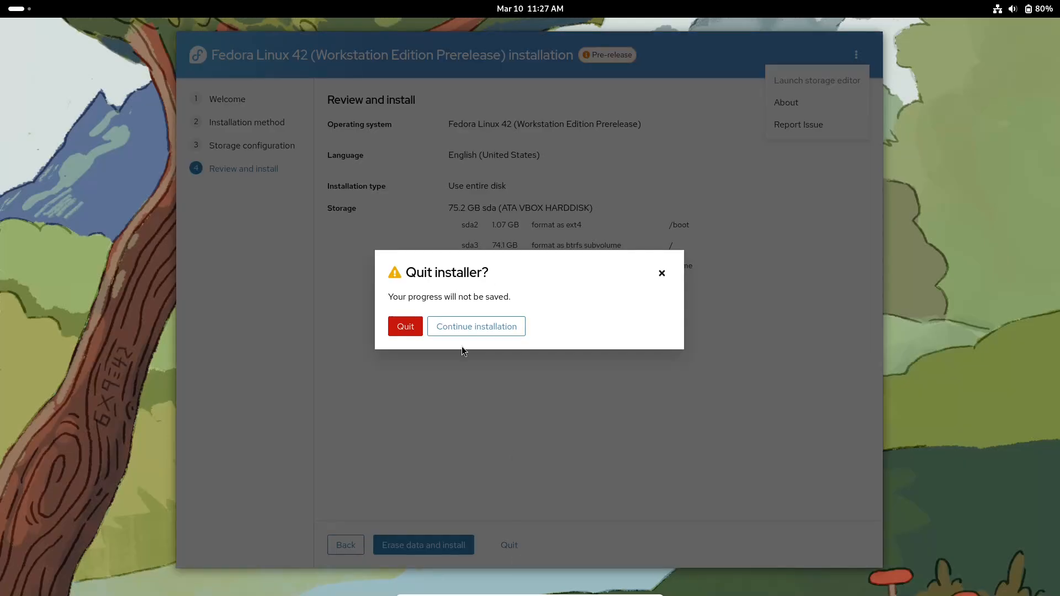